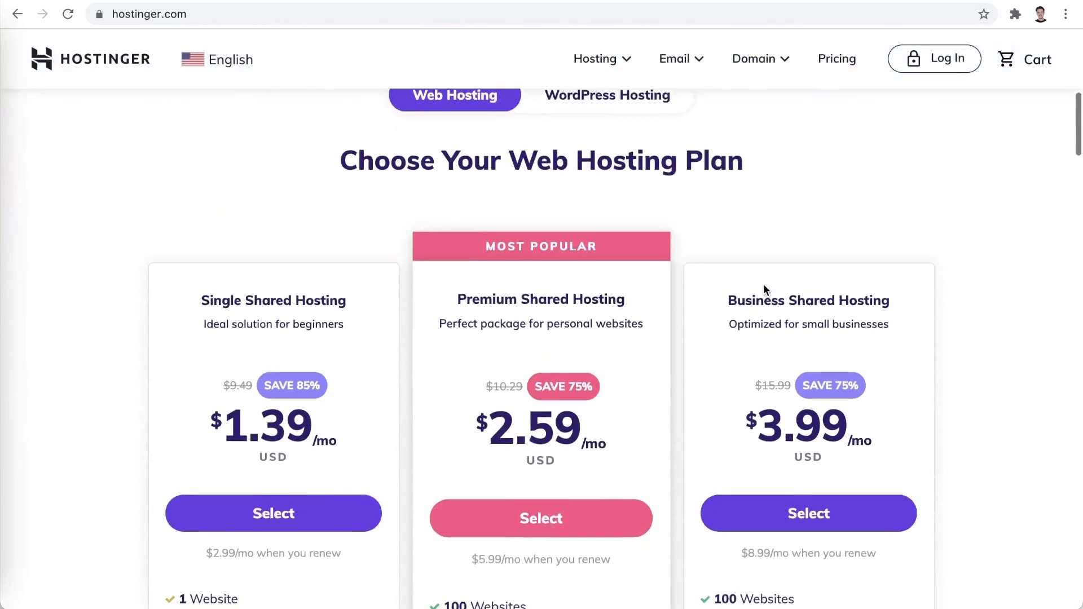
- Compare the hosting plans and select Premium Shared Hosting with its free domain perk
{"action": "scroll", "scroll_direction": "down", "scroll_amount": 3}
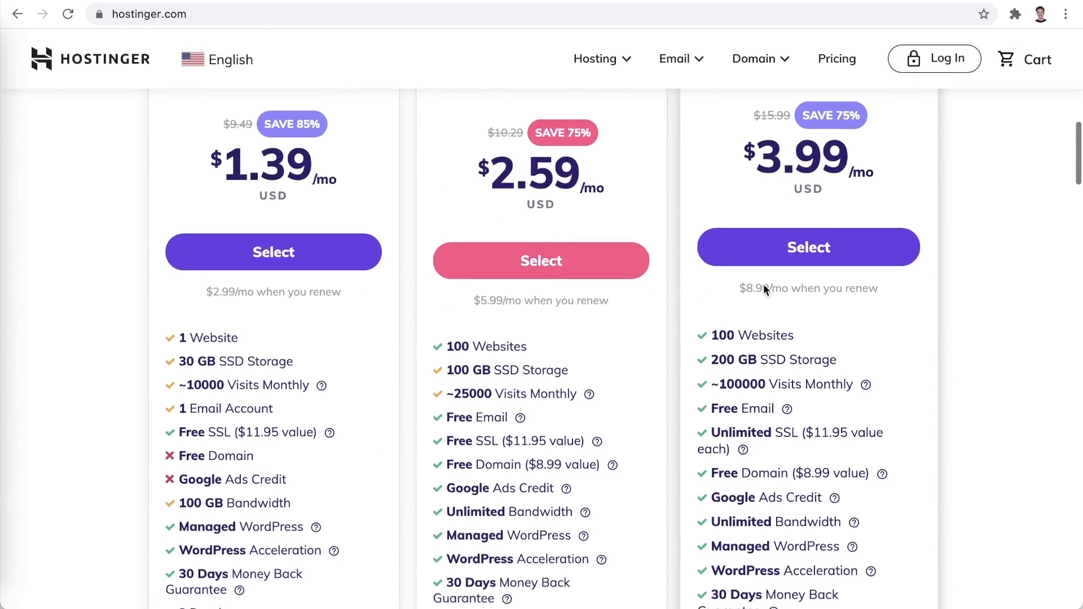
{"action": "scroll", "scroll_direction": "down", "scroll_amount": 3}
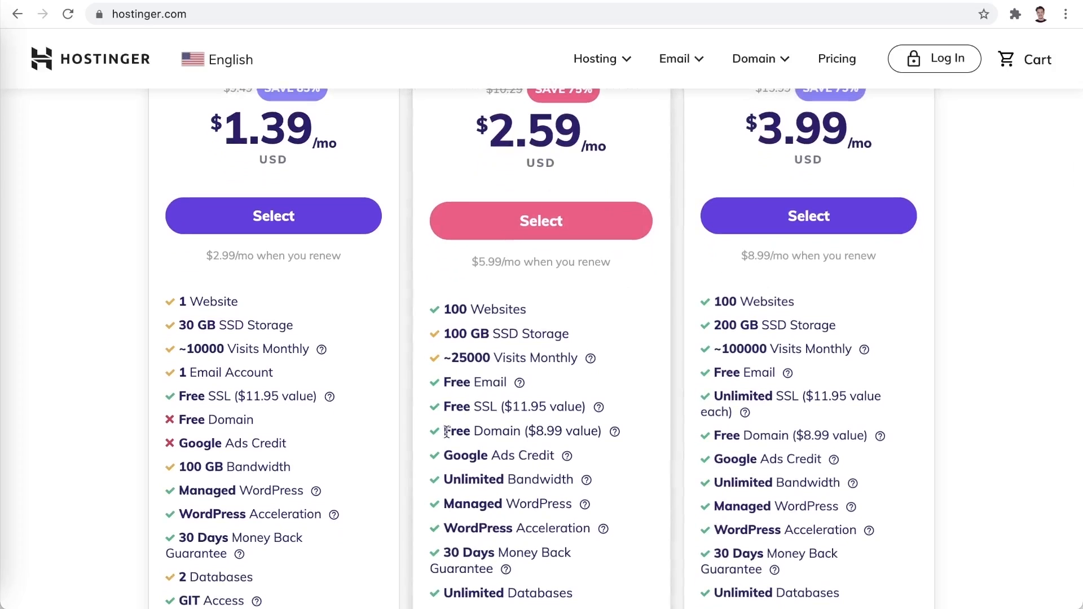
{"action": "double_click", "coordinate": [483, 430]}
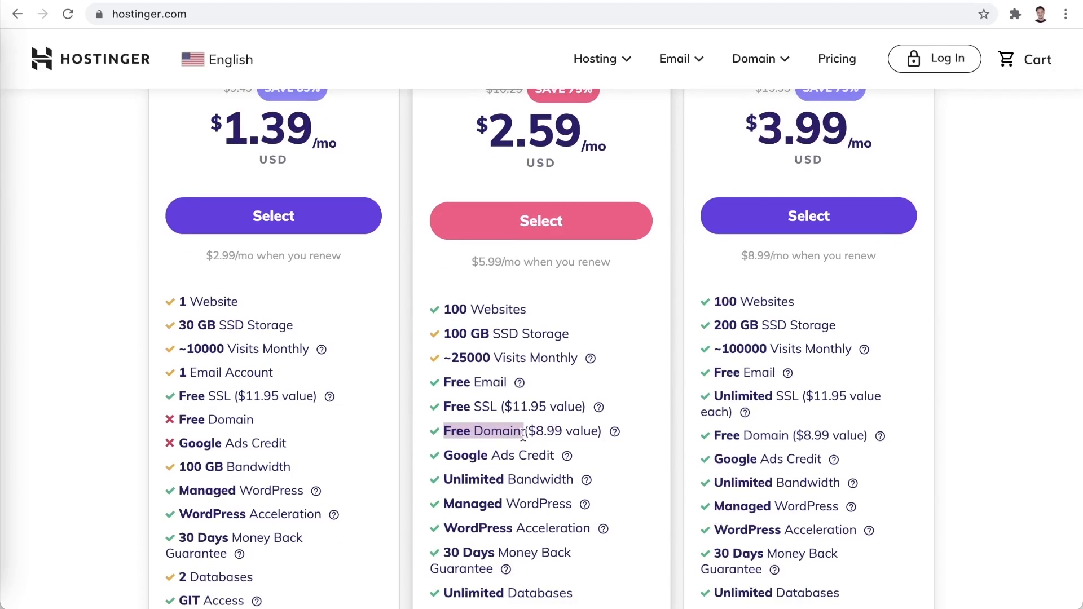
{"action": "mouse_move", "coordinate": [416, 453]}
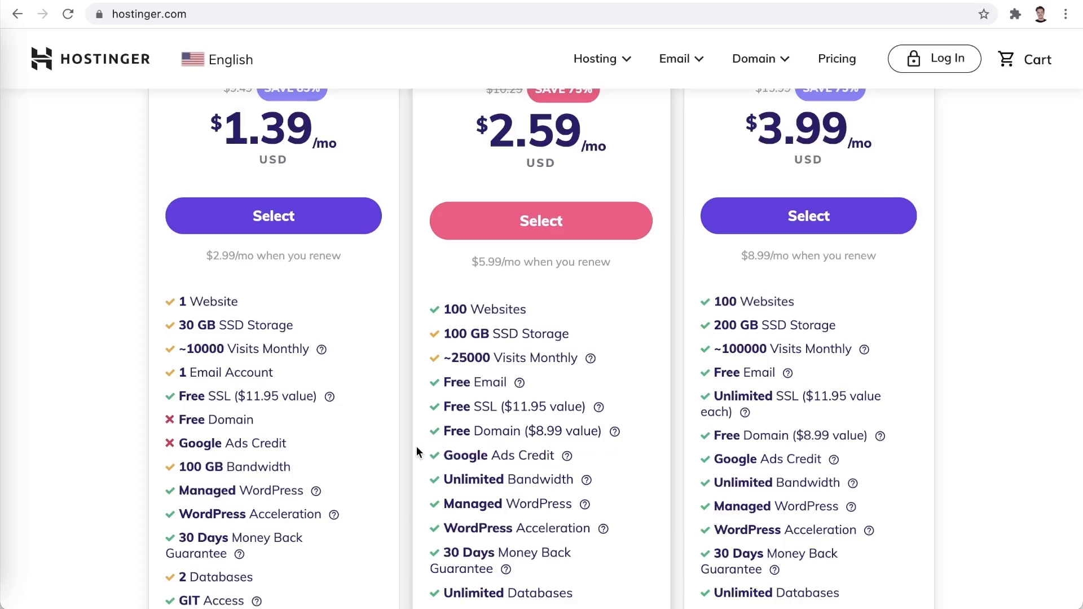
{"action": "left_click", "coordinate": [540, 220]}
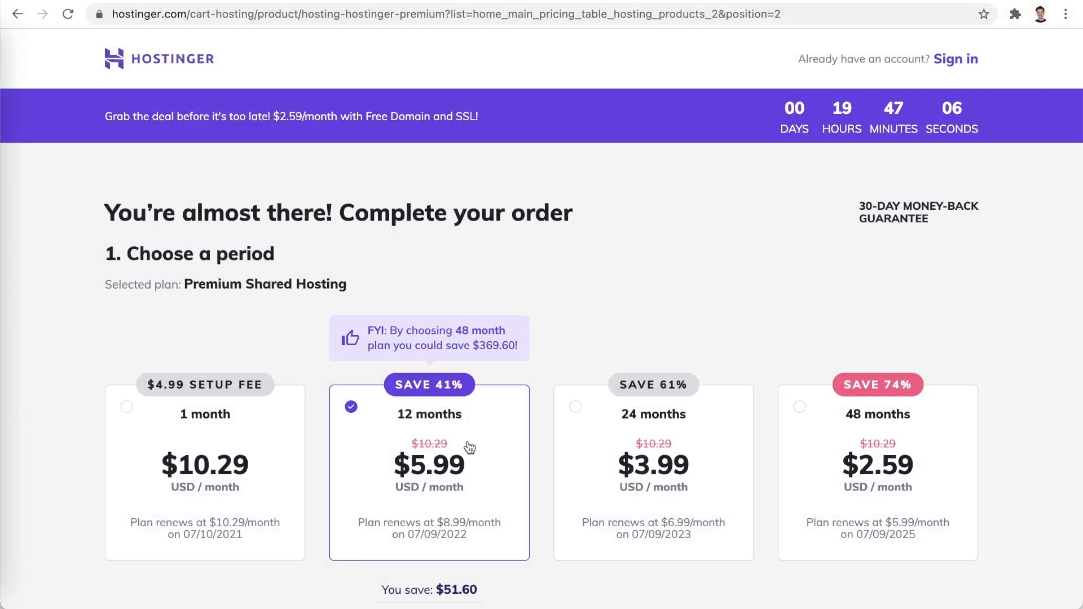
{"action": "left_click", "coordinate": [799, 408]}
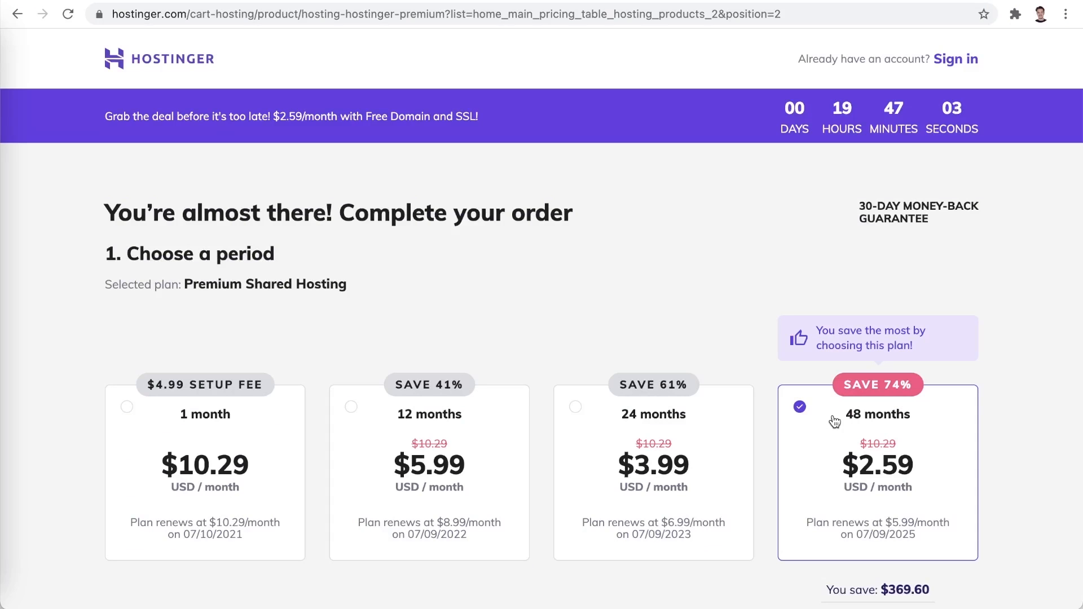
{"action": "mouse_move", "coordinate": [432, 473]}
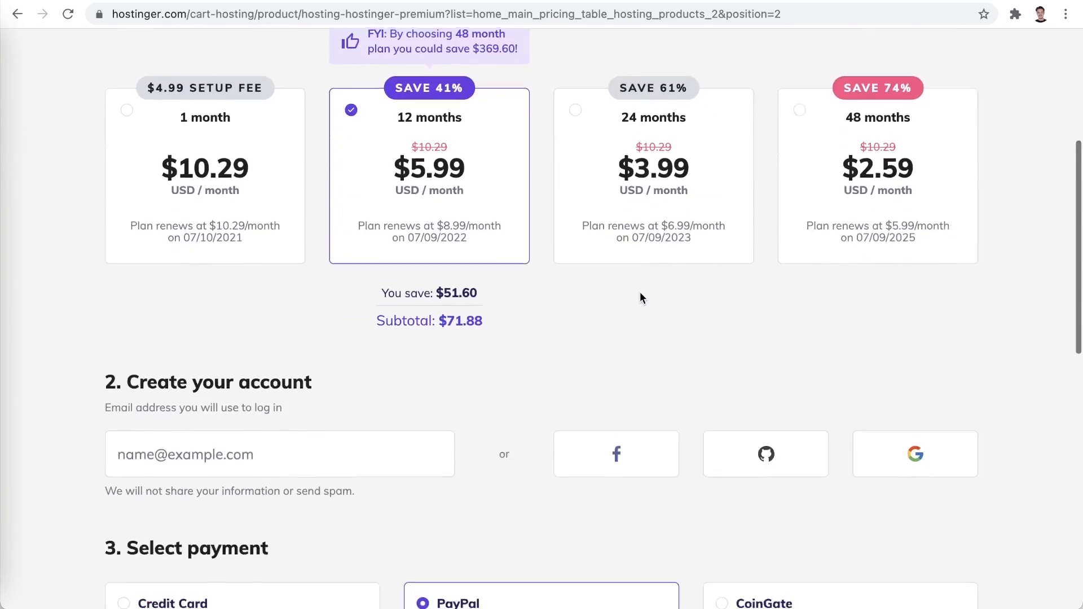
- Apply coupon HA10 to the 12-month Premium order ($78.26 total) and submit secure payment
{"action": "scroll", "scroll_direction": "down", "scroll_amount": 3}
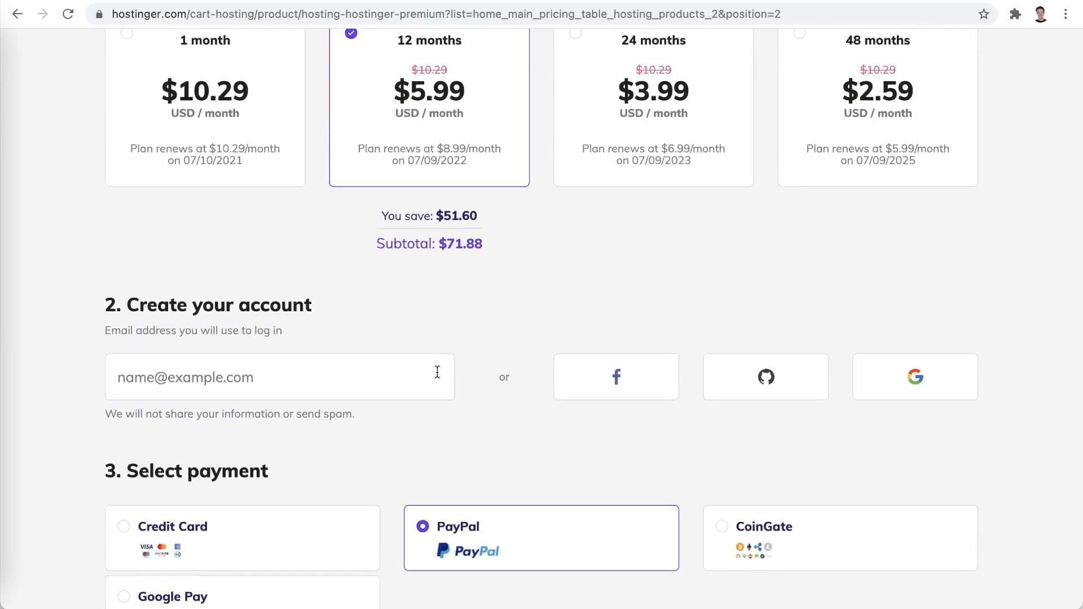
{"action": "mouse_move", "coordinate": [566, 432]}
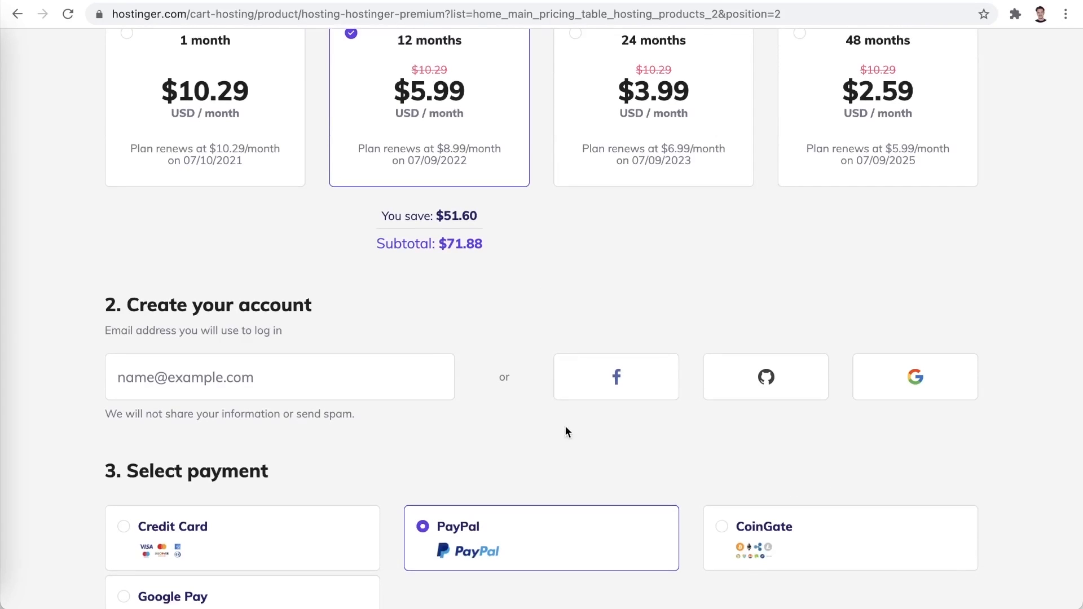
{"action": "scroll", "scroll_direction": "down", "scroll_amount": 3}
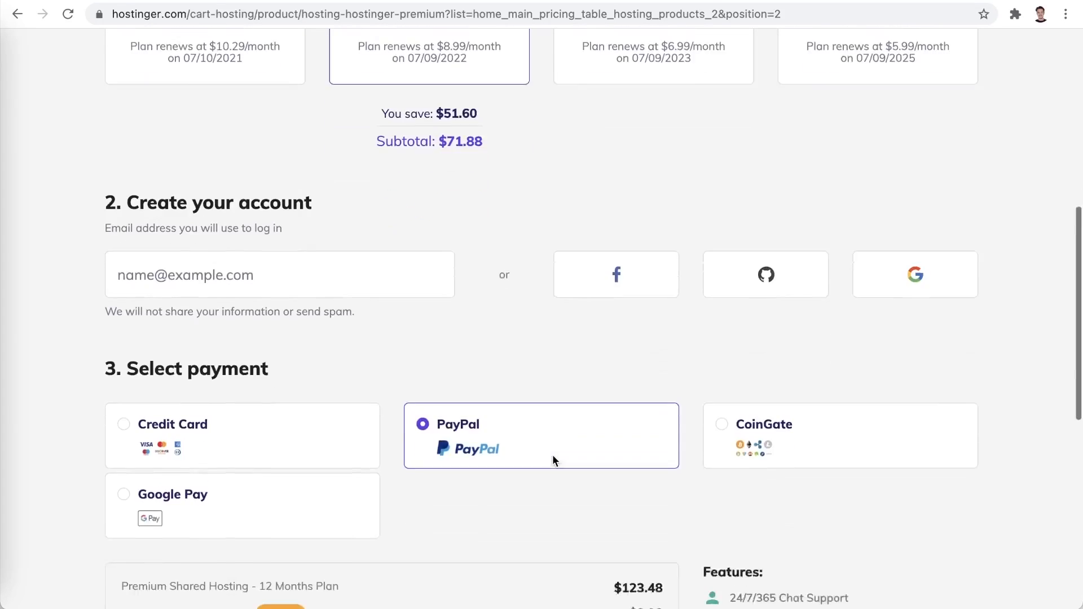
{"action": "scroll", "scroll_direction": "down", "scroll_amount": 3}
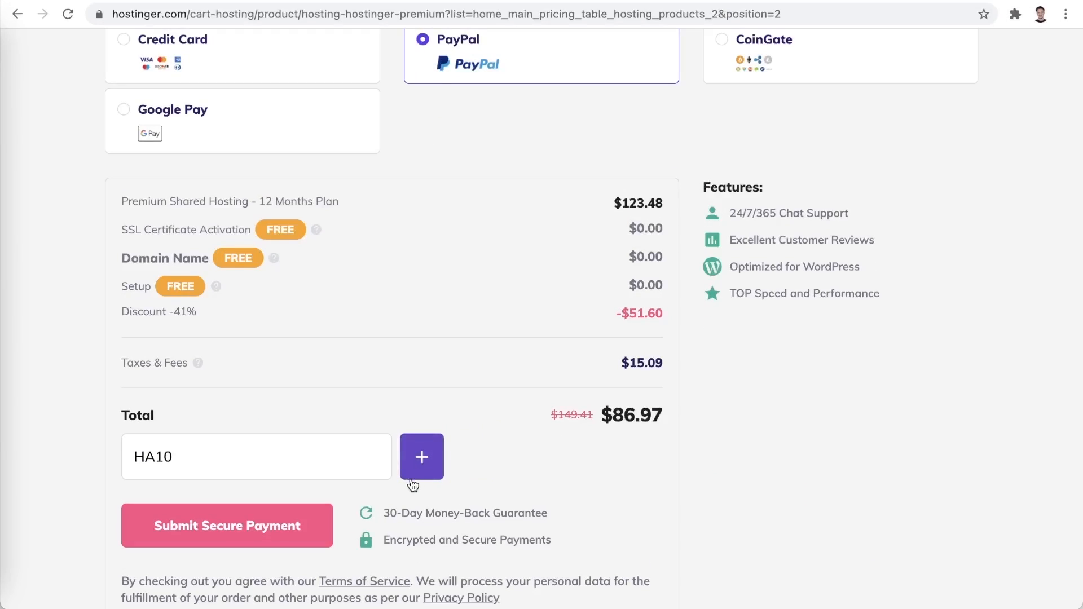
{"action": "left_click", "coordinate": [421, 457]}
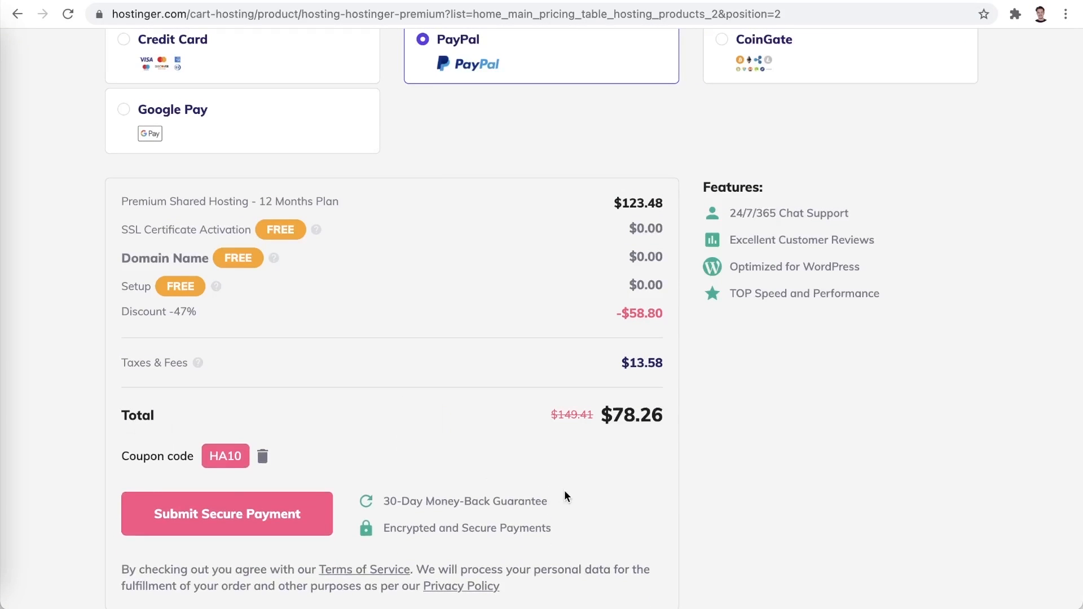
{"action": "left_click", "coordinate": [227, 515]}
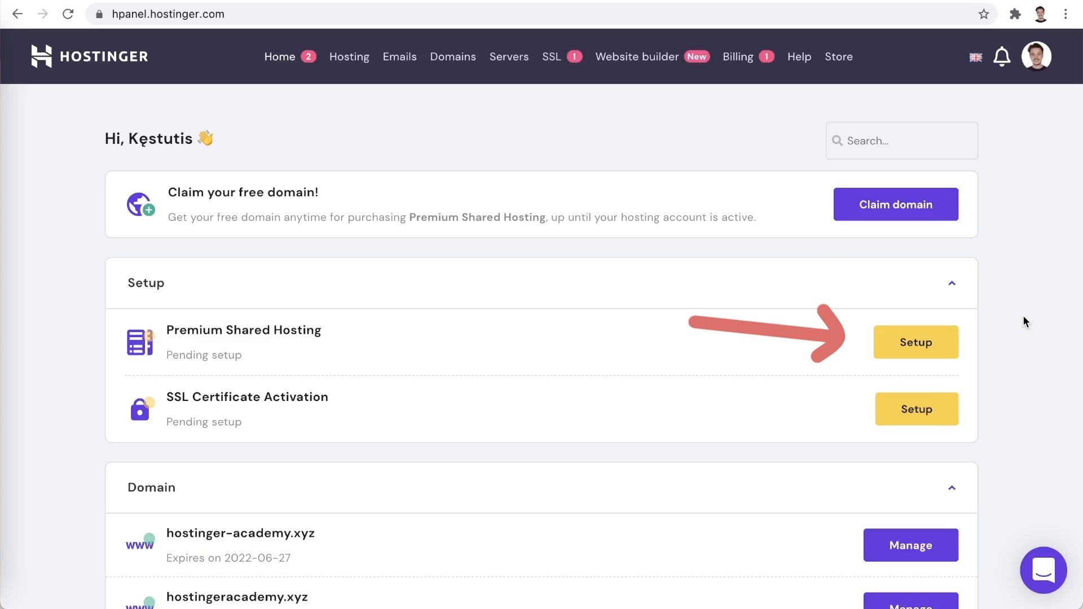
{"action": "mouse_move", "coordinate": [911, 319]}
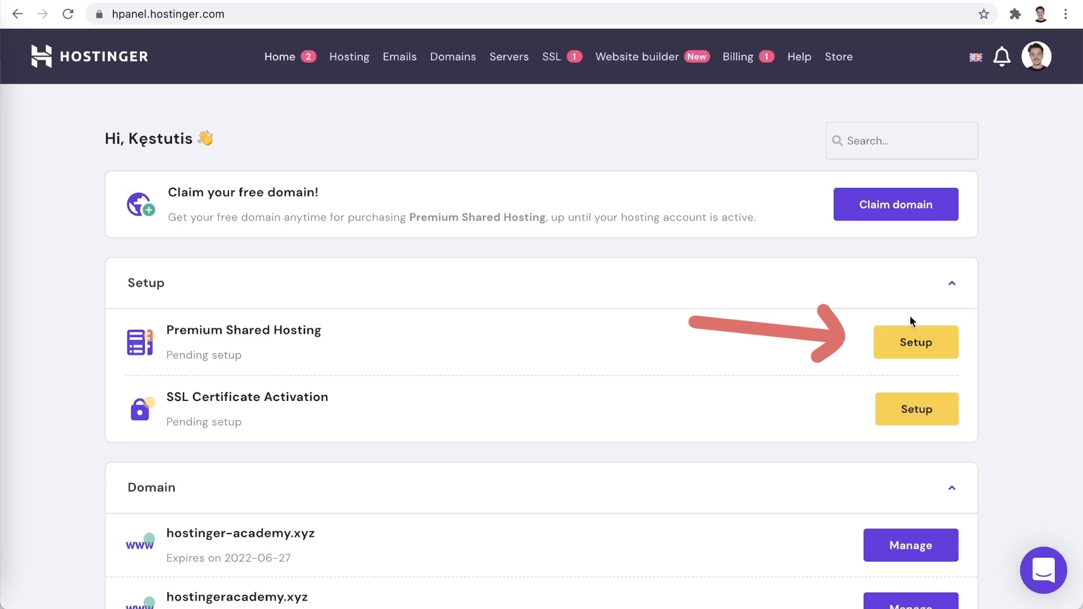
- Start guided setup for Premium Shared Hosting, choose WordPress and submit the admin password
{"action": "left_click", "coordinate": [915, 342]}
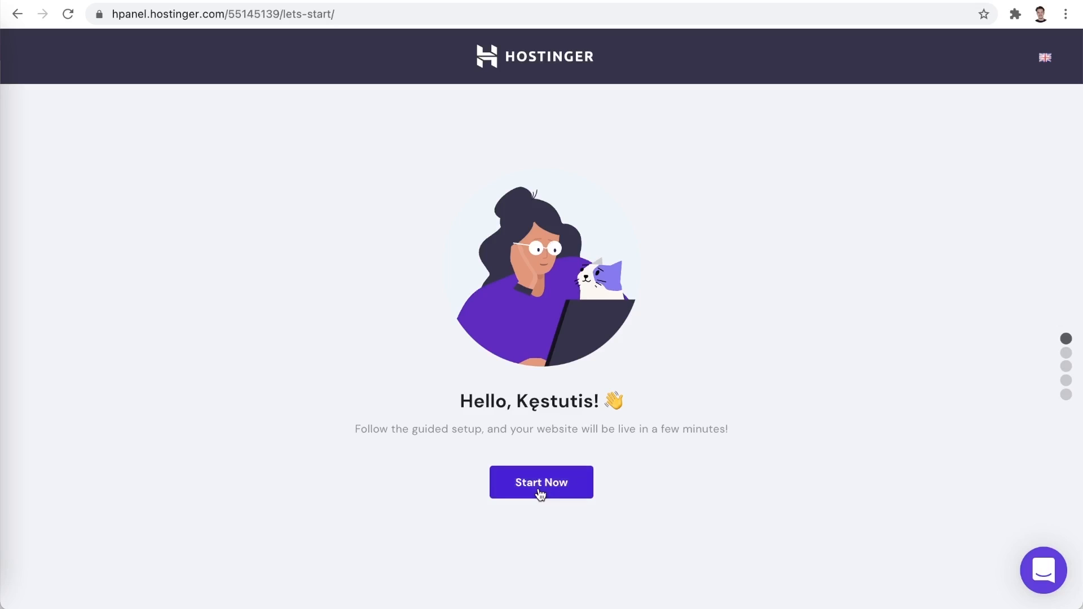
{"action": "left_click", "coordinate": [540, 482]}
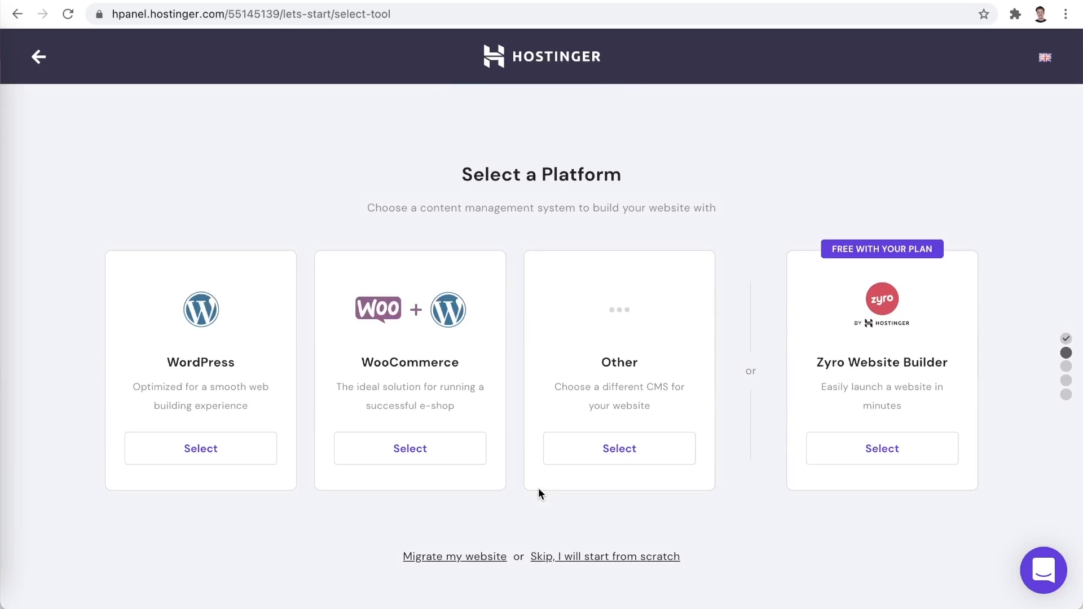
{"action": "mouse_move", "coordinate": [201, 447]}
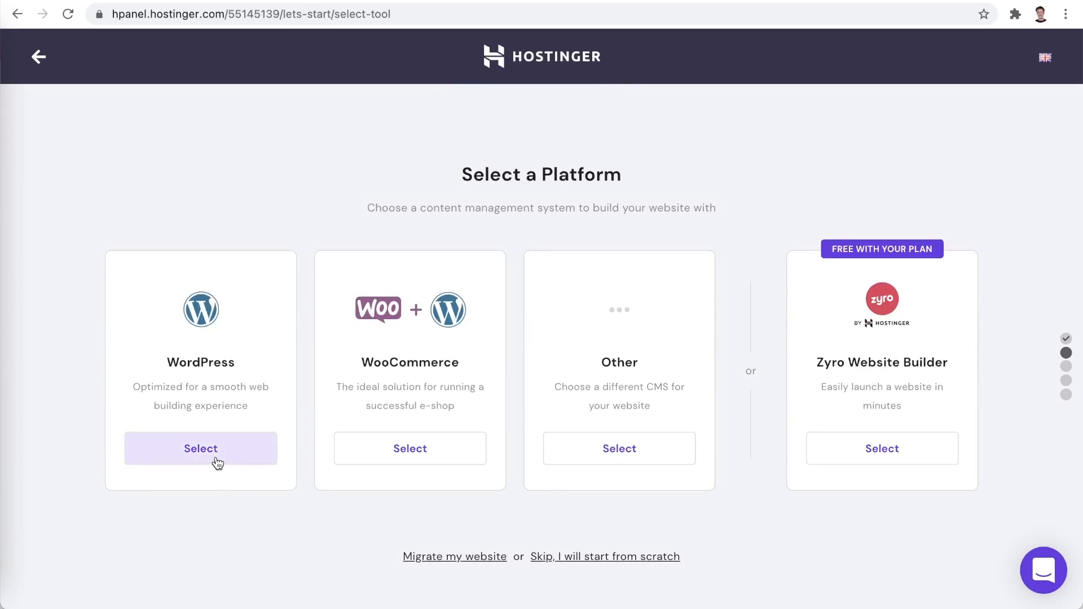
{"action": "left_click", "coordinate": [201, 448]}
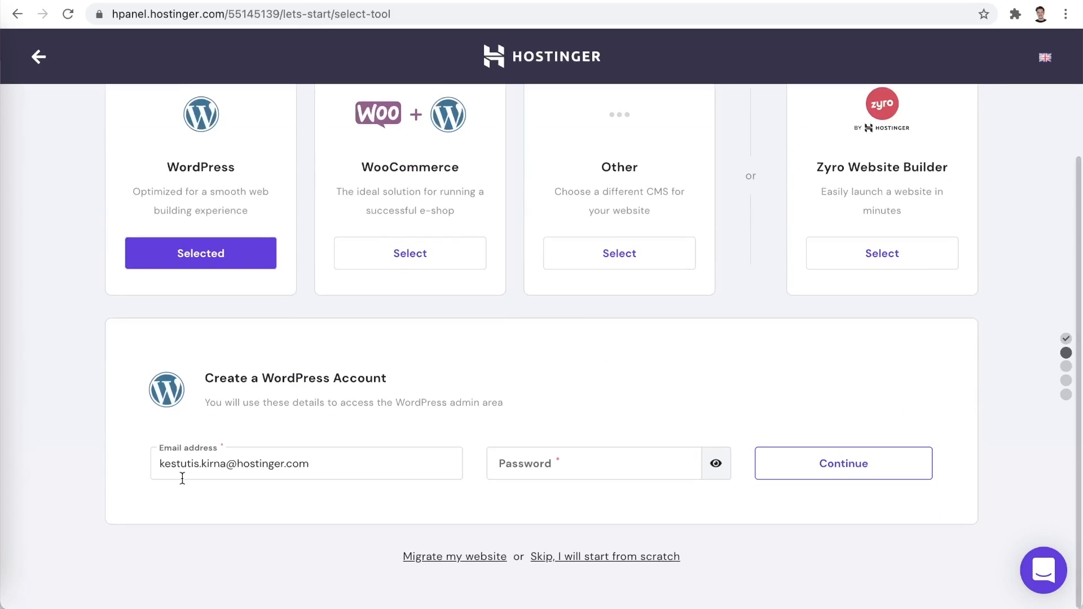
{"action": "mouse_move", "coordinate": [198, 514]}
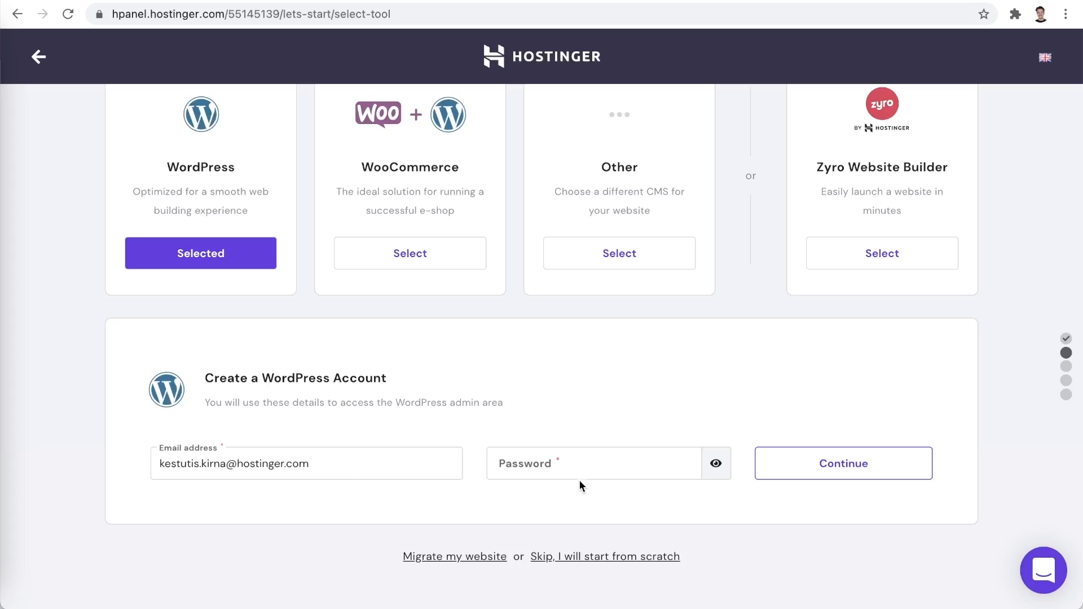
{"action": "type", "text": "•••"}
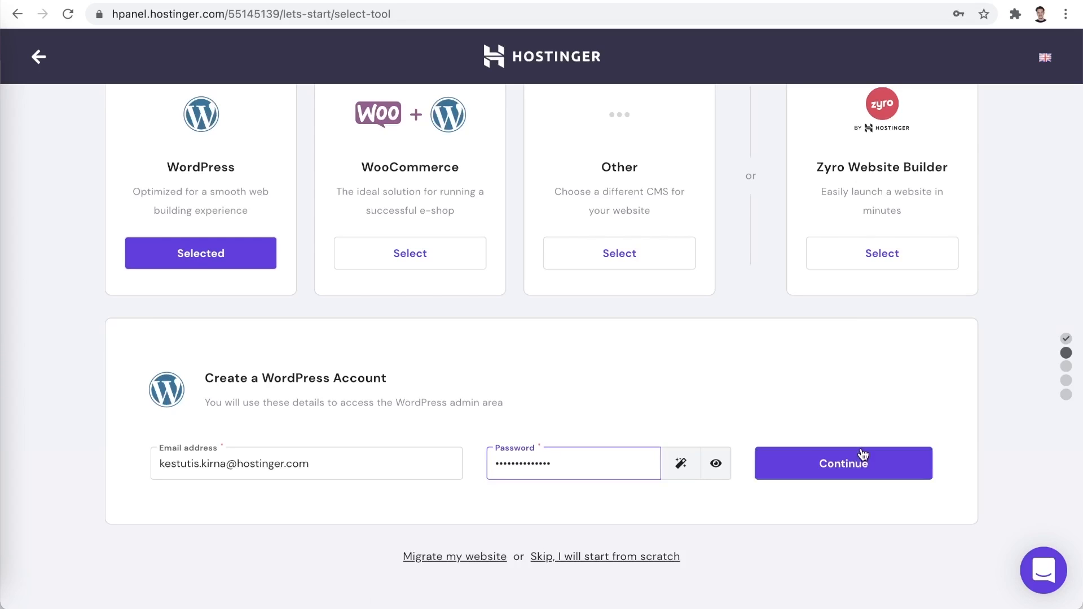
{"action": "left_click", "coordinate": [841, 463]}
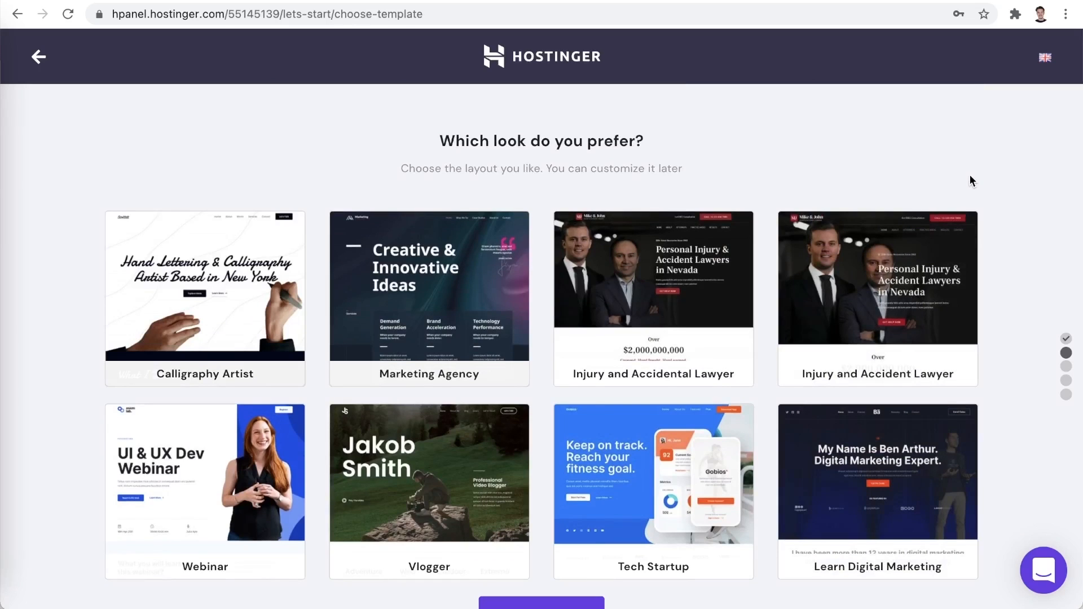
{"action": "mouse_move", "coordinate": [1025, 189]}
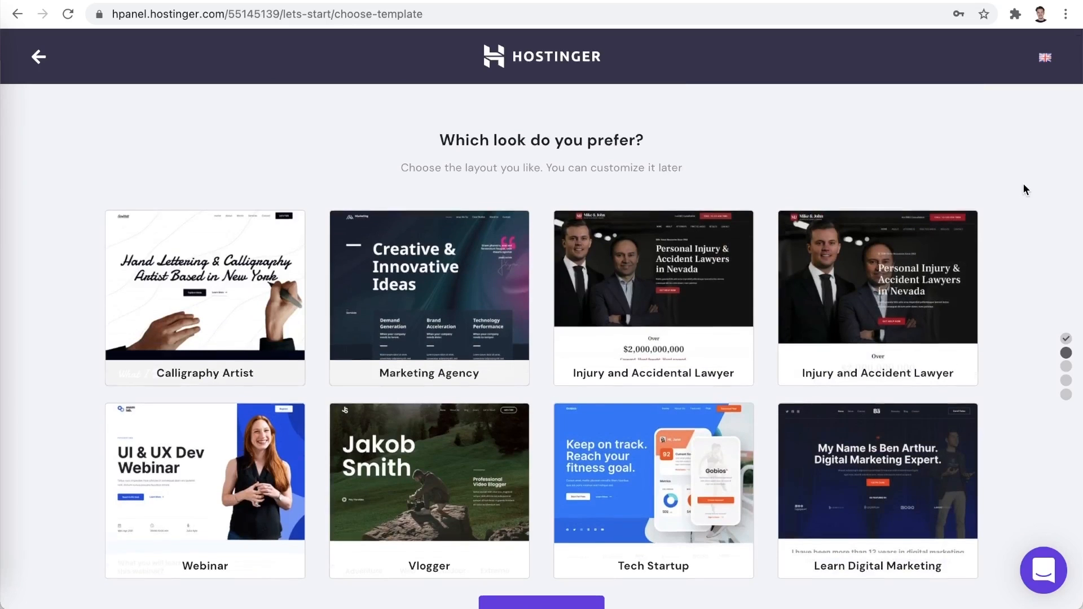
- Skip the website template gallery to reach the domain step
{"action": "scroll", "scroll_direction": "down", "scroll_amount": 3}
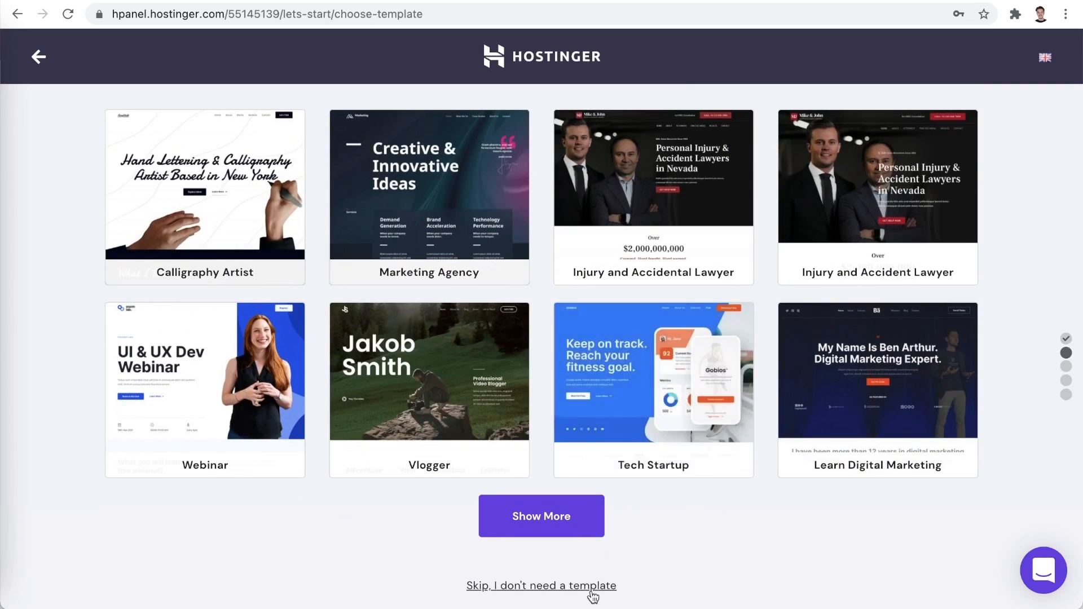
{"action": "left_click", "coordinate": [540, 585]}
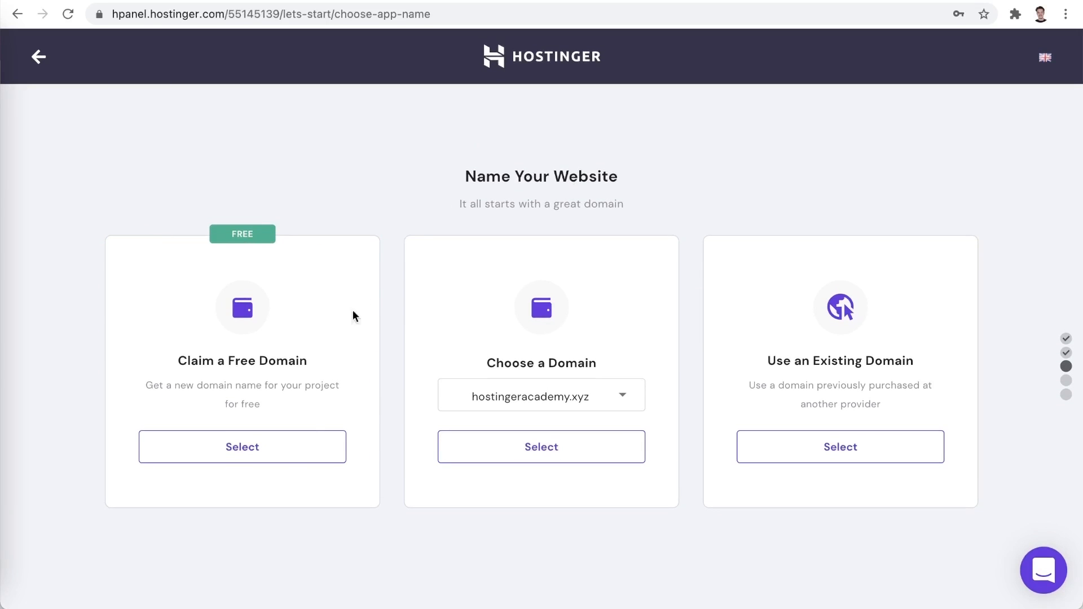
- Claim the free domain myamazingbusinesswebsite.xyz, confirm it is available and continue
{"action": "left_click", "coordinate": [241, 447]}
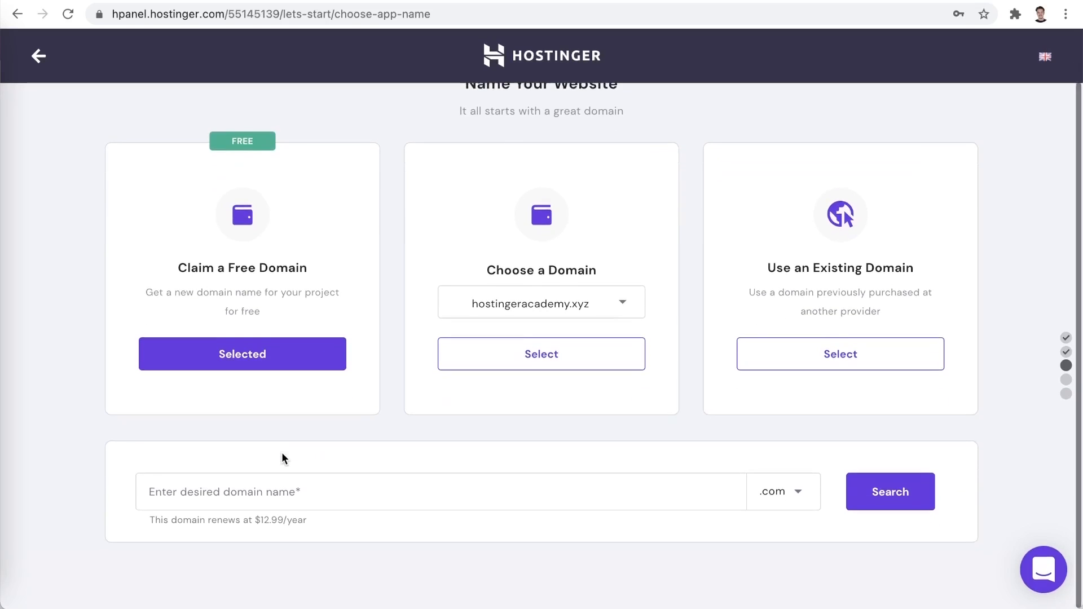
{"action": "left_click", "coordinate": [442, 490]}
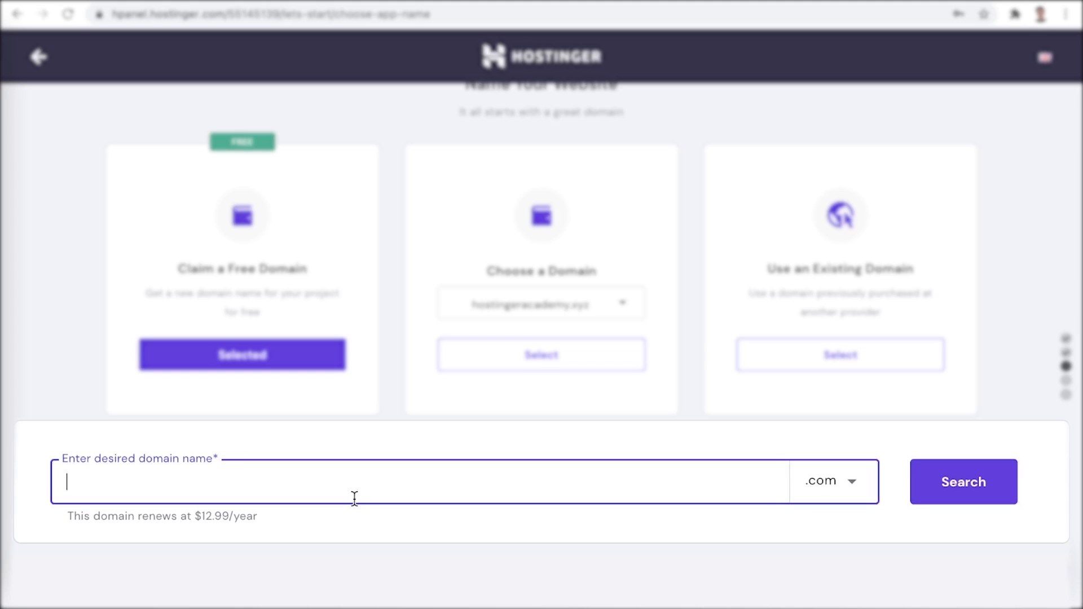
{"action": "type", "text": "myamazingbusinesswebsite"}
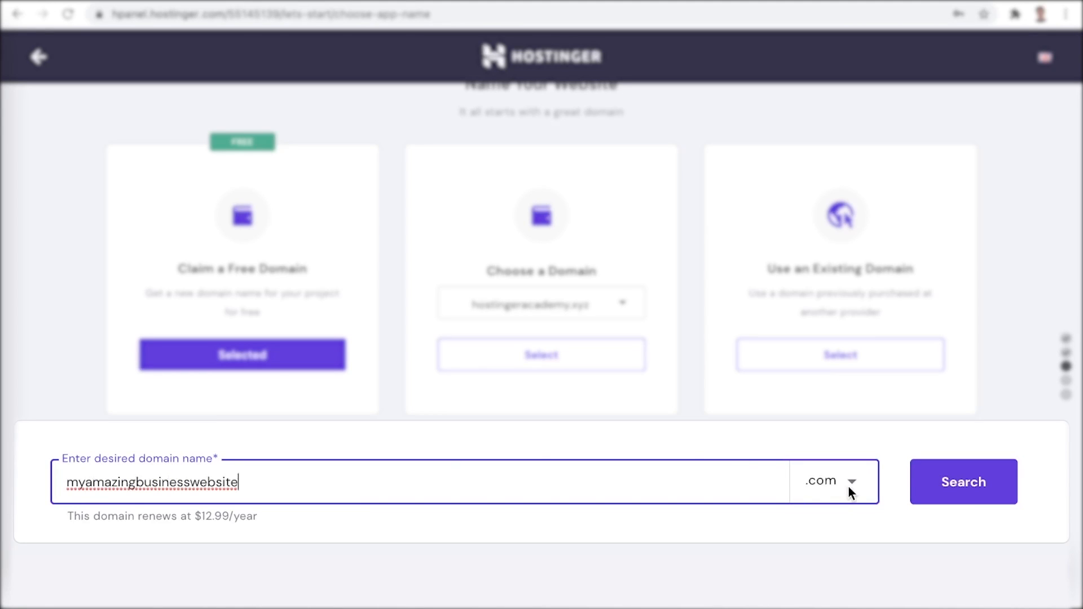
{"action": "left_click", "coordinate": [831, 482]}
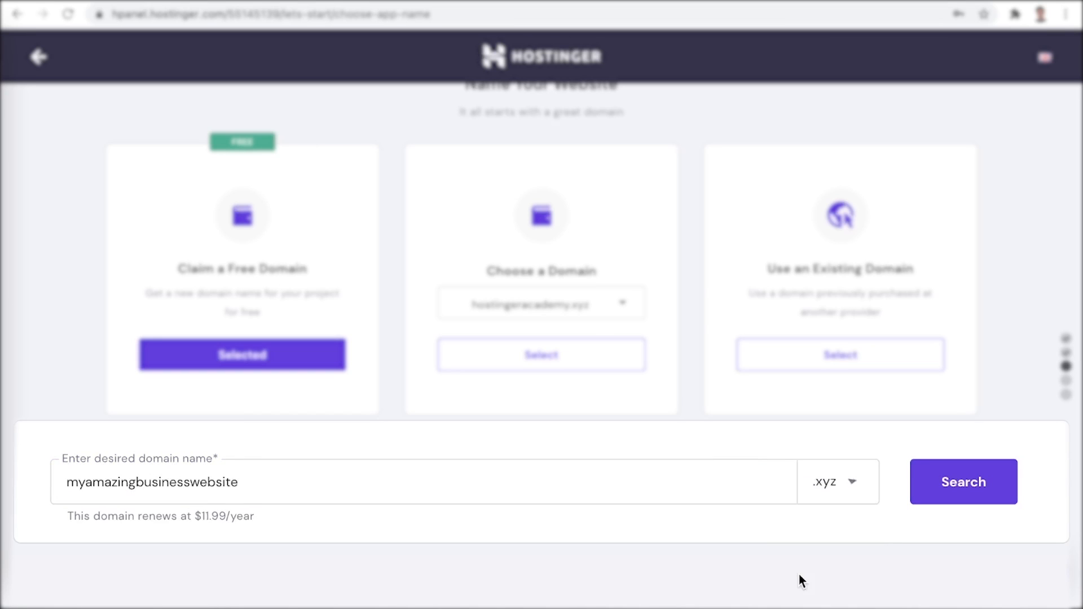
{"action": "left_click", "coordinate": [962, 481]}
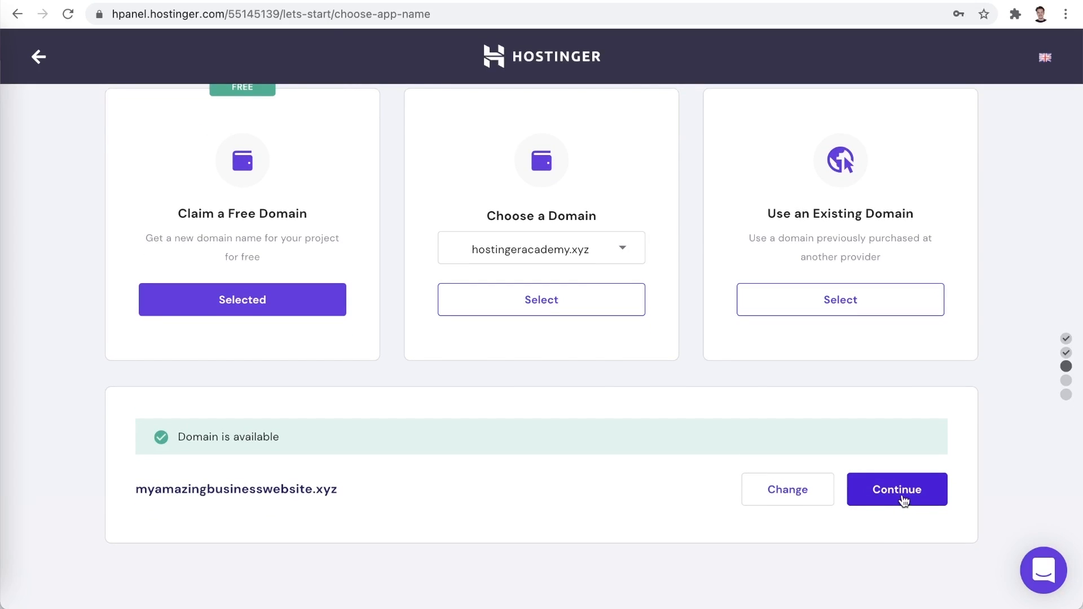
{"action": "left_click", "coordinate": [895, 488]}
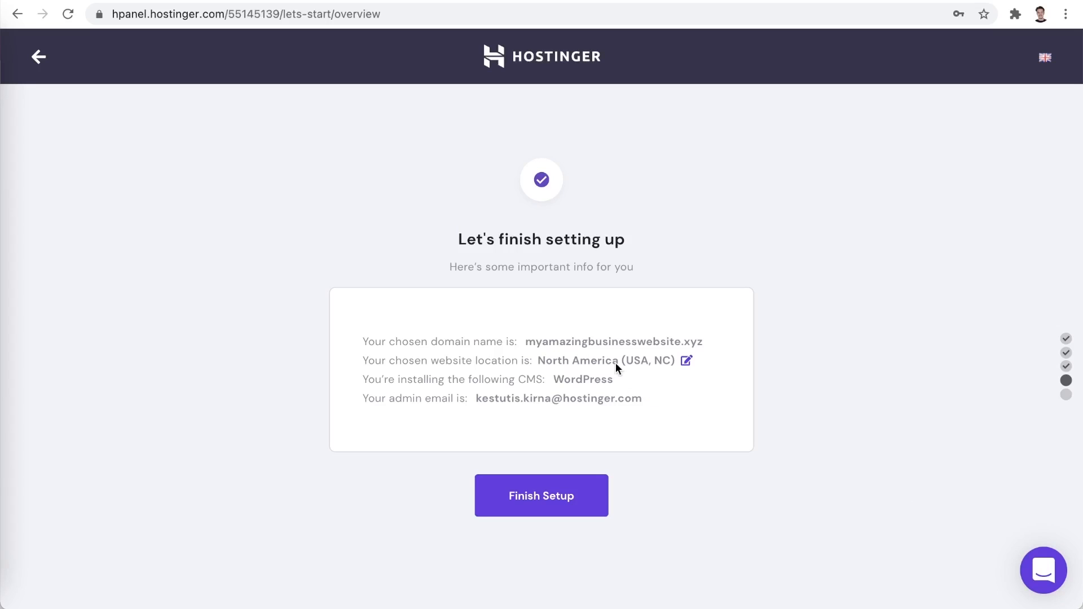
- Change the website location to Europe (Lithuania) and finish the WordPress setup
{"action": "left_click", "coordinate": [686, 360]}
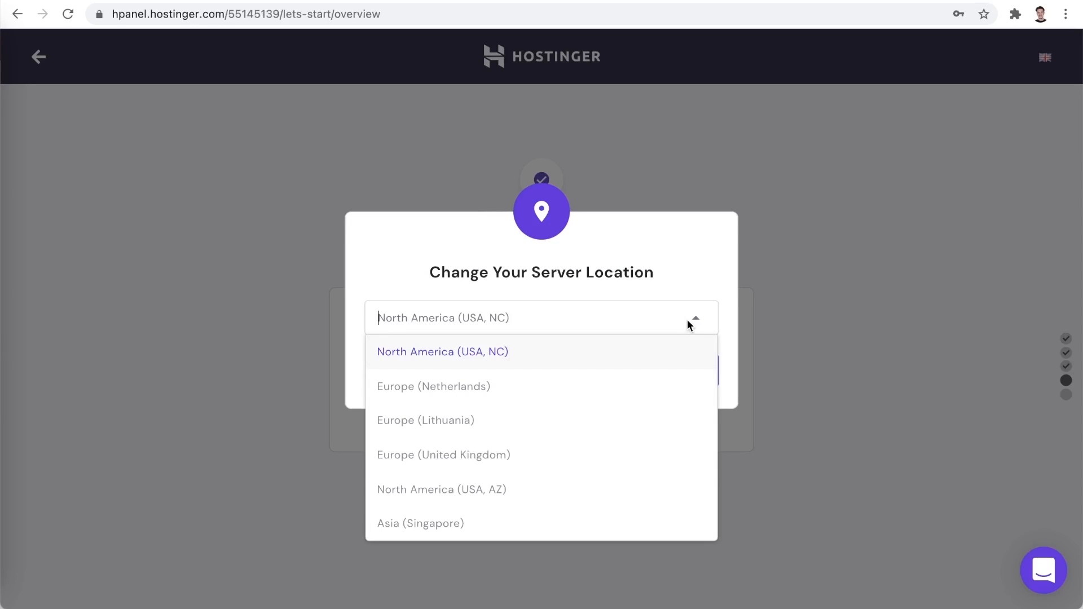
{"action": "left_click", "coordinate": [426, 419]}
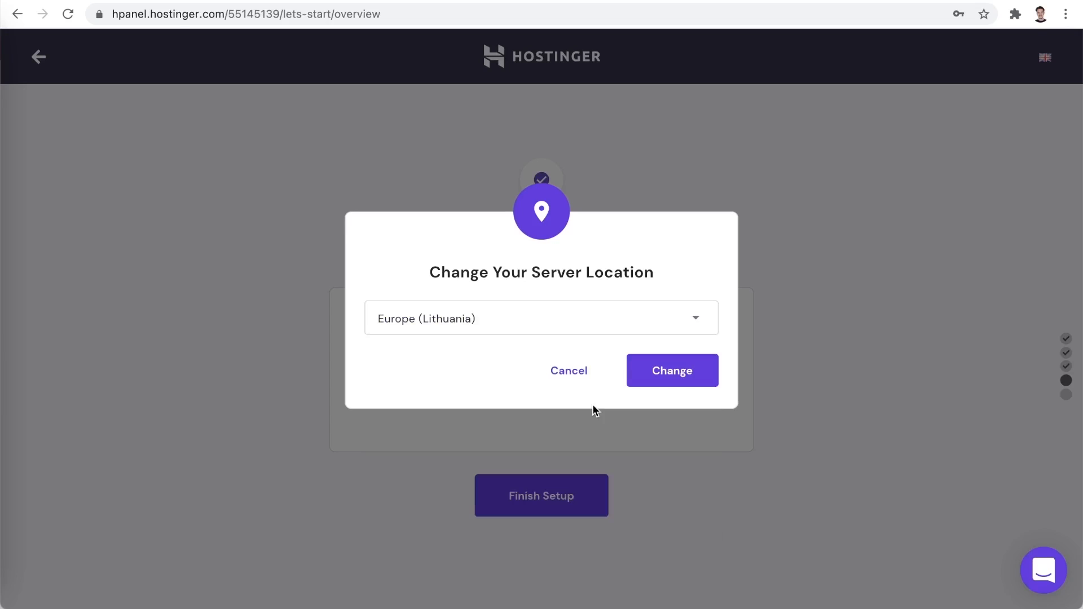
{"action": "left_click", "coordinate": [670, 370]}
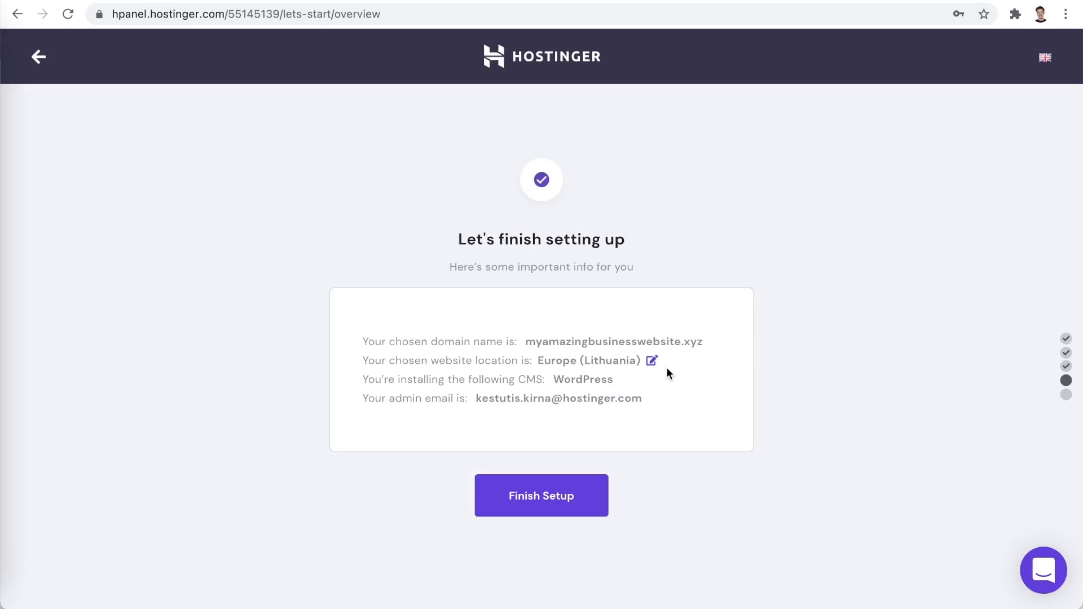
{"action": "mouse_move", "coordinate": [577, 480]}
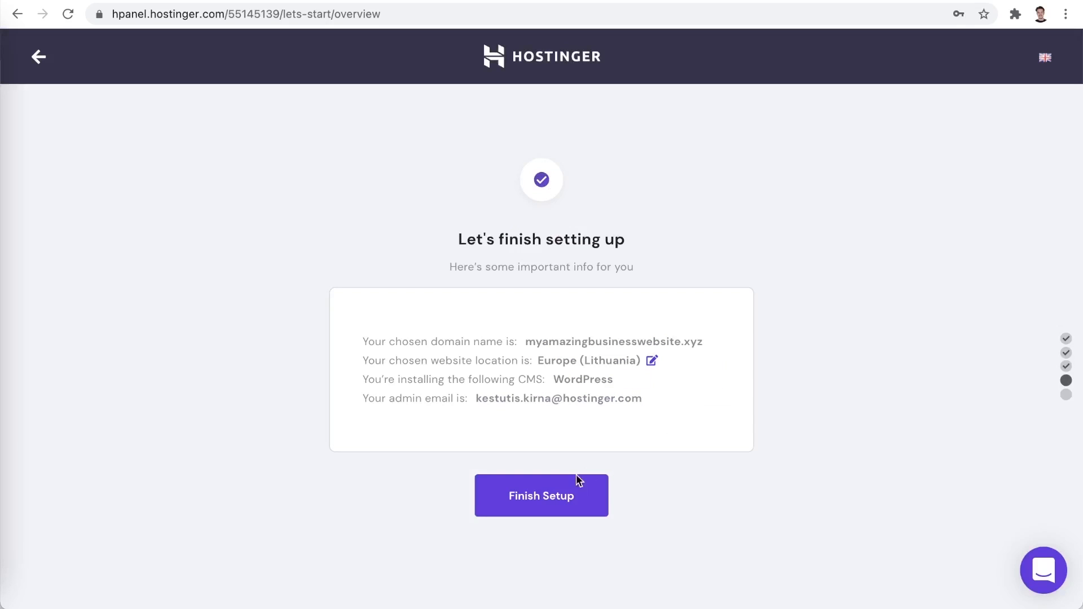
{"action": "left_click", "coordinate": [540, 495]}
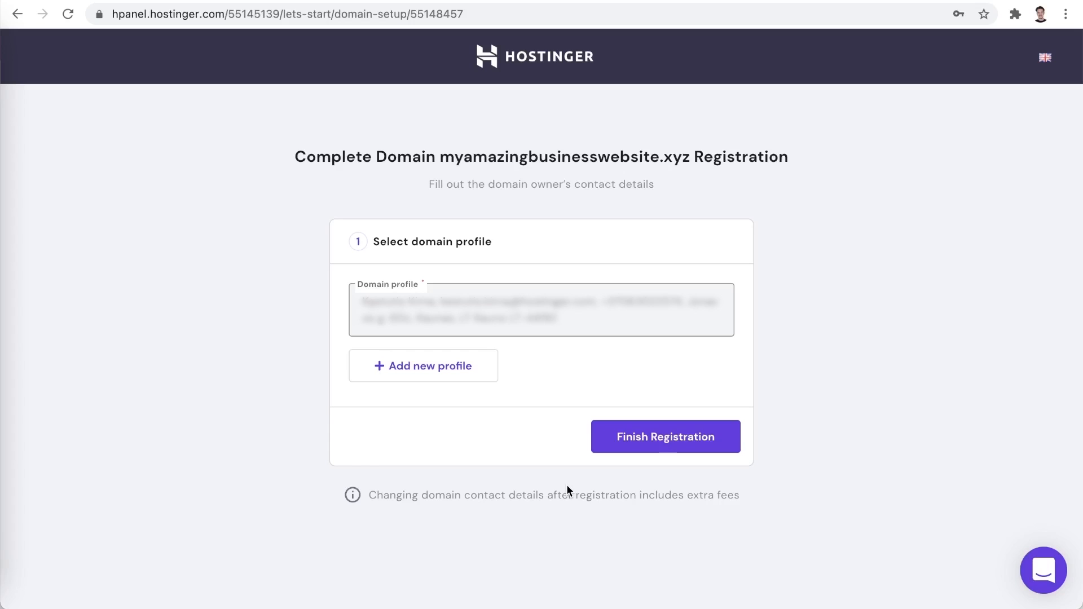
- Finish domain registration with the existing profile and go to Manage WordPress for the ready site
{"action": "left_click", "coordinate": [664, 436]}
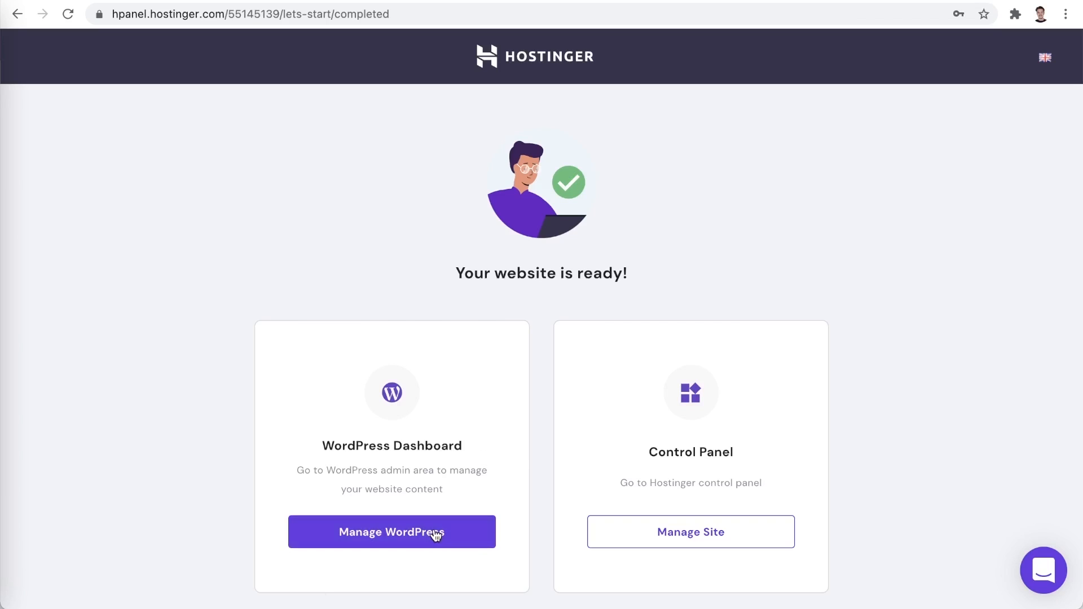
{"action": "left_click", "coordinate": [391, 532]}
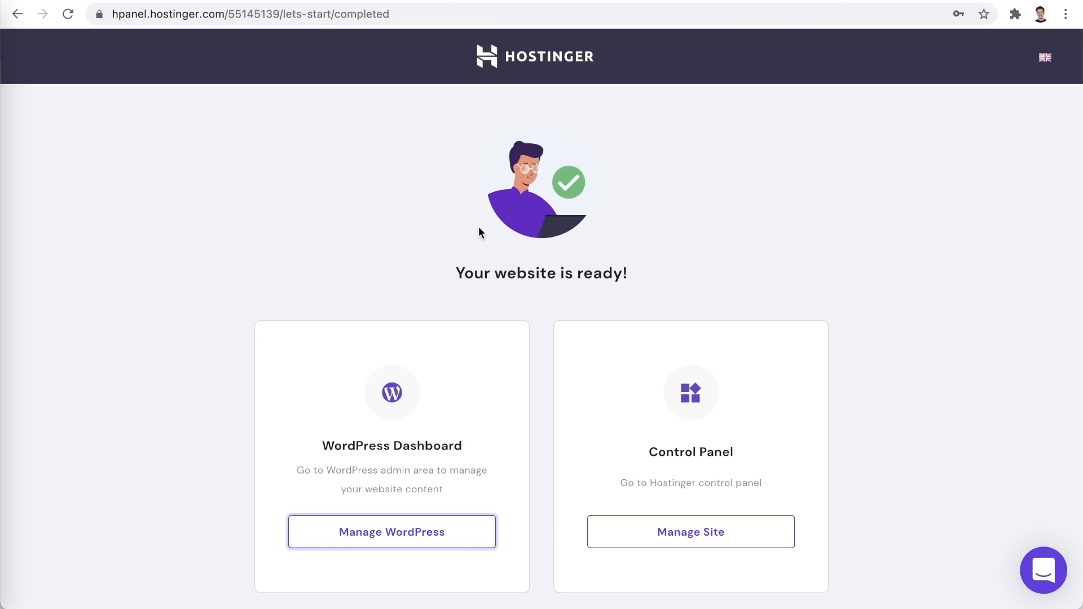
{"action": "left_click", "coordinate": [391, 532]}
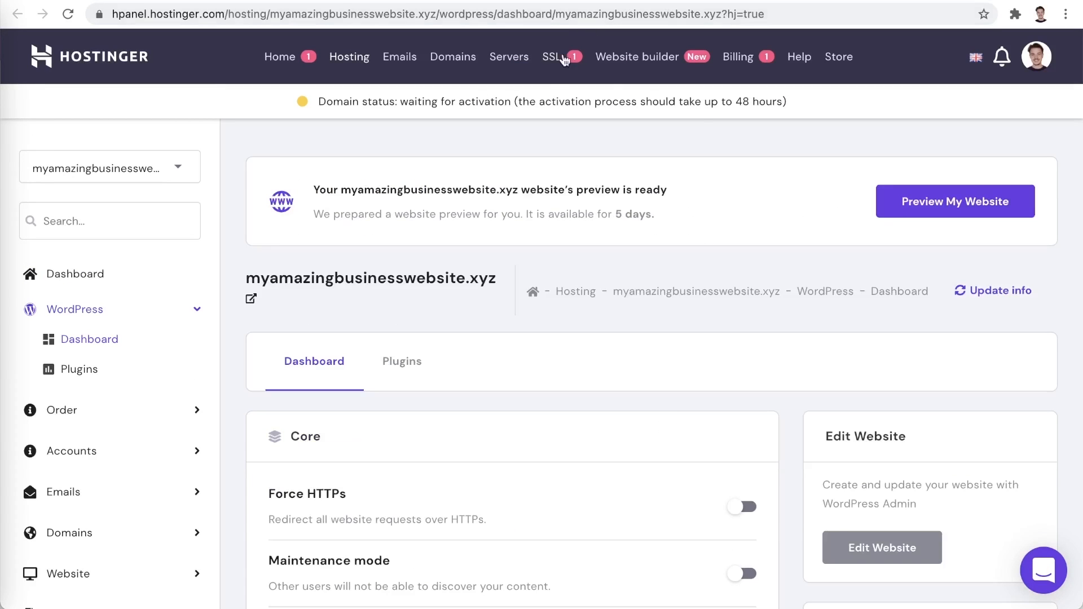
- Install the pending SSL certificate on myamazingbusinesswebsite.xyz from the SSL section
{"action": "left_click", "coordinate": [552, 56]}
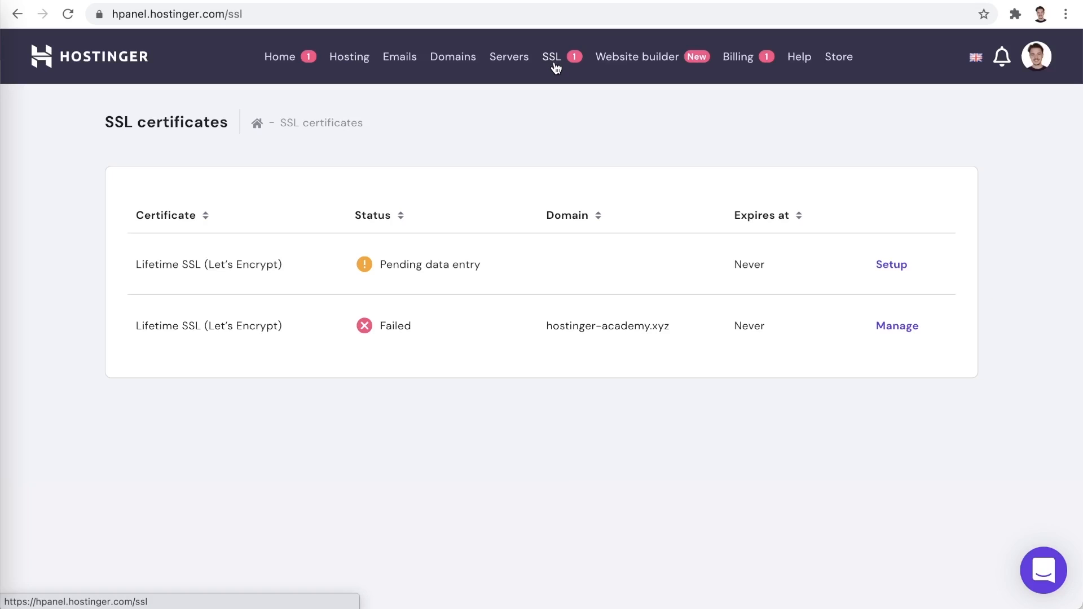
{"action": "mouse_move", "coordinate": [683, 49]}
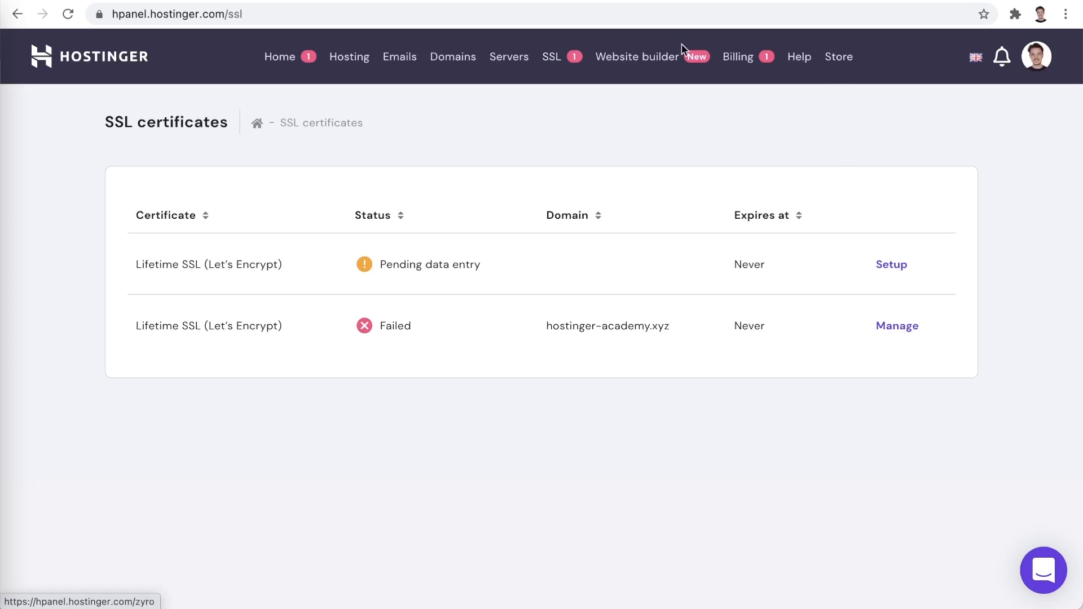
{"action": "left_click", "coordinate": [890, 264]}
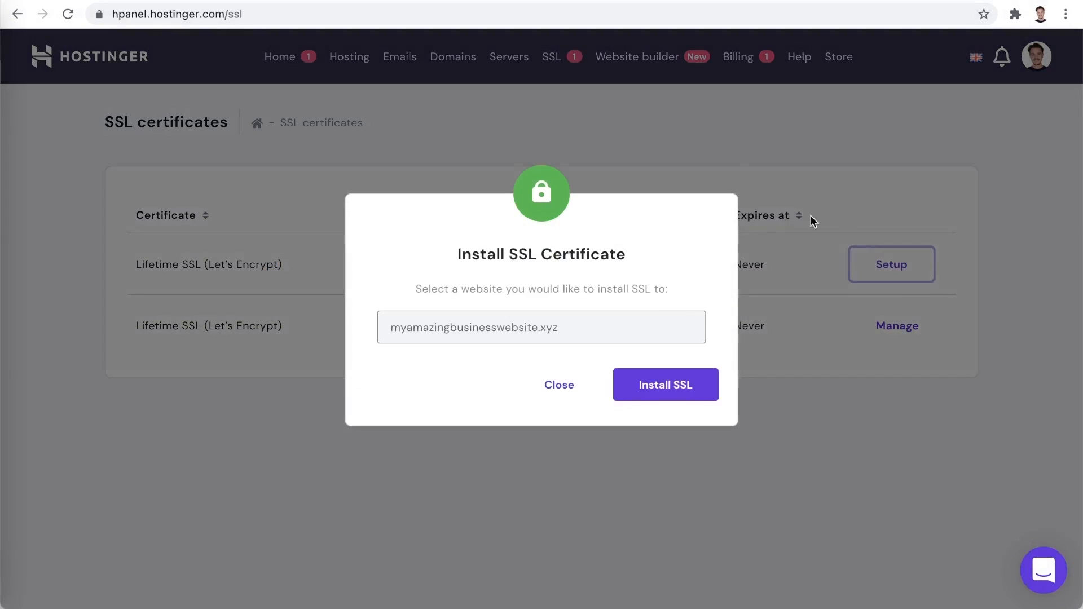
{"action": "mouse_move", "coordinate": [641, 333]}
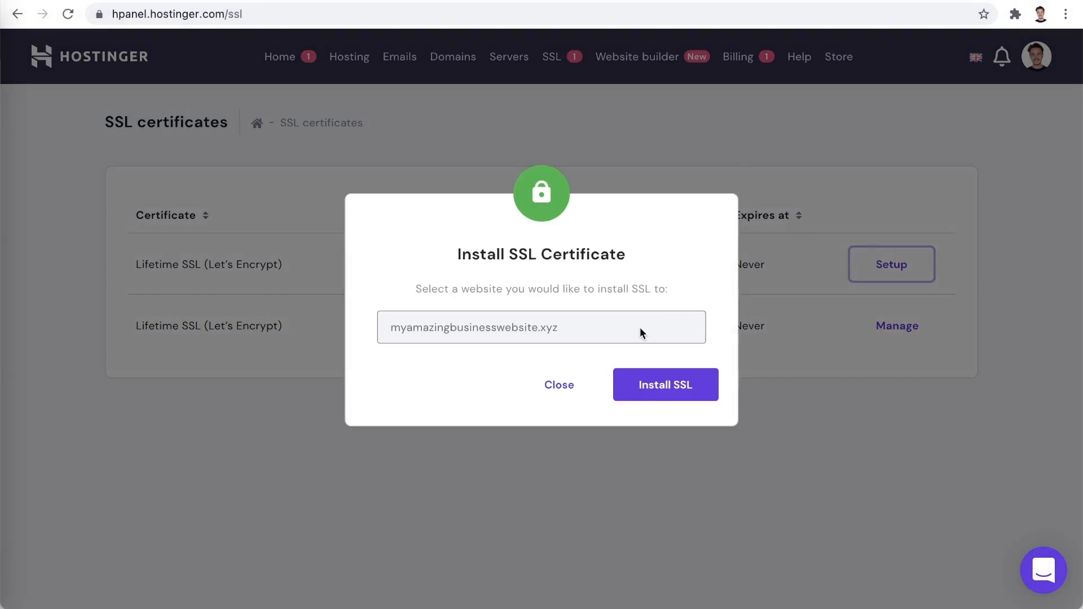
{"action": "left_click", "coordinate": [664, 384]}
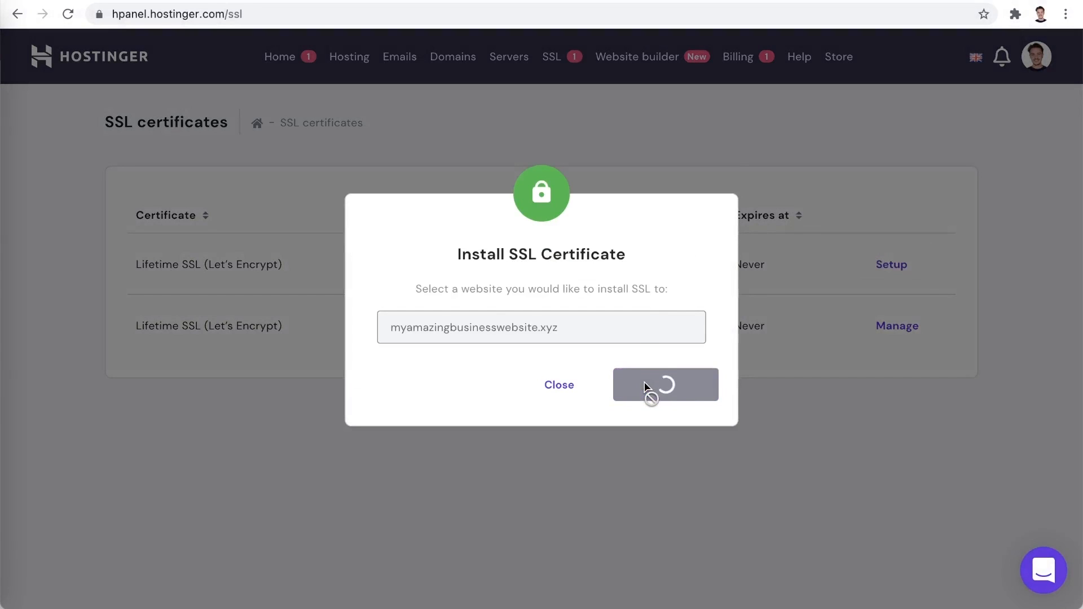
{"action": "left_click", "coordinate": [664, 385]}
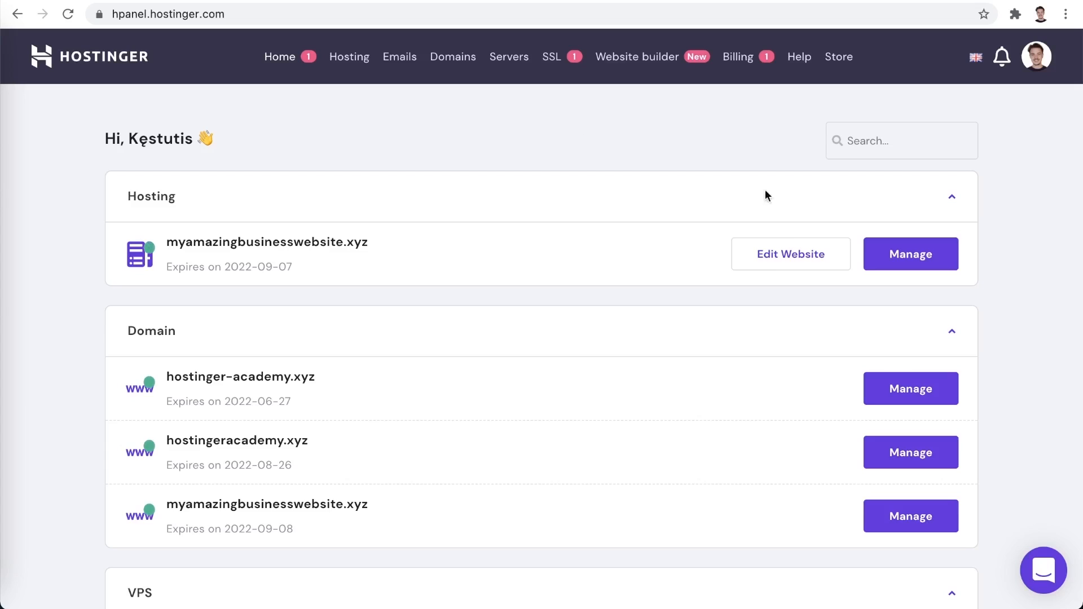
- Manage the hosting plan and open the live WordPress site via Edit Website
{"action": "left_click", "coordinate": [909, 254]}
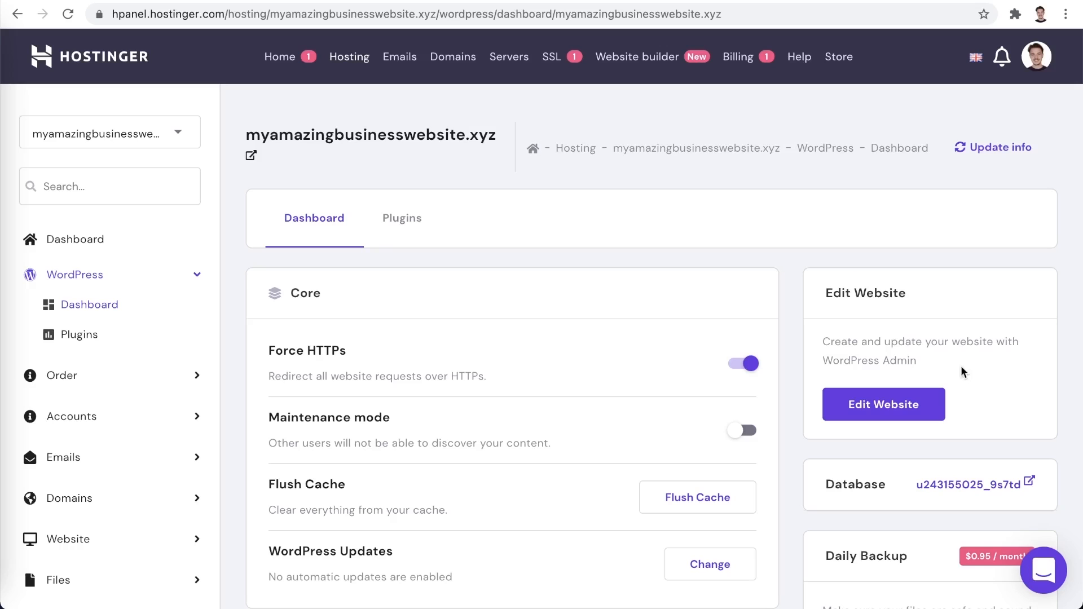
{"action": "left_click", "coordinate": [882, 404]}
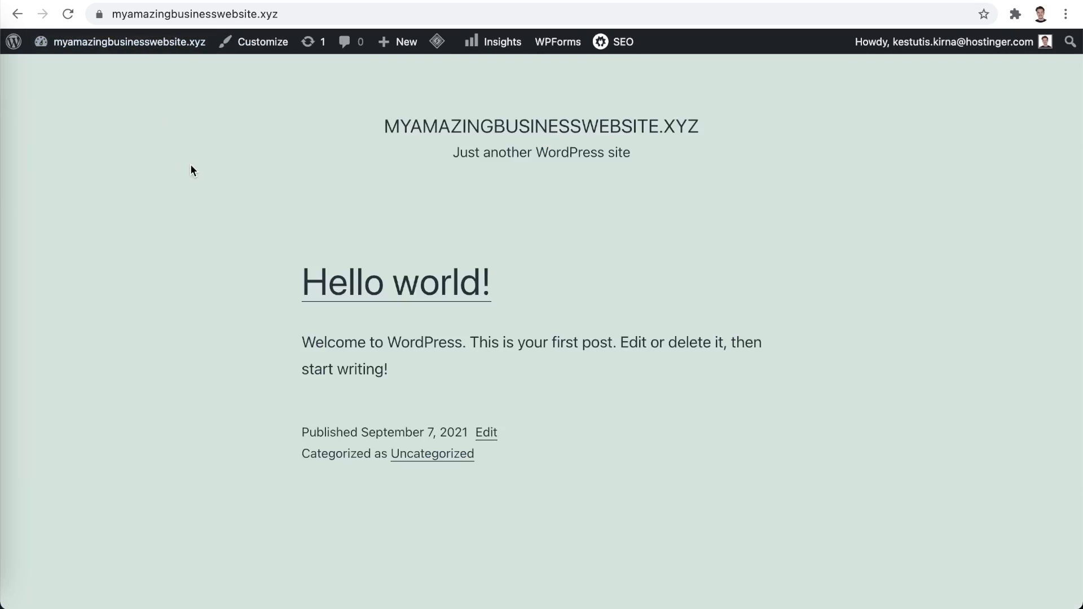
{"action": "mouse_move", "coordinate": [197, 175]}
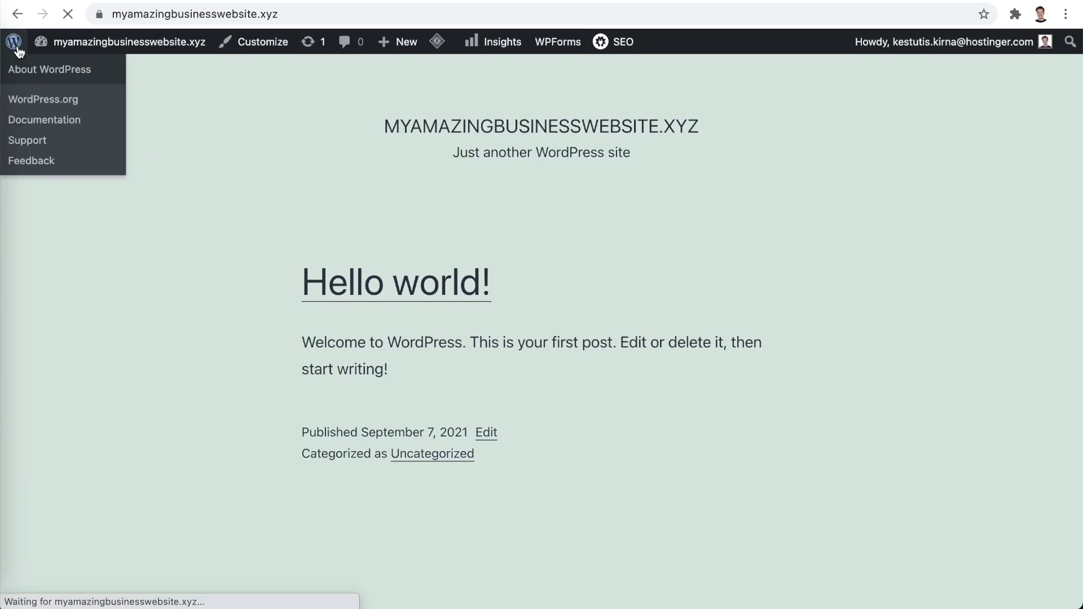
- Enter the WordPress admin, go to Appearance > Themes and browse the Add Themes catalogue
{"action": "left_click", "coordinate": [48, 69]}
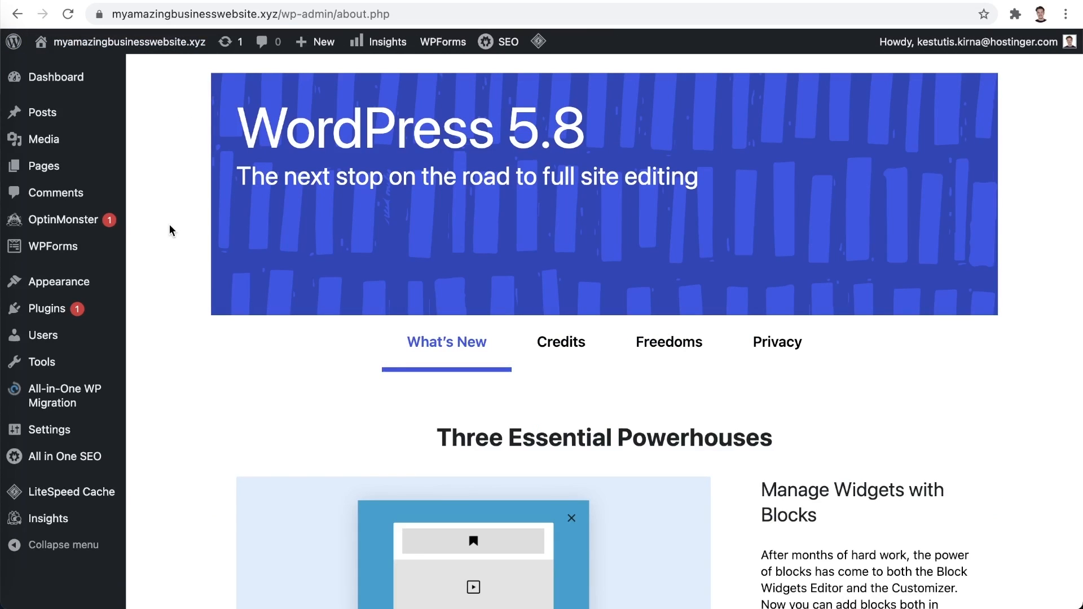
{"action": "mouse_move", "coordinate": [60, 281]}
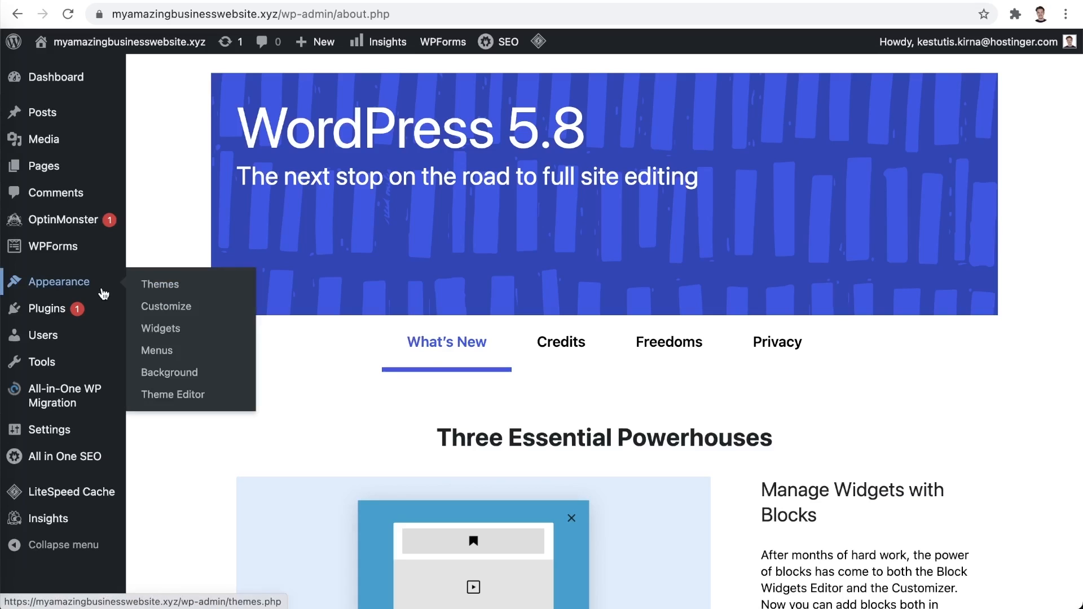
{"action": "left_click", "coordinate": [159, 284]}
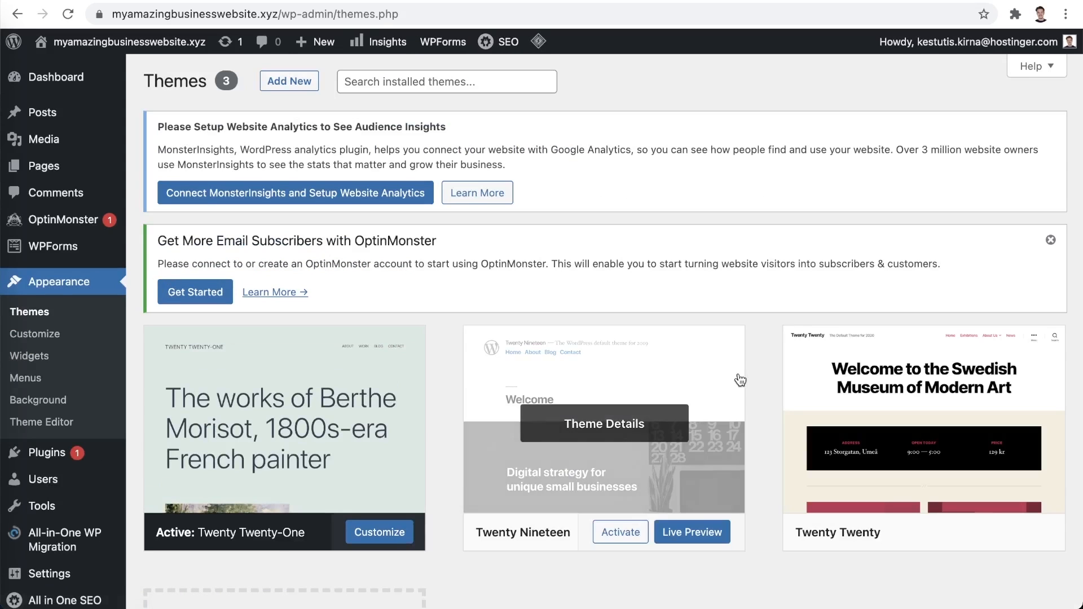
{"action": "mouse_move", "coordinate": [775, 385]}
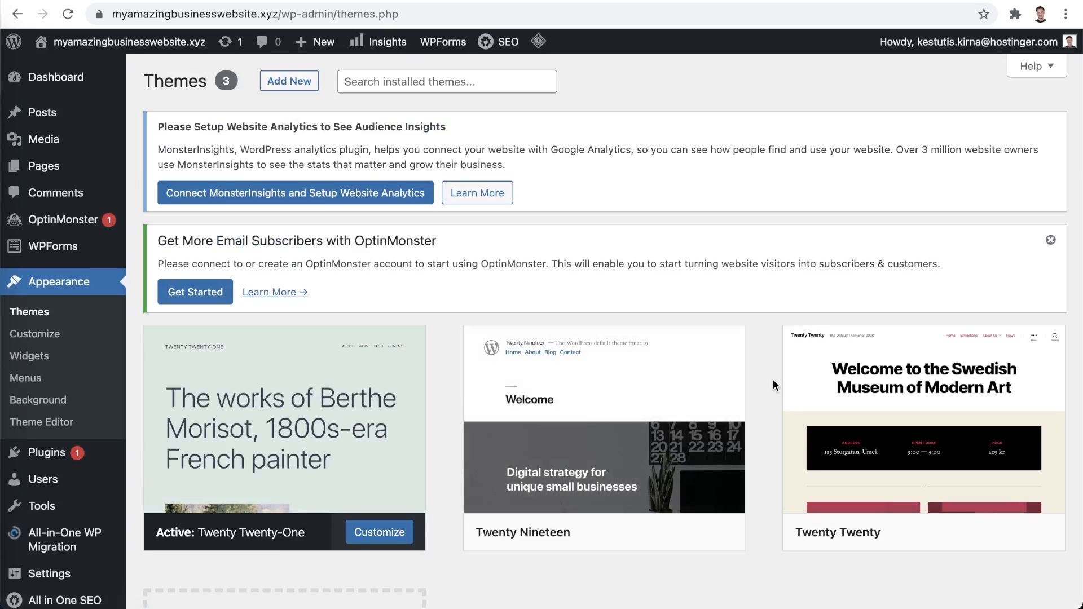
{"action": "scroll", "scroll_direction": "down", "scroll_amount": 3}
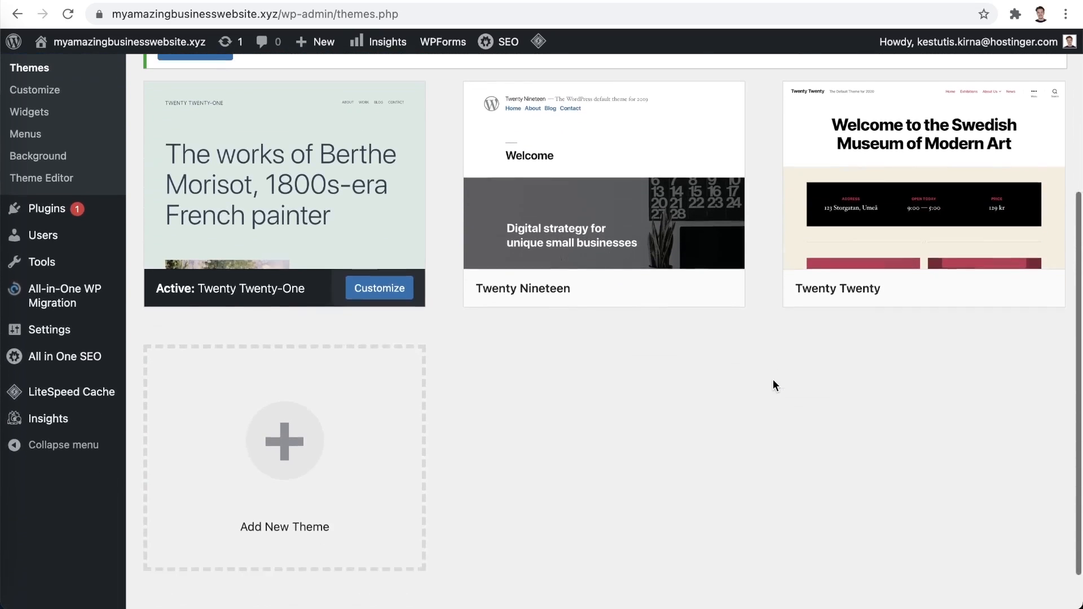
{"action": "left_click", "coordinate": [284, 439]}
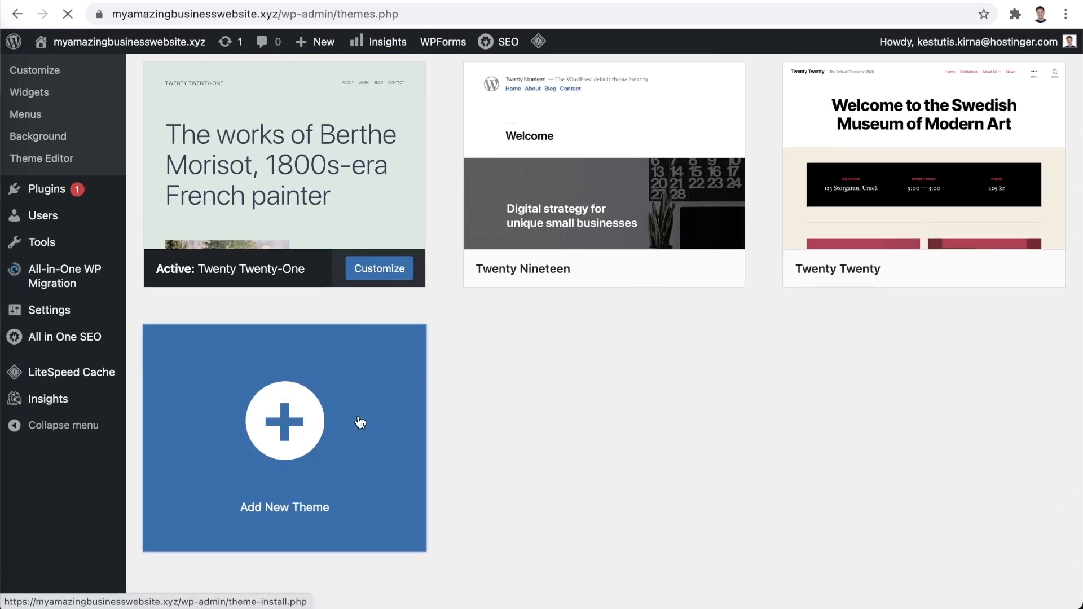
{"action": "left_click", "coordinate": [284, 421]}
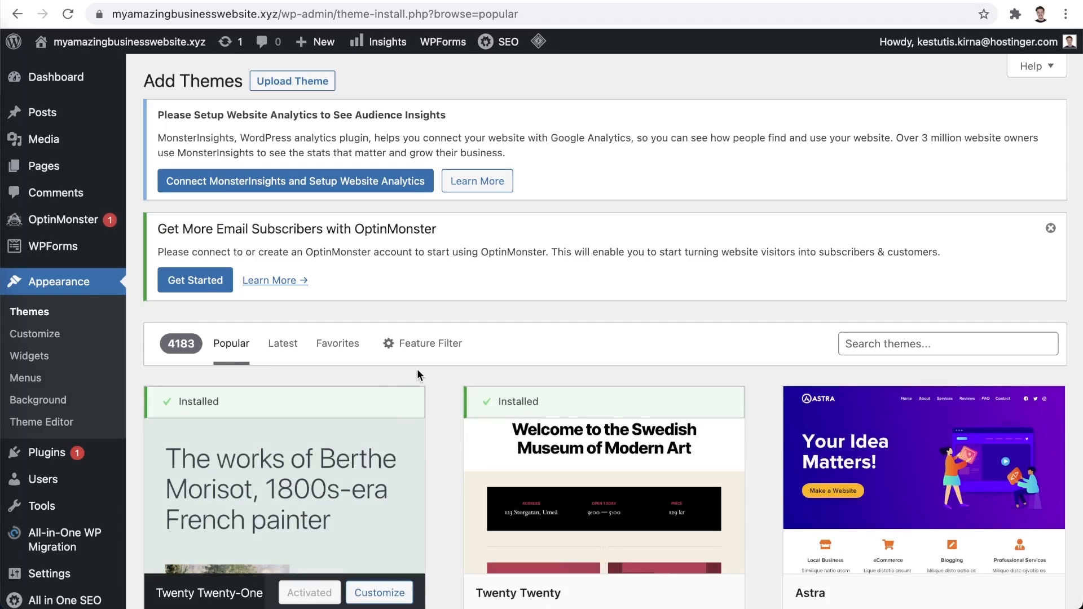
- Search the theme directory for 'astra'
{"action": "scroll", "scroll_direction": "down", "scroll_amount": 3}
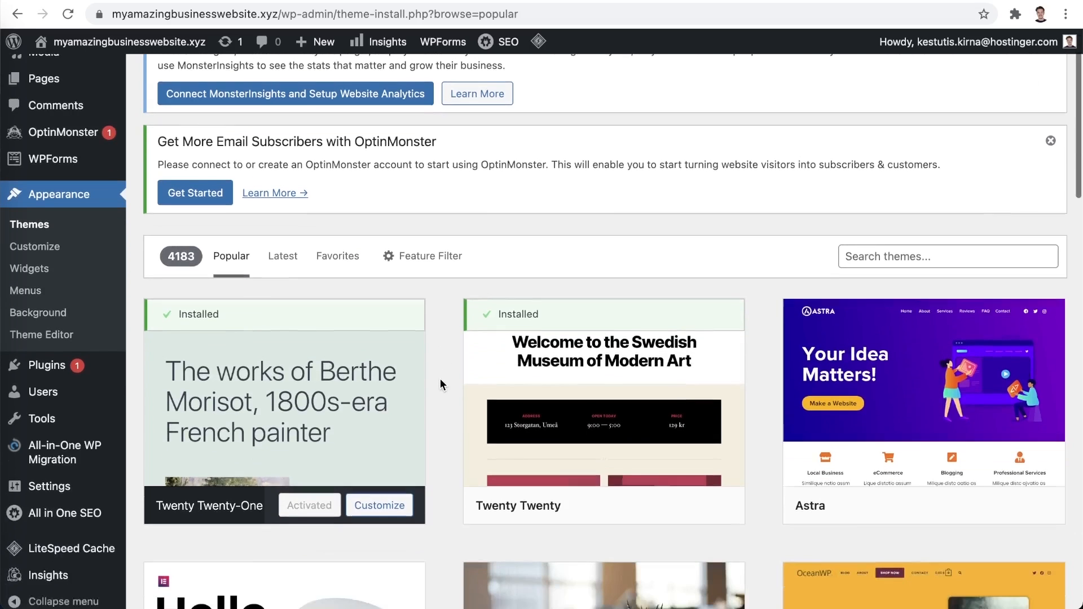
{"action": "scroll", "scroll_direction": "down", "scroll_amount": 3}
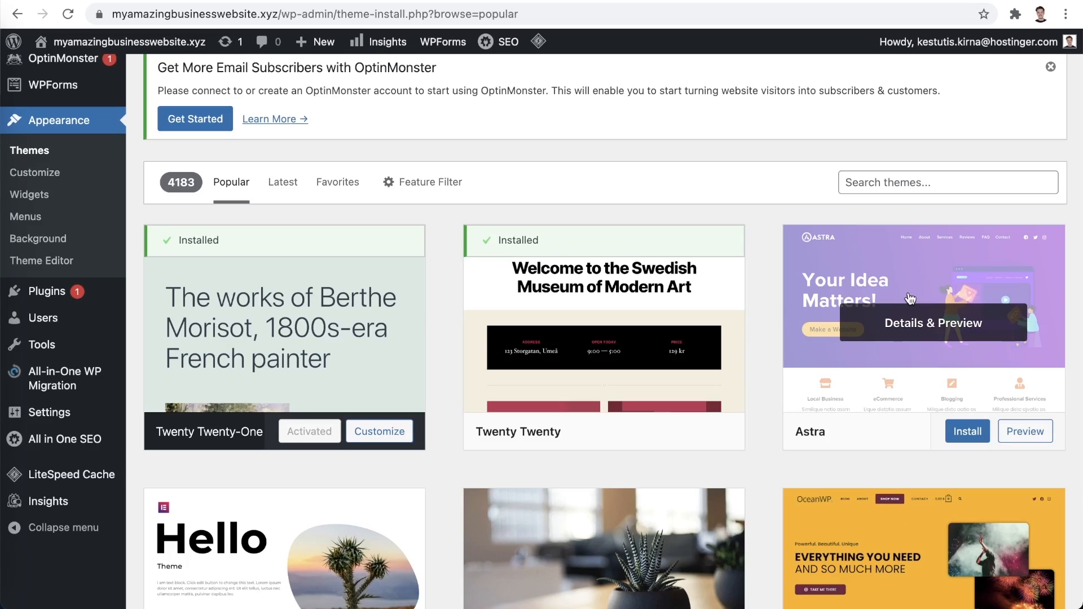
{"action": "mouse_move", "coordinate": [894, 182]}
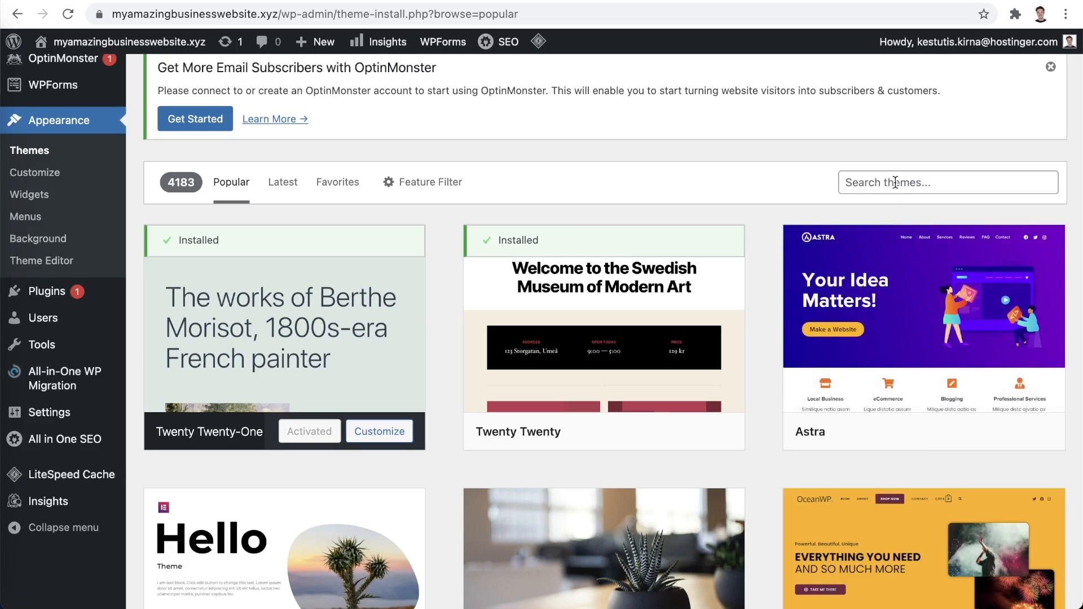
{"action": "left_click", "coordinate": [947, 183]}
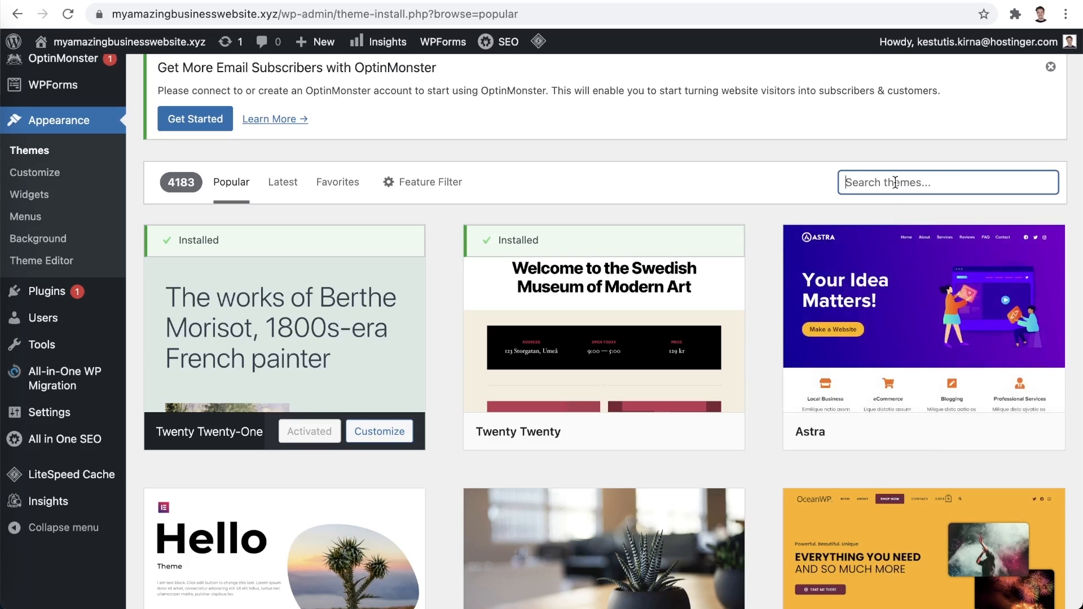
{"action": "type", "text": "astra"}
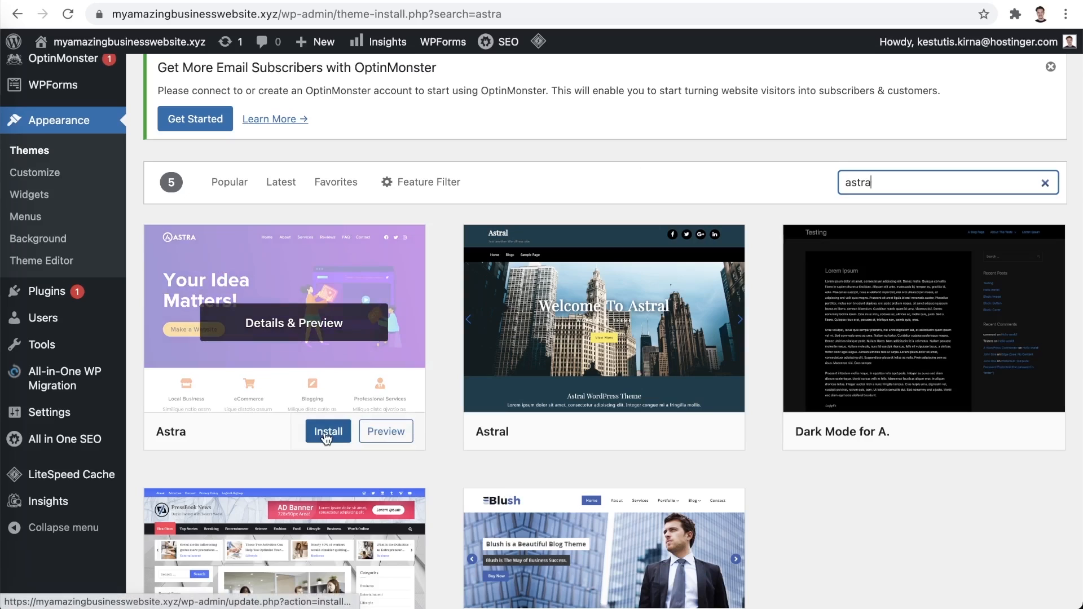
- Install the Astra theme and activate it
{"action": "left_click", "coordinate": [327, 430]}
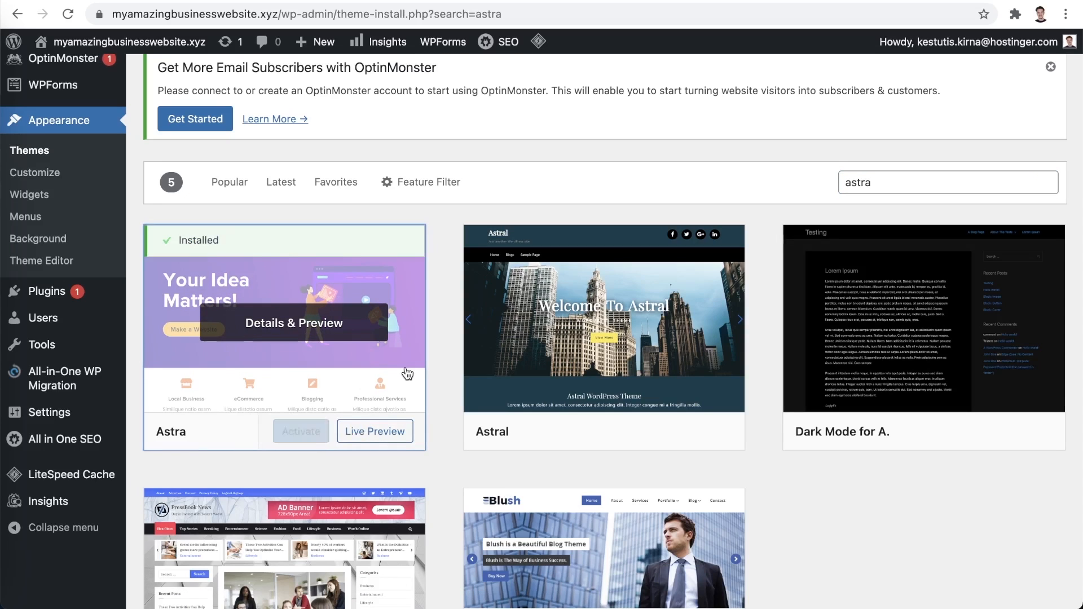
{"action": "mouse_move", "coordinate": [300, 431]}
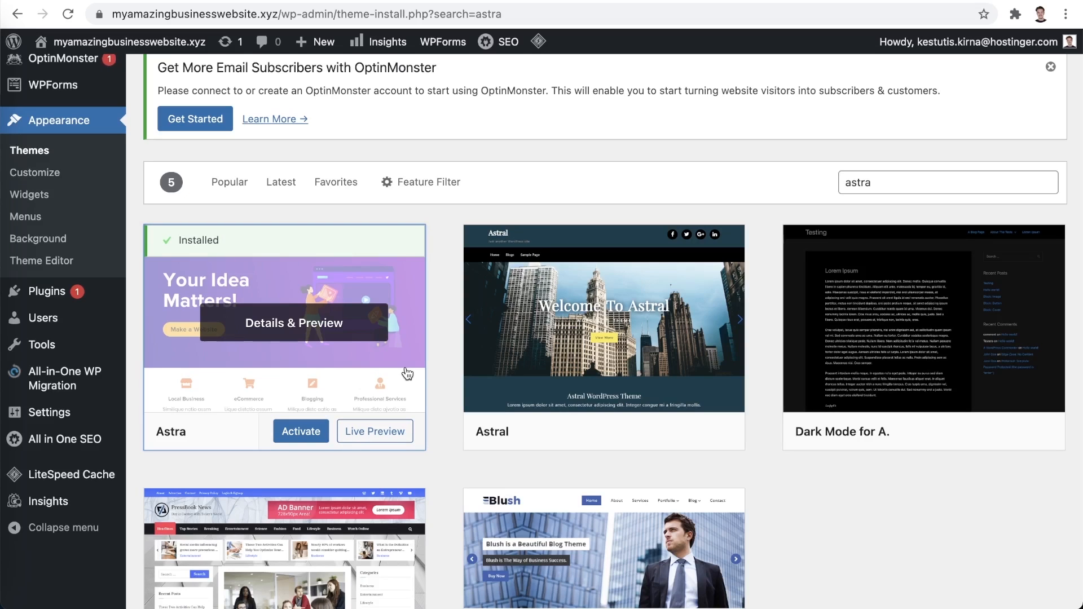
{"action": "left_click", "coordinate": [300, 430]}
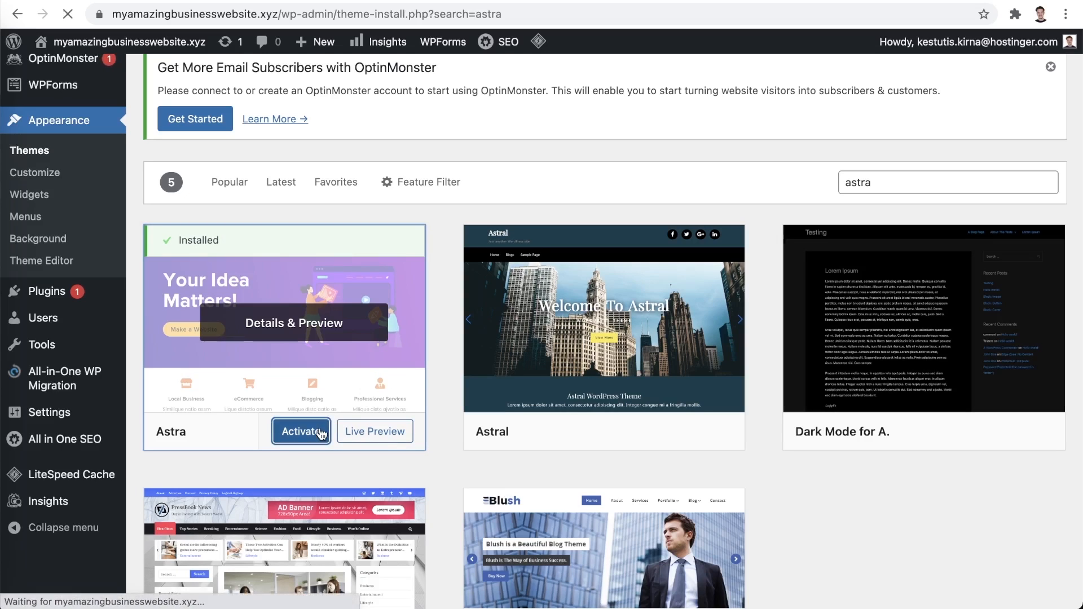
{"action": "left_click", "coordinate": [300, 431]}
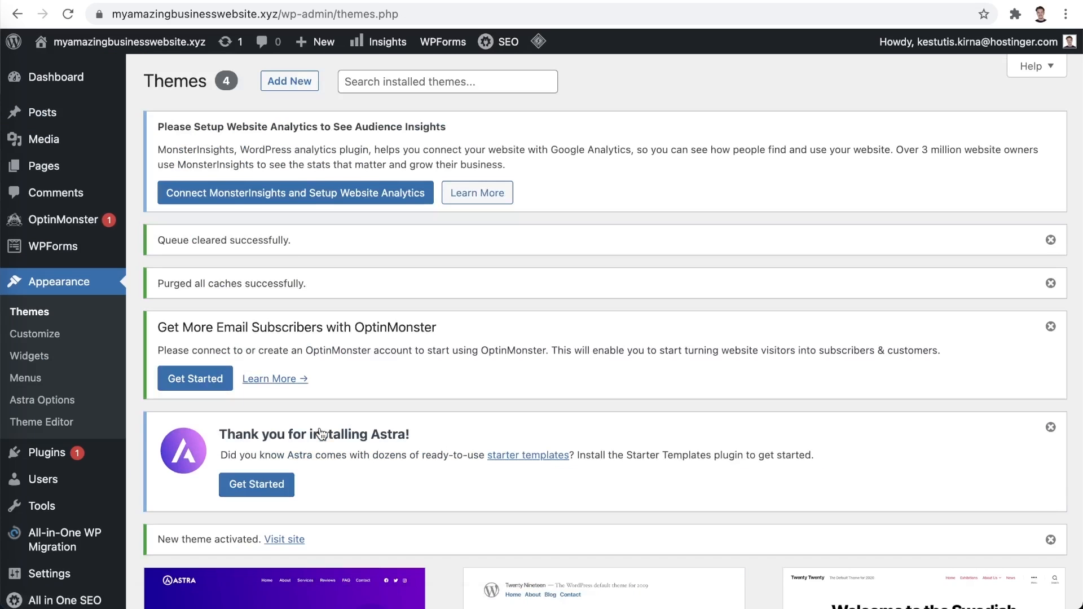
{"action": "mouse_move", "coordinate": [857, 462]}
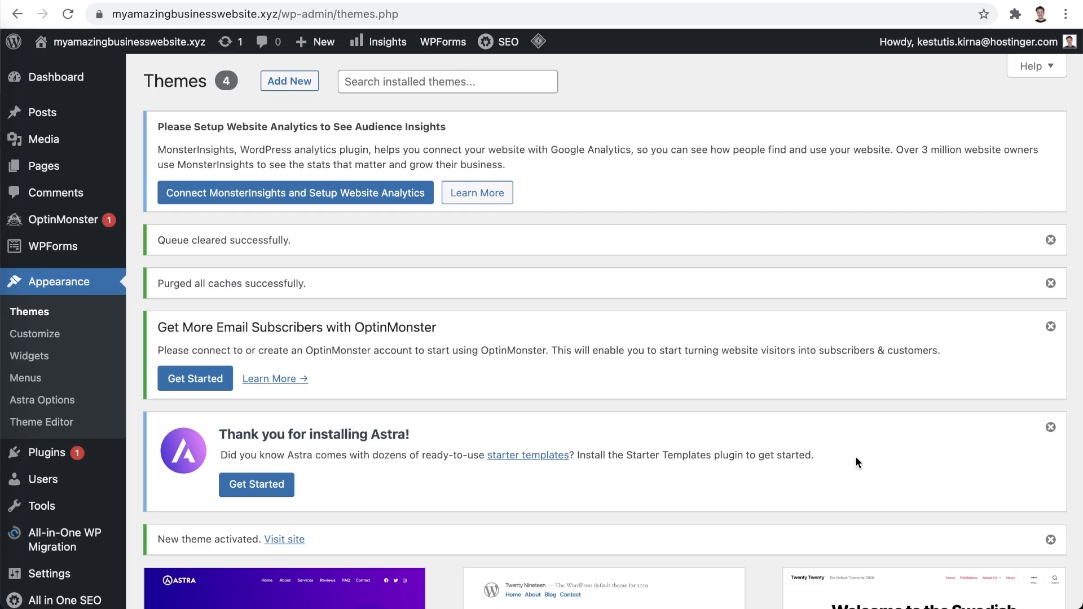
- Start Astra's starter templates setup and choose Elementor as the page builder
{"action": "left_click", "coordinate": [256, 484]}
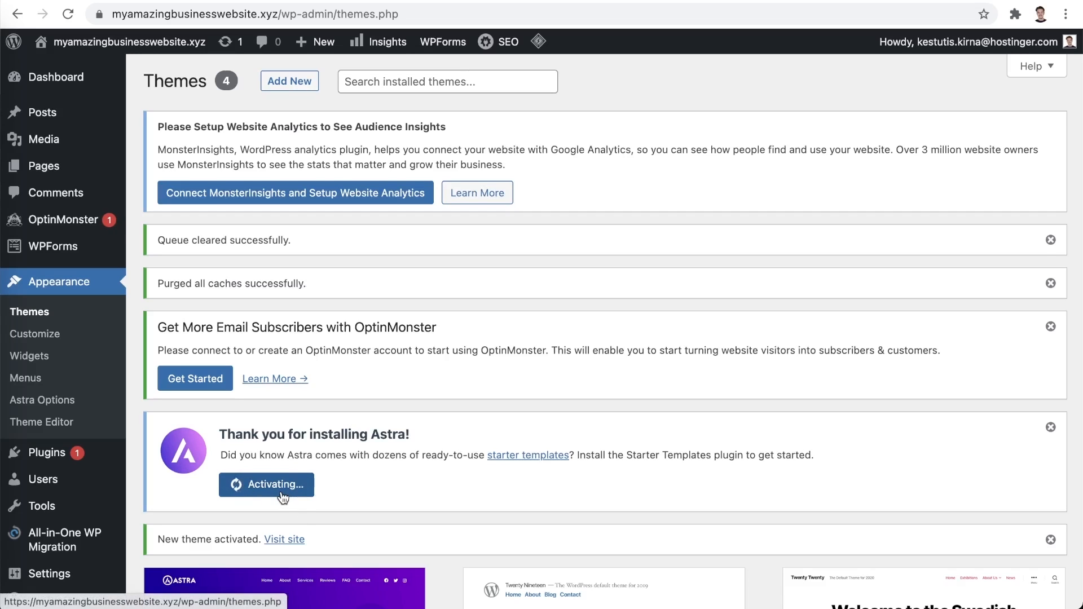
{"action": "left_click", "coordinate": [266, 484]}
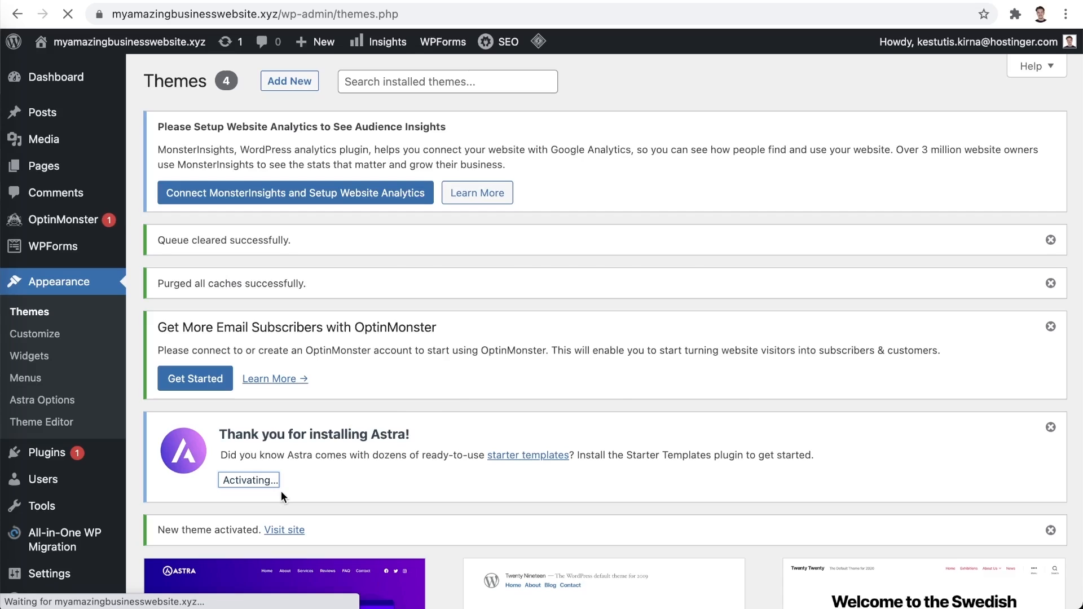
{"action": "left_click", "coordinate": [249, 481]}
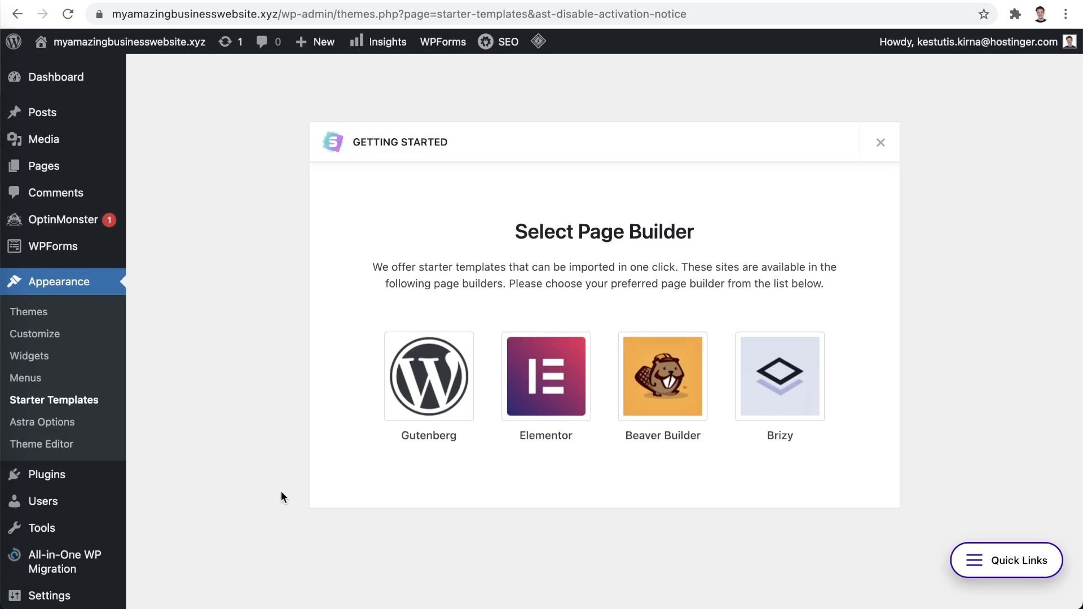
{"action": "left_click", "coordinate": [546, 377]}
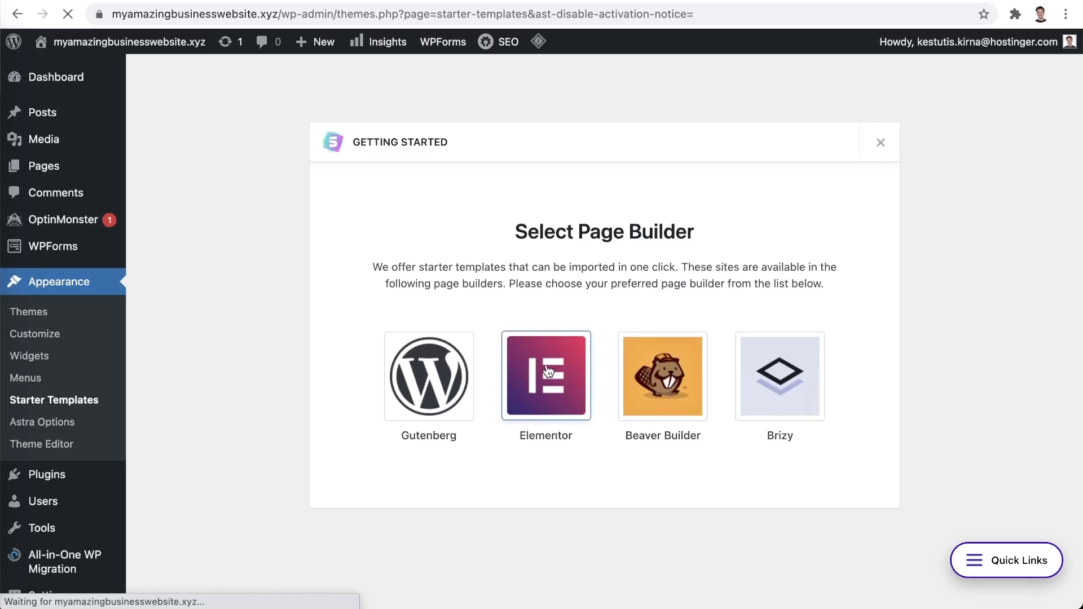
{"action": "left_click", "coordinate": [546, 376]}
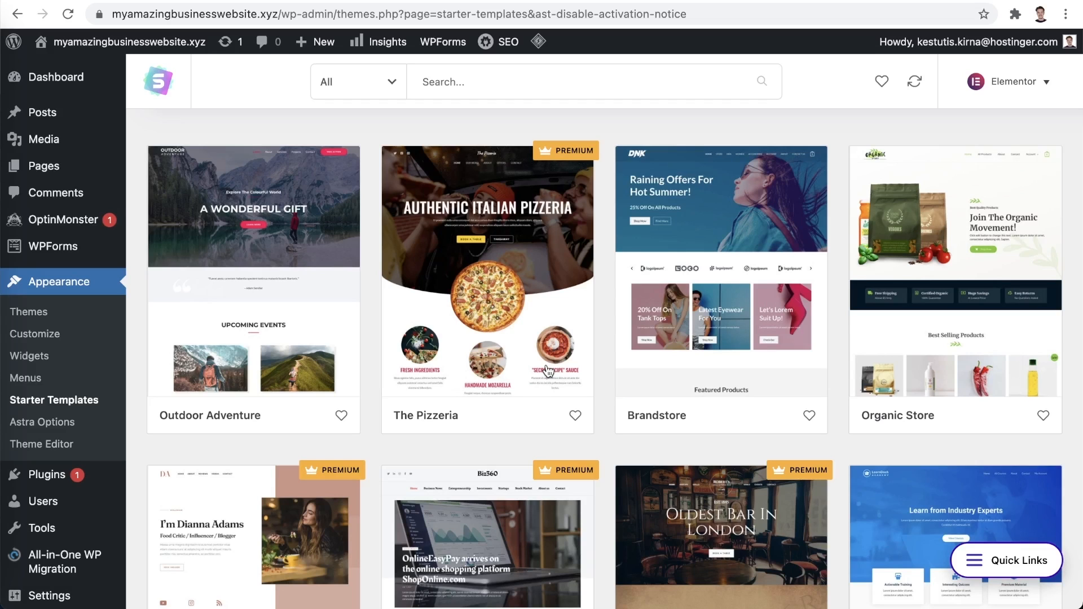
{"action": "mouse_move", "coordinate": [1069, 296]}
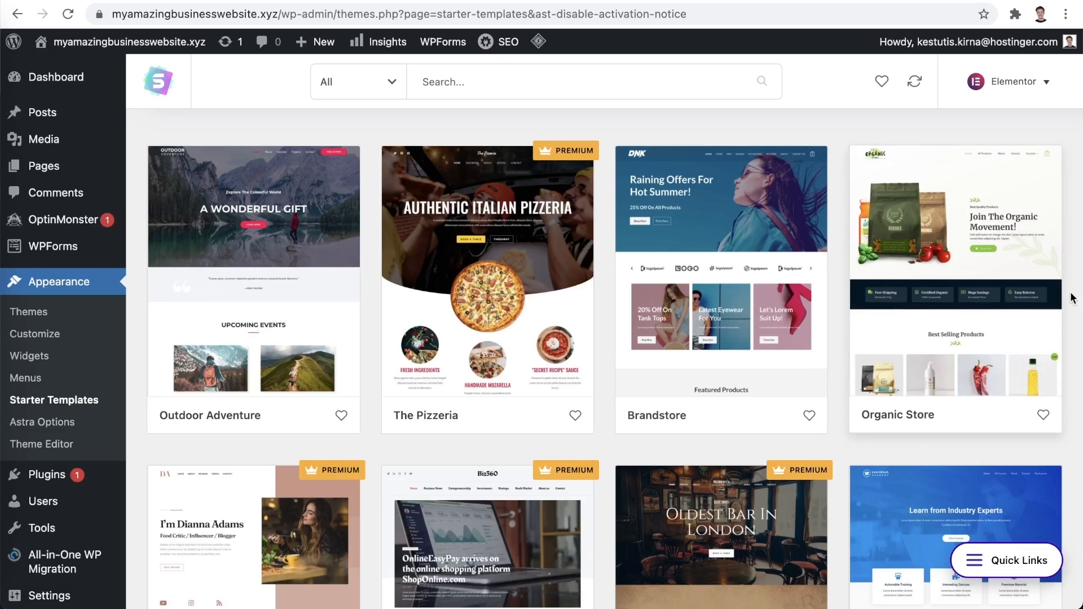
- Browse the Starter Templates gallery and open the Local Business template
{"action": "scroll", "scroll_direction": "down", "scroll_amount": 3}
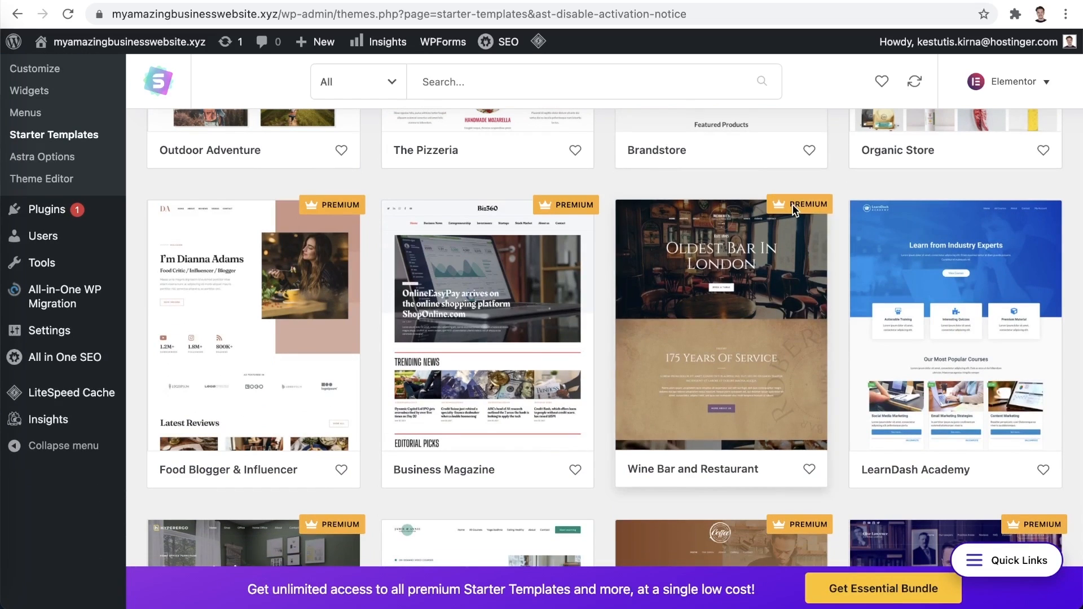
{"action": "mouse_move", "coordinate": [799, 204]}
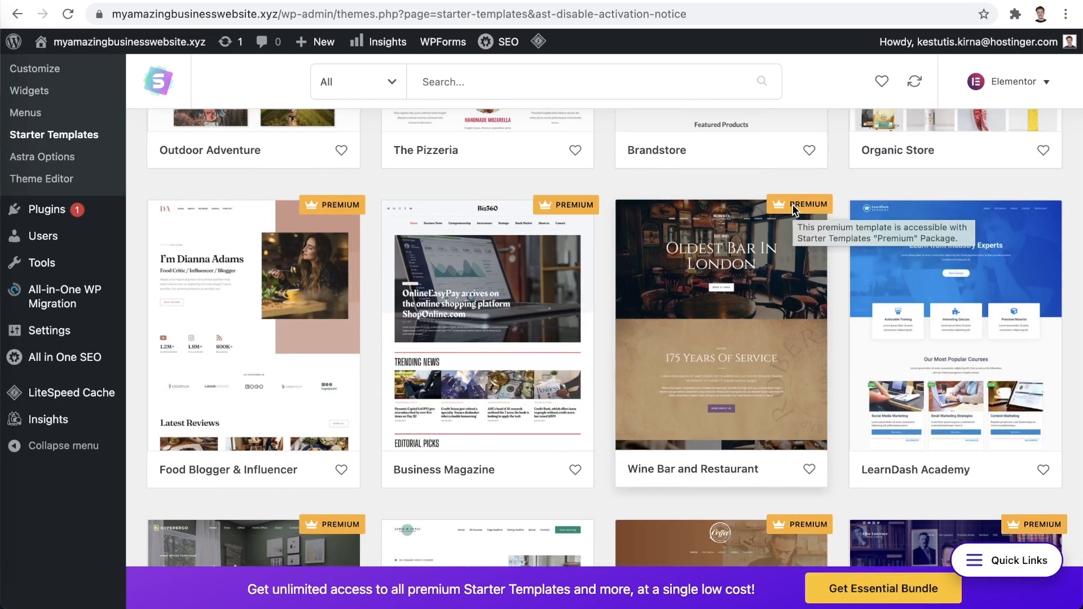
{"action": "mouse_move", "coordinate": [1073, 226]}
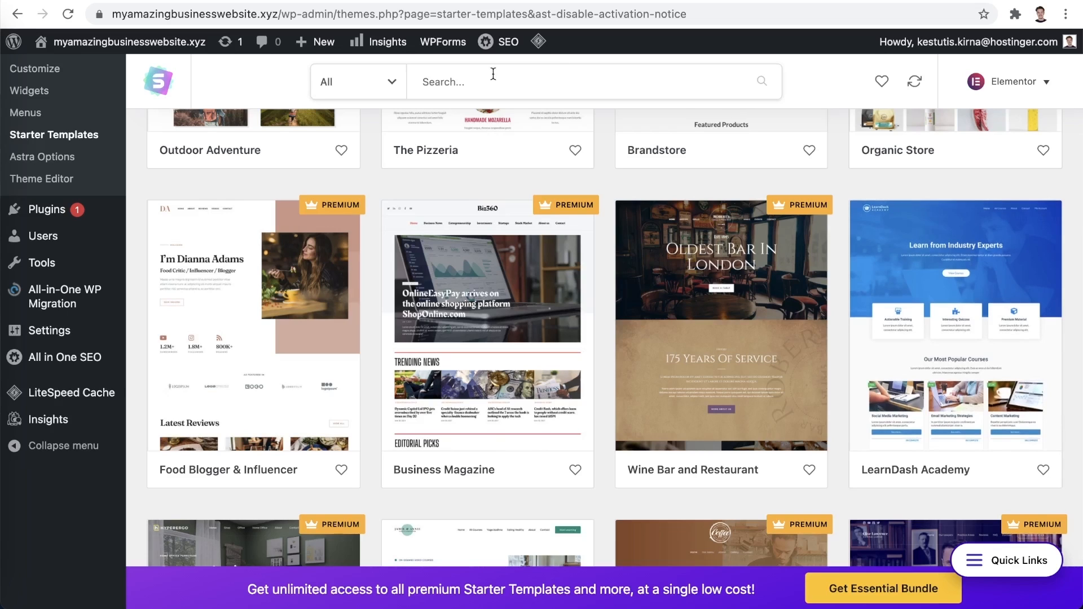
{"action": "left_click", "coordinate": [357, 81]}
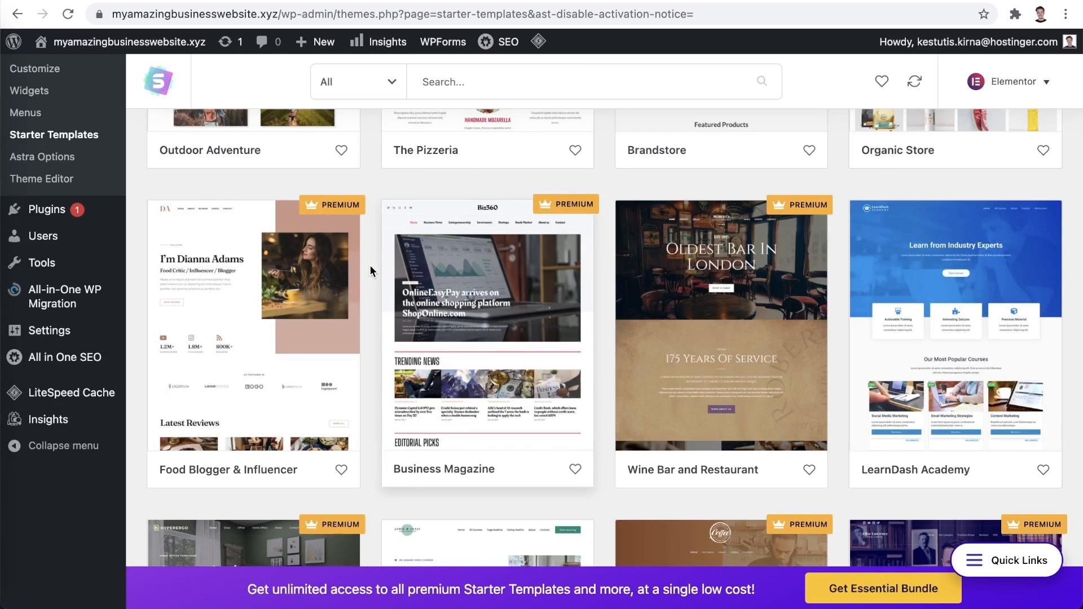
{"action": "left_click", "coordinate": [358, 81]}
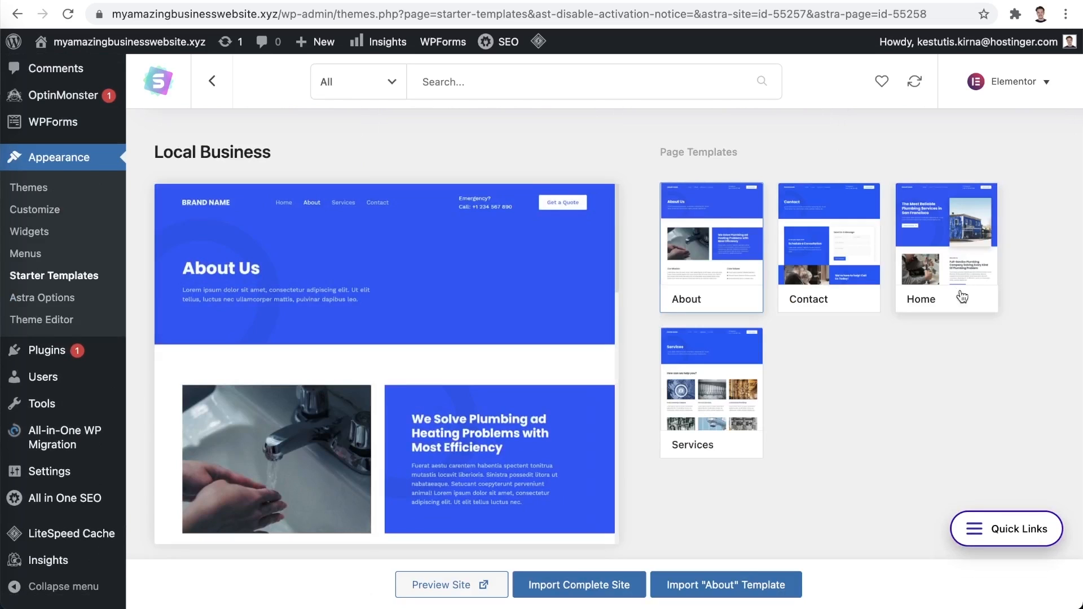
{"action": "mouse_move", "coordinate": [847, 481]}
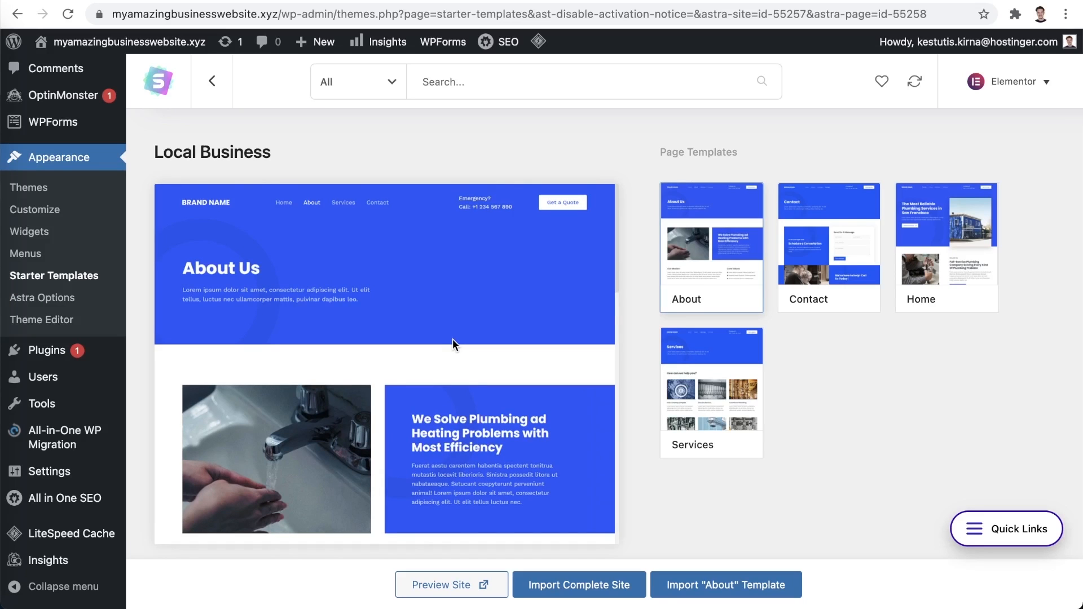
- Preview the Contact and Home page templates, then import the complete Local Business site
{"action": "left_click", "coordinate": [828, 247]}
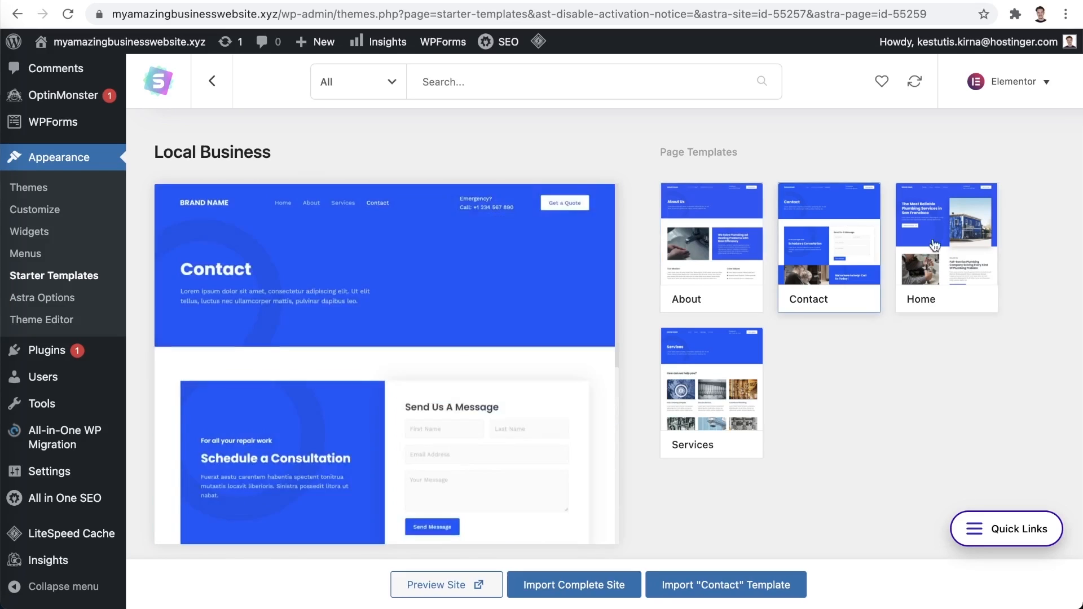
{"action": "left_click", "coordinate": [945, 245]}
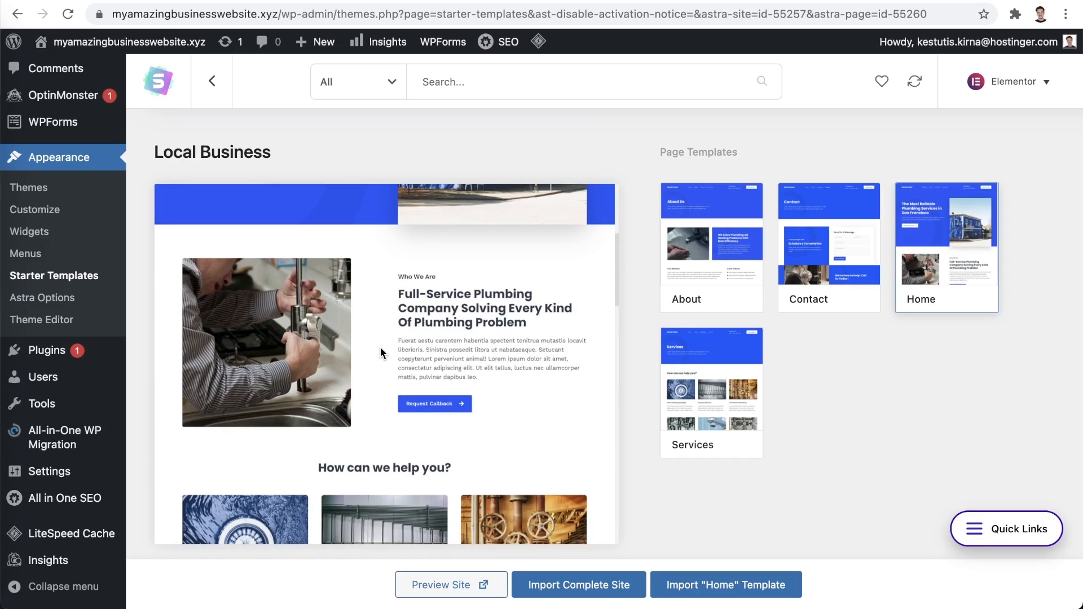
{"action": "left_click", "coordinate": [578, 584]}
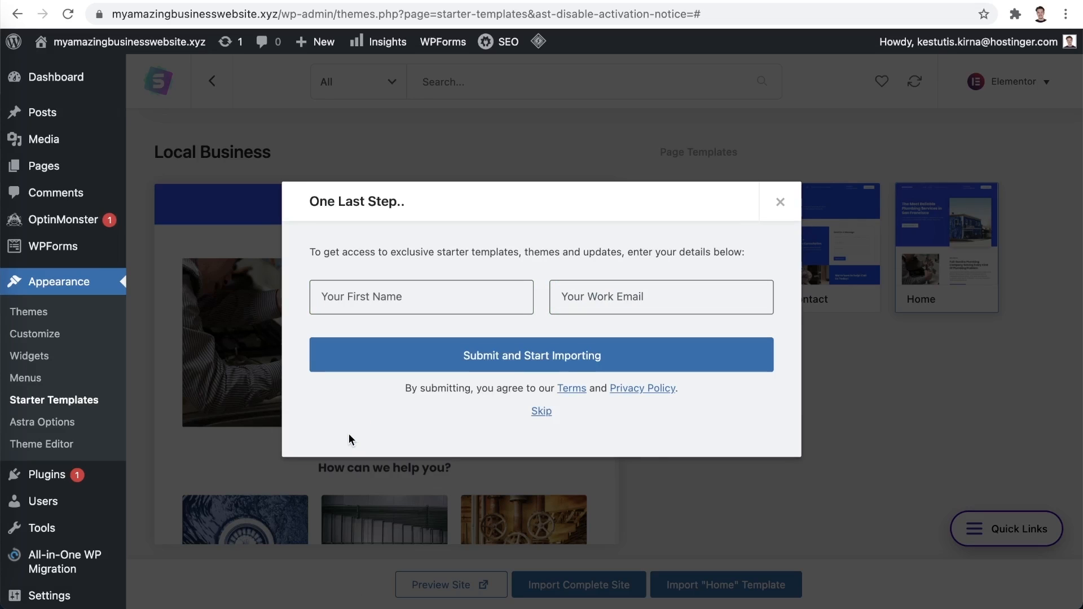
{"action": "mouse_move", "coordinate": [527, 434]}
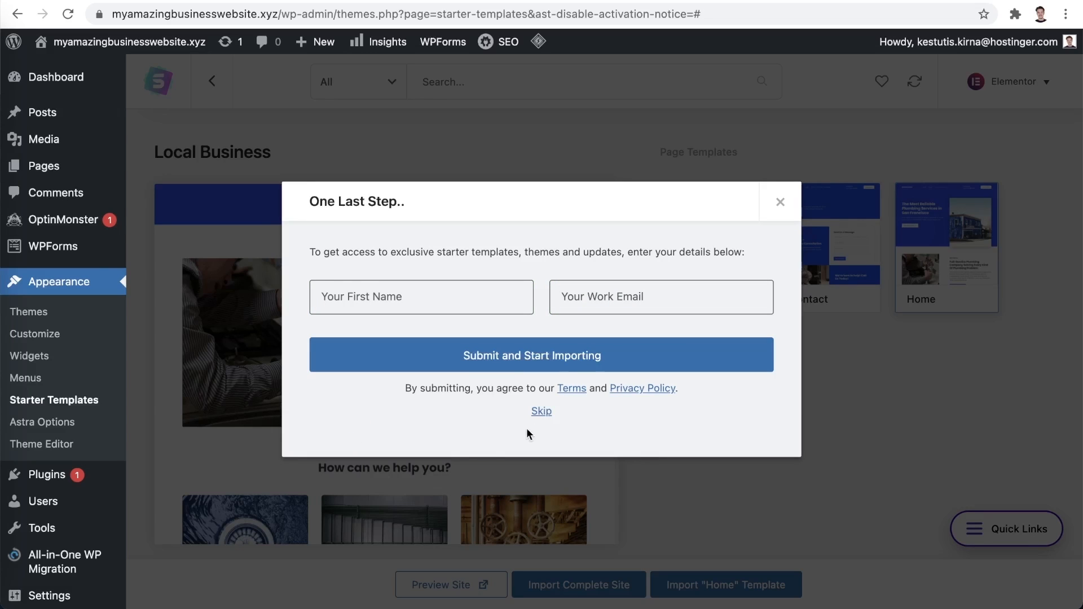
- Skip the details form, let the import finish and view the new site
{"action": "left_click", "coordinate": [542, 410]}
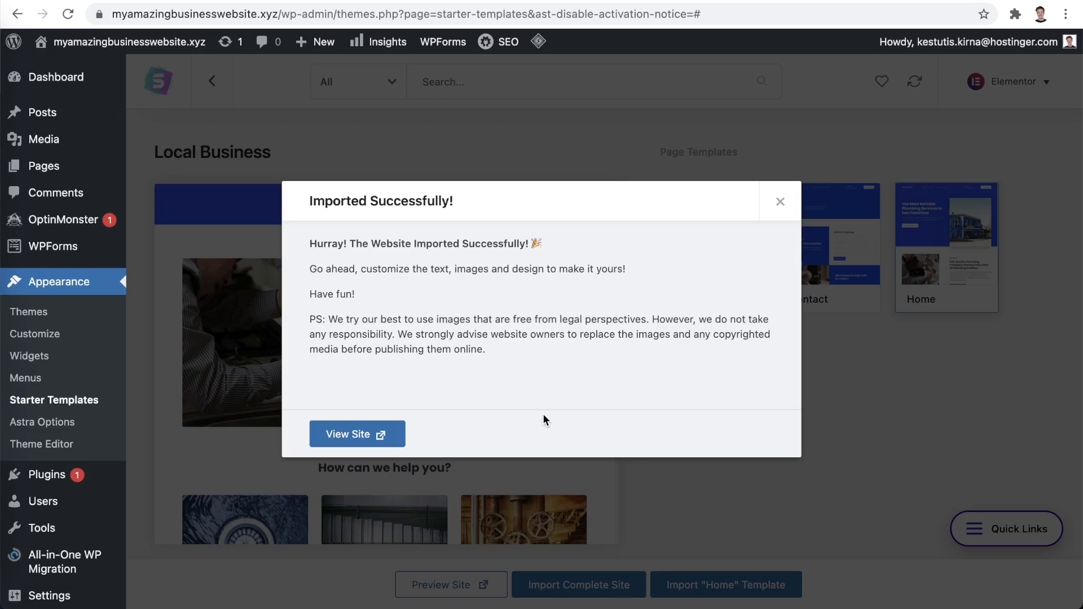
{"action": "left_click", "coordinate": [357, 433]}
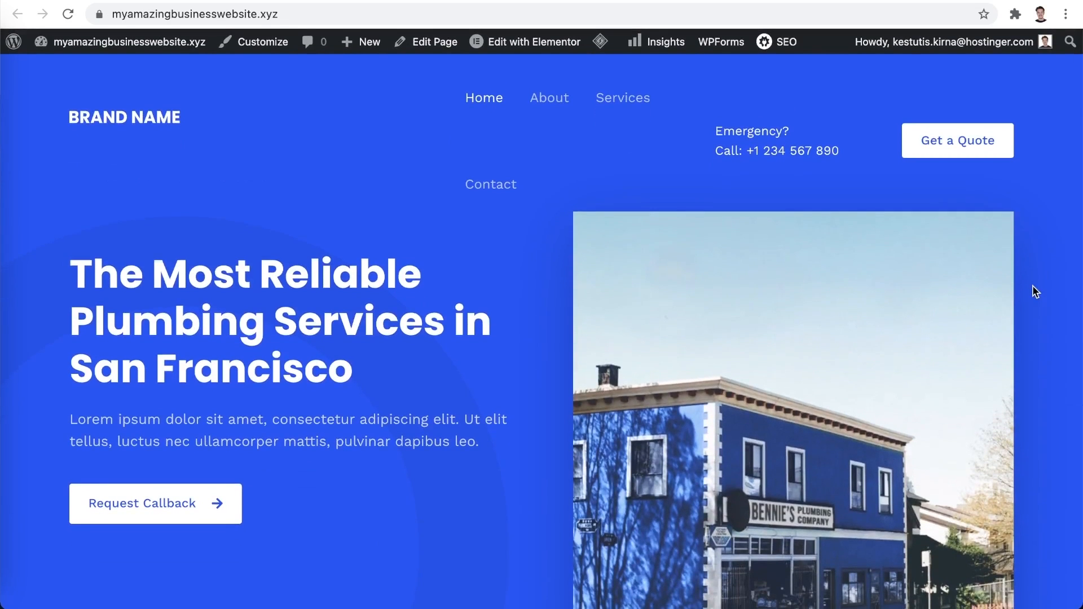
- Browse the imported homepage and visit the Contact page via the callback request
{"action": "scroll", "scroll_direction": "down", "scroll_amount": 3}
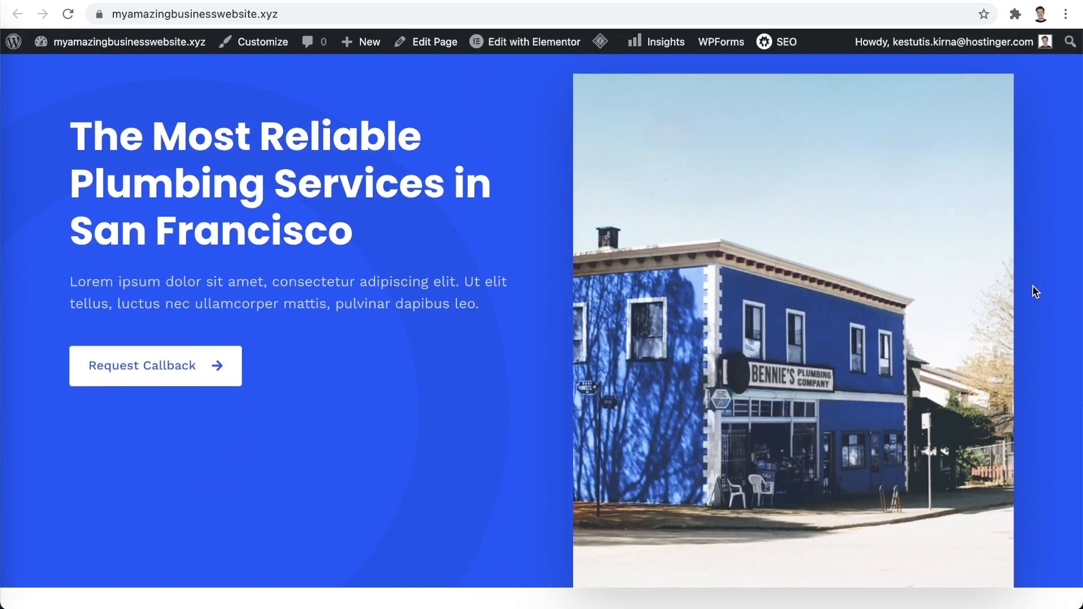
{"action": "scroll", "scroll_direction": "down", "scroll_amount": 3}
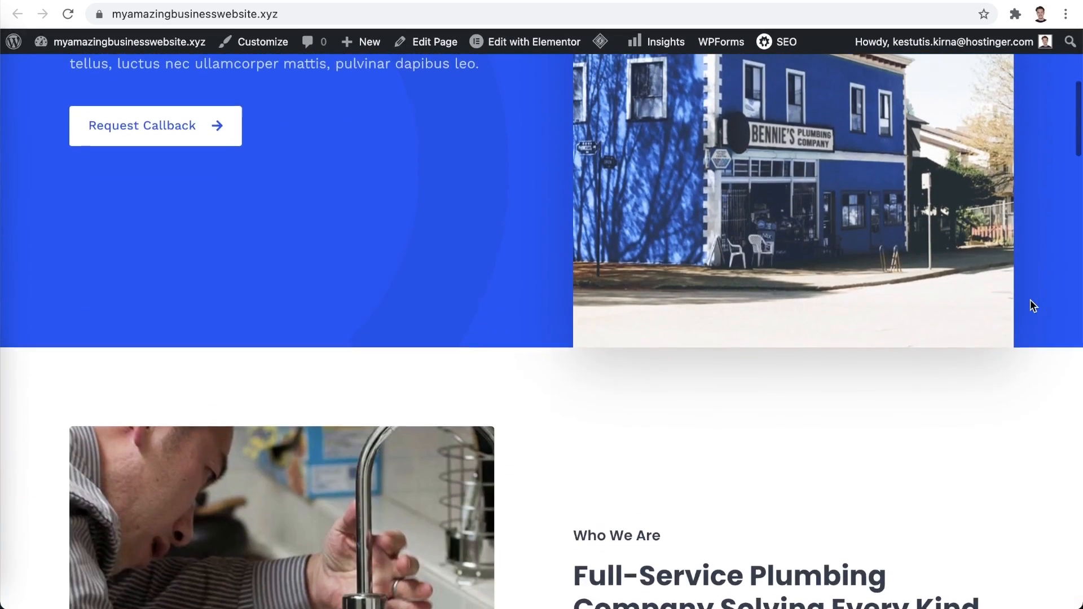
{"action": "scroll", "scroll_direction": "down", "scroll_amount": 3}
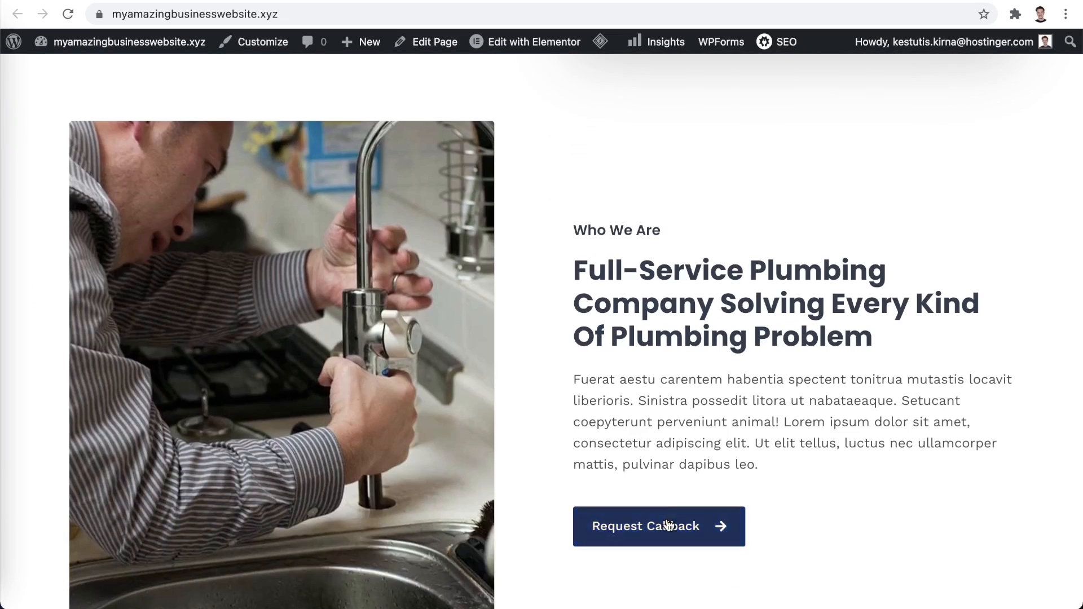
{"action": "left_click", "coordinate": [656, 526]}
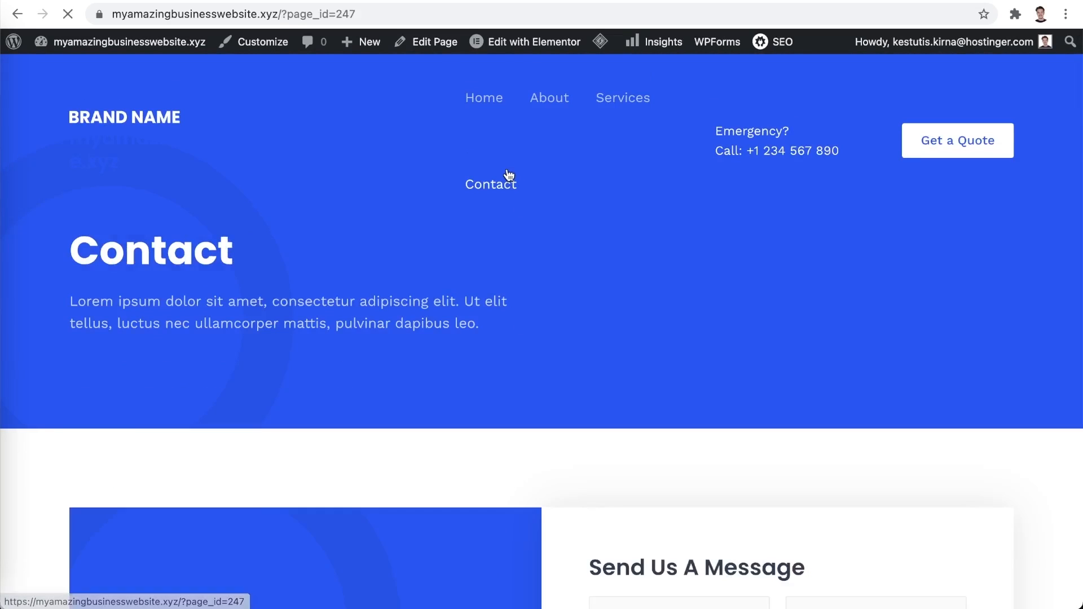
{"action": "scroll", "scroll_direction": "down", "scroll_amount": 3}
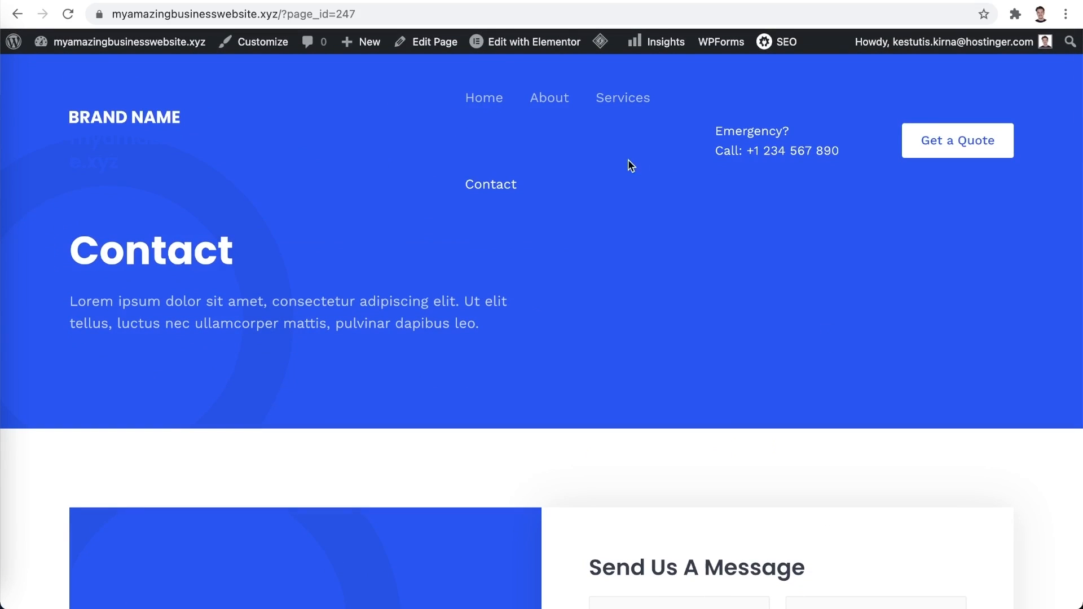
{"action": "mouse_move", "coordinate": [751, 239]}
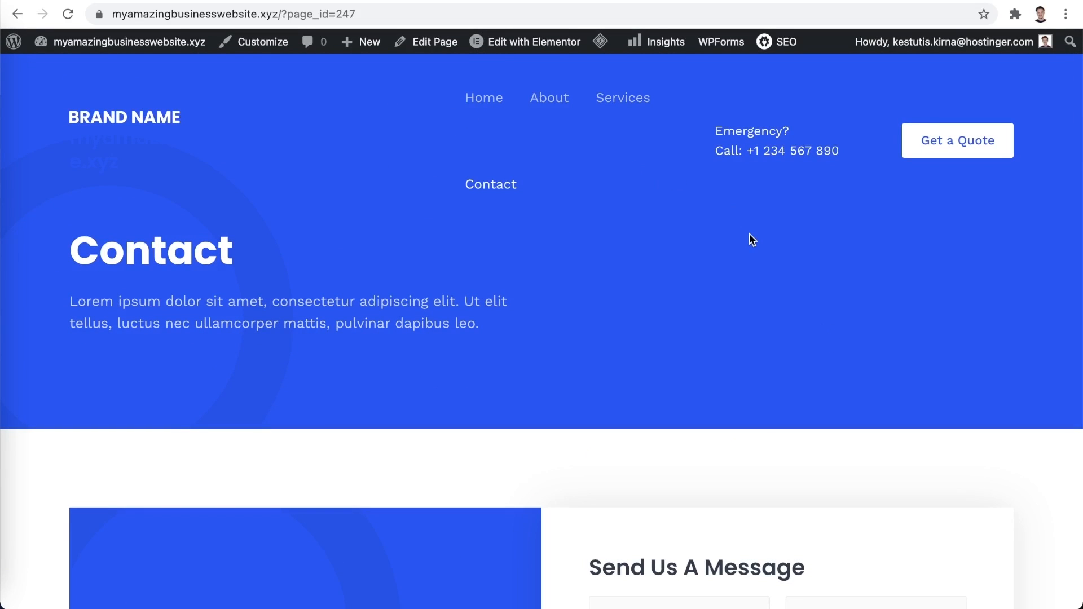
- Return to the homepage and edit it with Elementor
{"action": "left_click", "coordinate": [483, 97]}
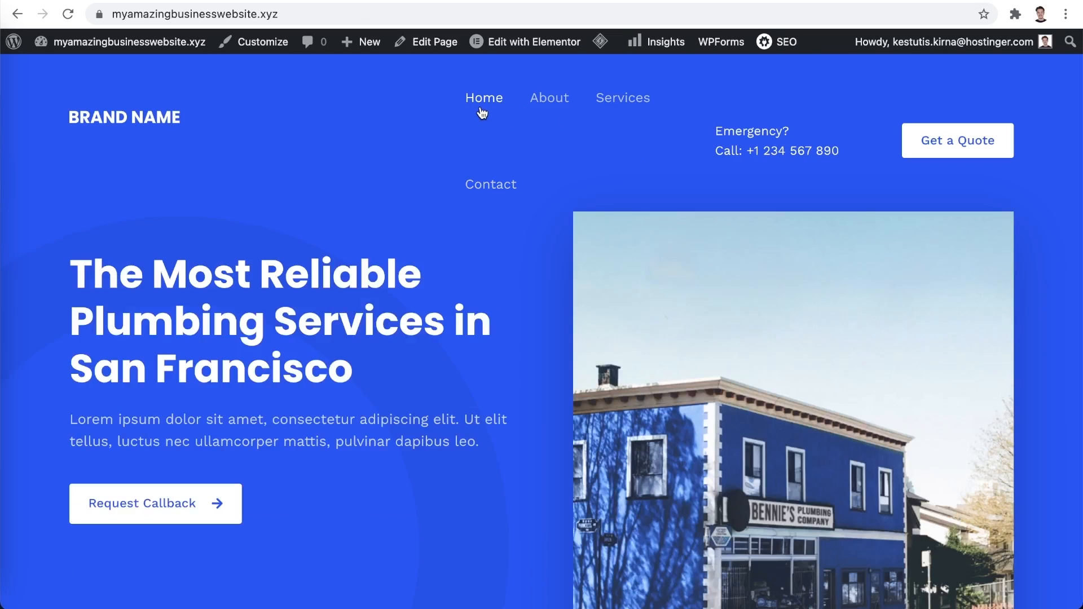
{"action": "scroll", "scroll_direction": "down", "scroll_amount": 3}
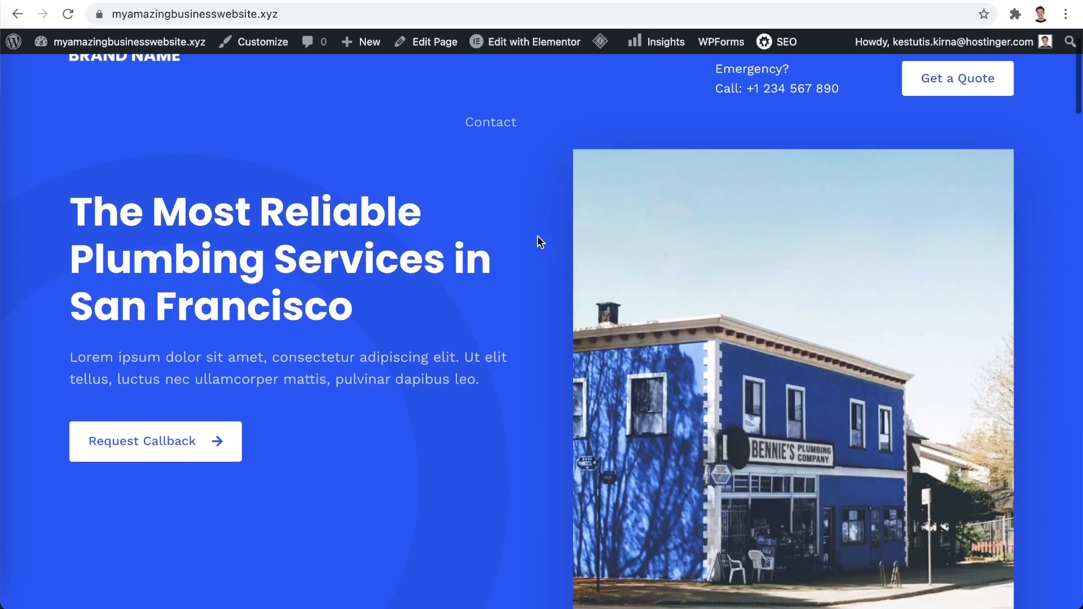
{"action": "left_click", "coordinate": [532, 42]}
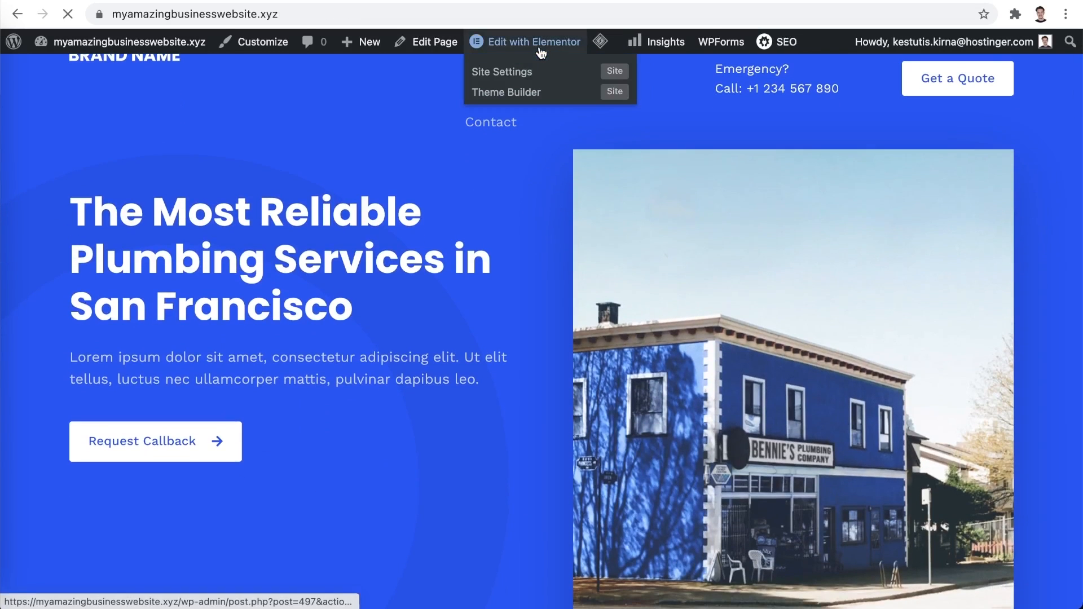
- Set the hero Image Box title to 'My custom text'
{"action": "left_click", "coordinate": [532, 42]}
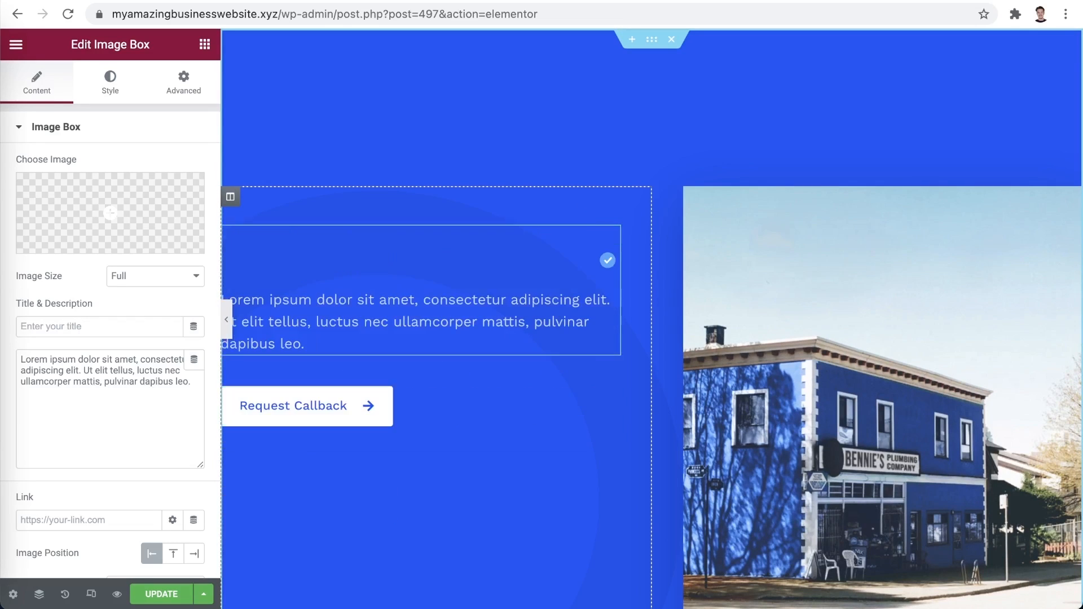
{"action": "type", "text": "My custom"}
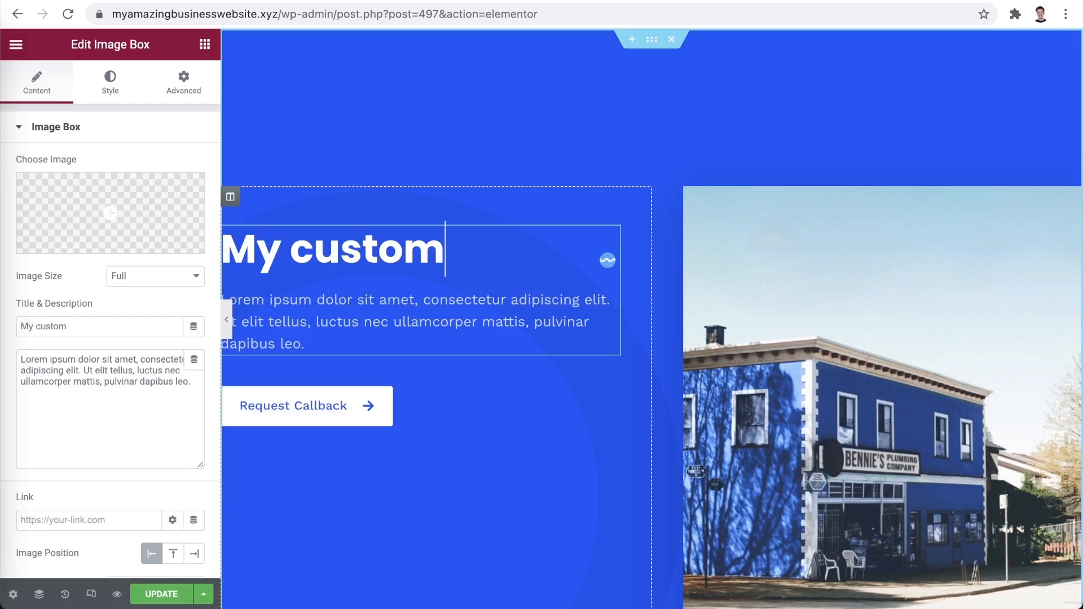
{"action": "type", "text": "text"}
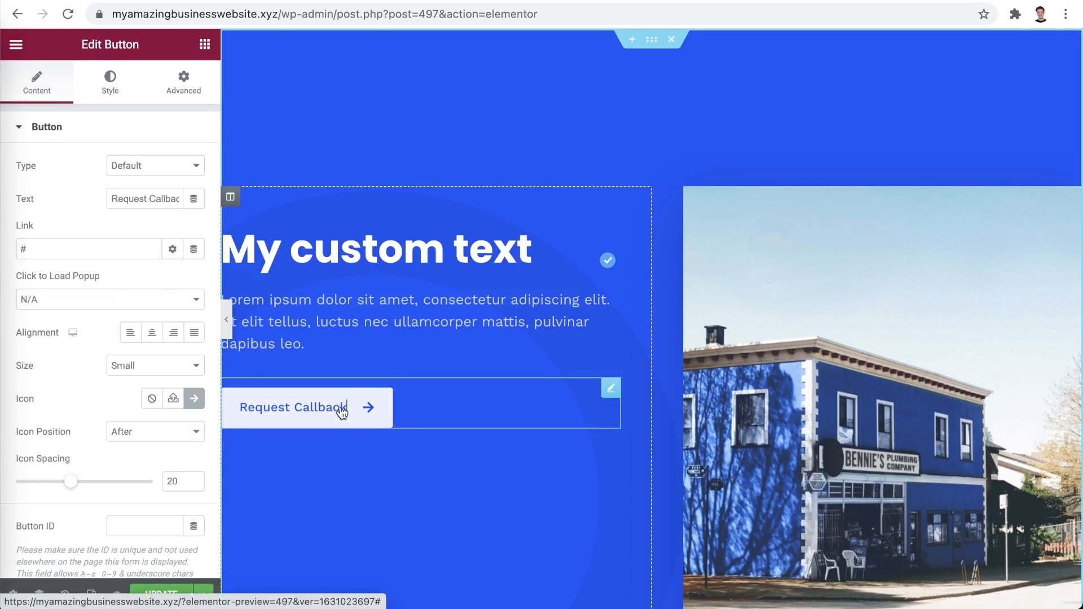
- Change the button text to 'Click me' and link it to youtube.com/hostingeracademy
{"action": "type", "text": "Click me"}
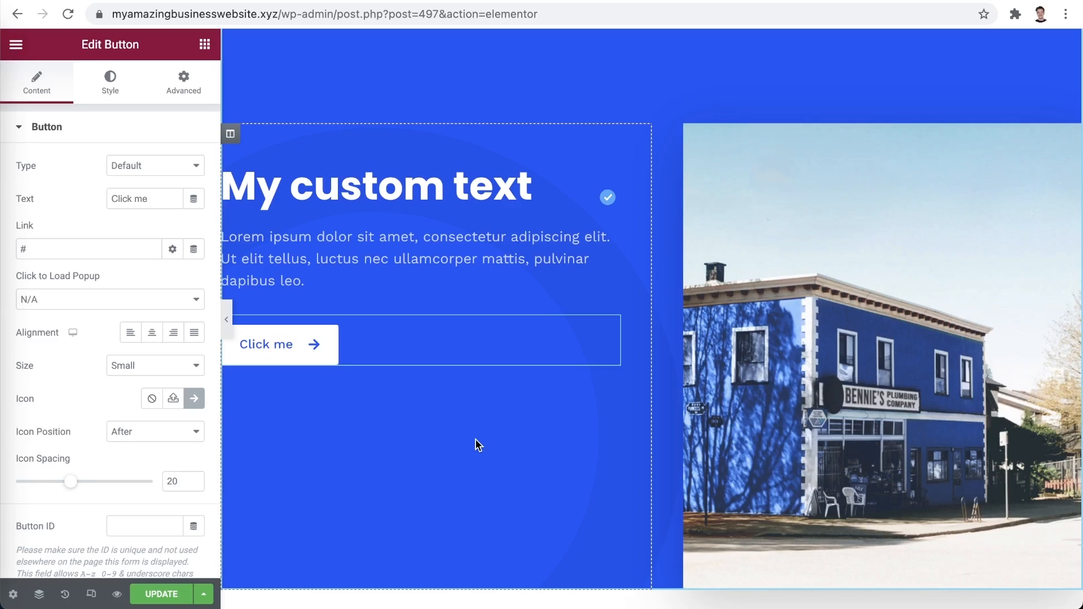
{"action": "left_click", "coordinate": [88, 248]}
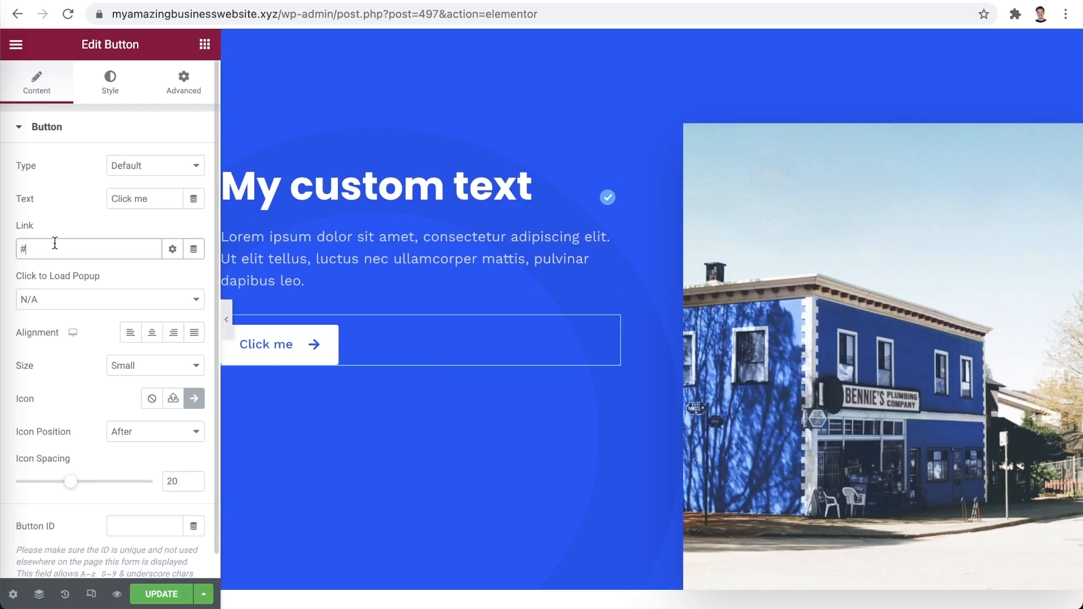
{"action": "type", "text": "youtube.com/hostingeracademy"}
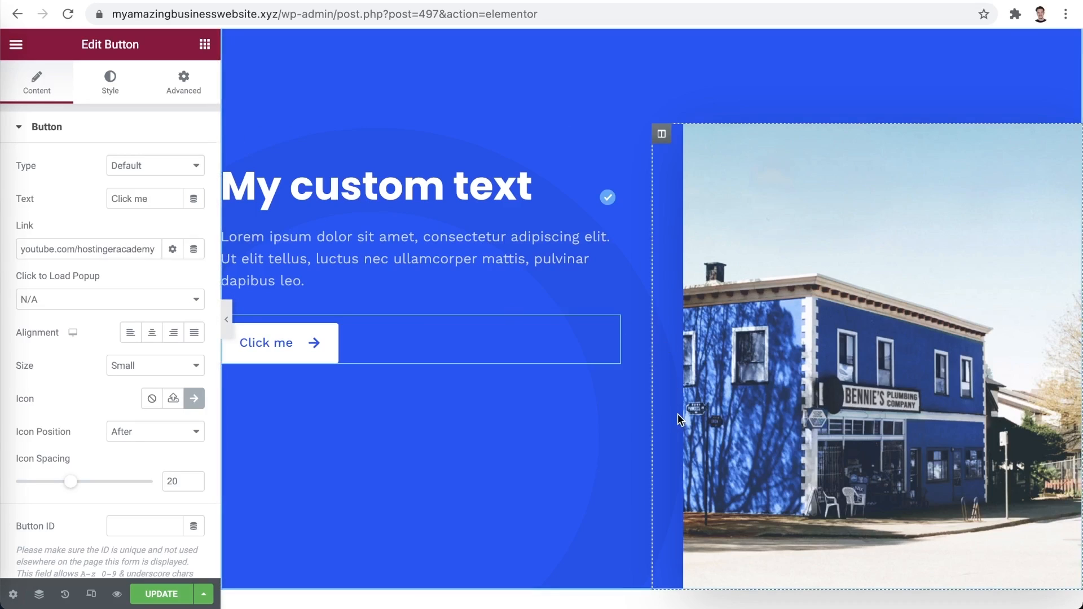
{"action": "mouse_move", "coordinate": [779, 329]}
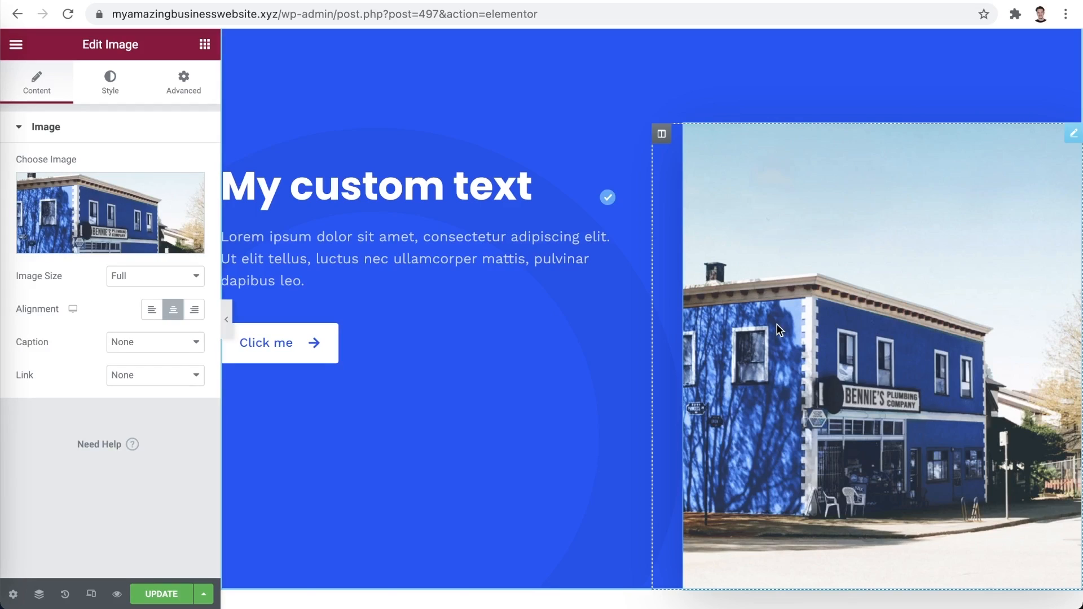
- Replace the hero photo with the uploaded Backup Data.png illustration from the Media Library
{"action": "left_click", "coordinate": [109, 212]}
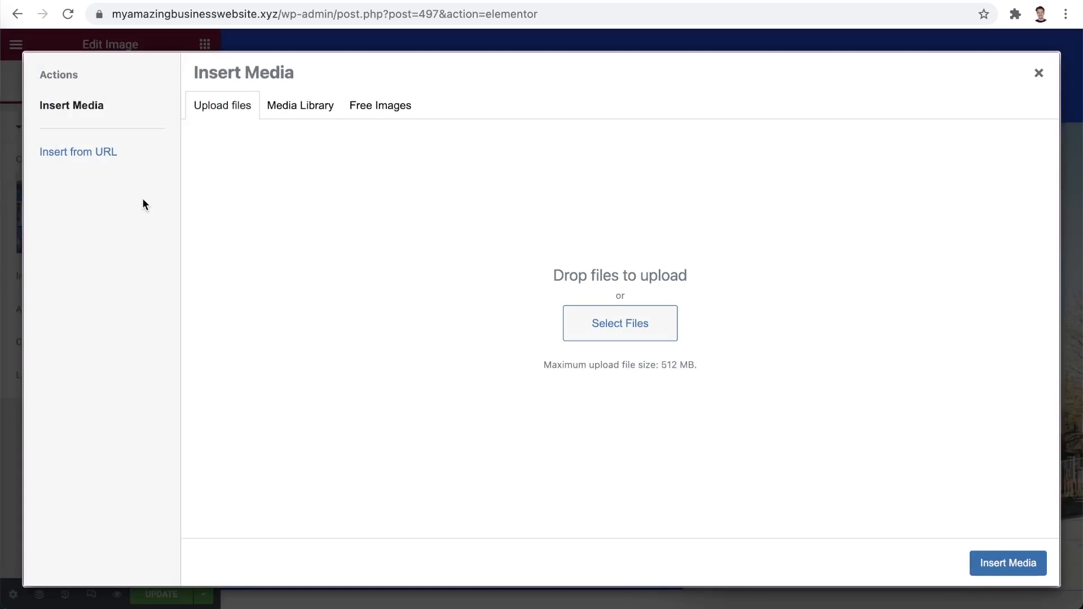
{"action": "mouse_move", "coordinate": [297, 217]}
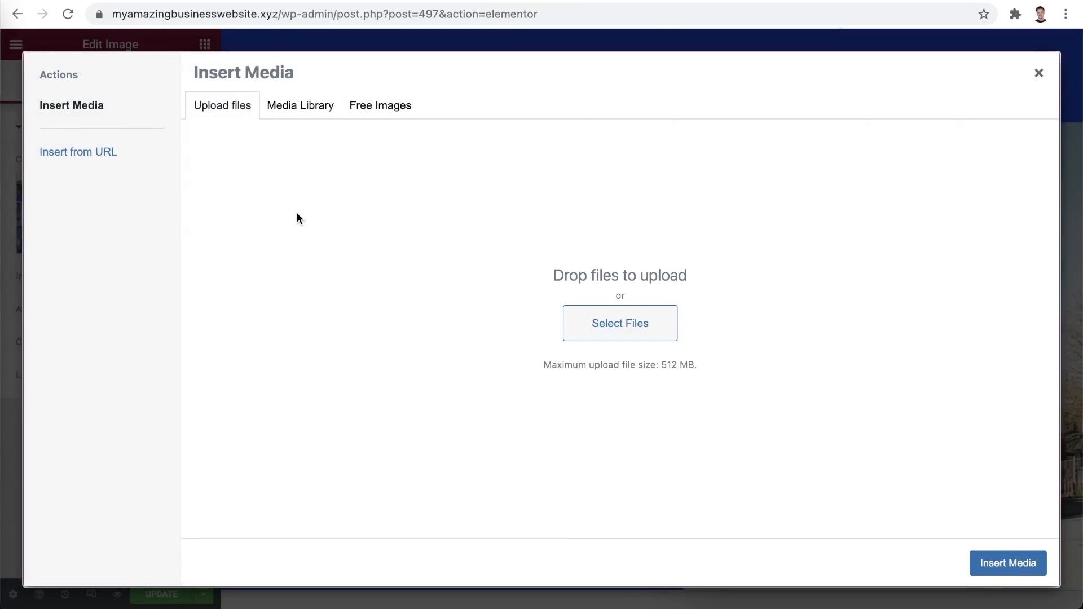
{"action": "mouse_move", "coordinate": [260, 163]}
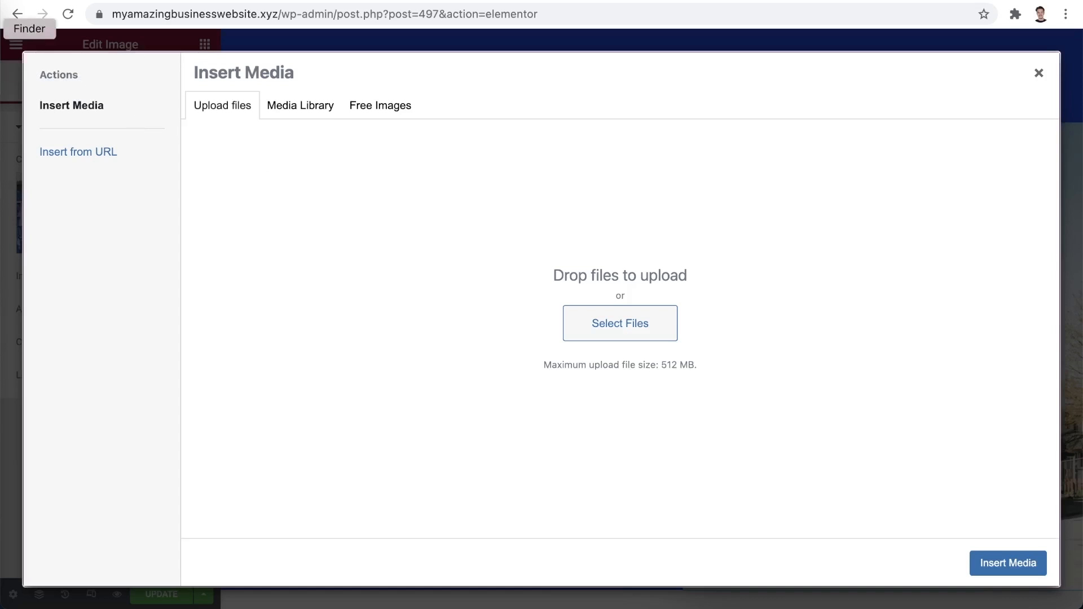
{"action": "left_click", "coordinate": [619, 324]}
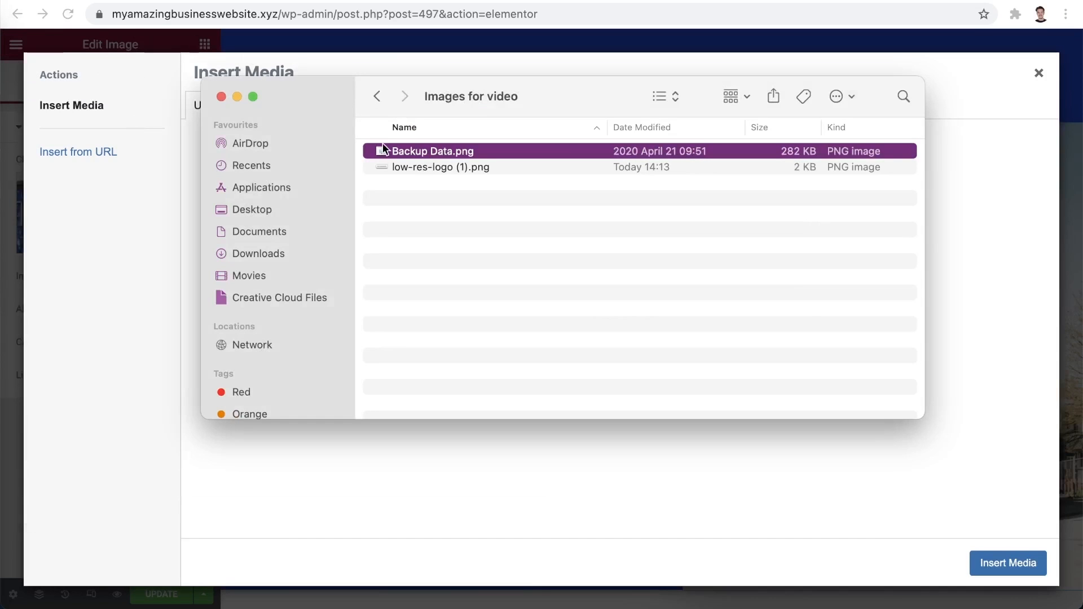
{"action": "double_click", "coordinate": [434, 150]}
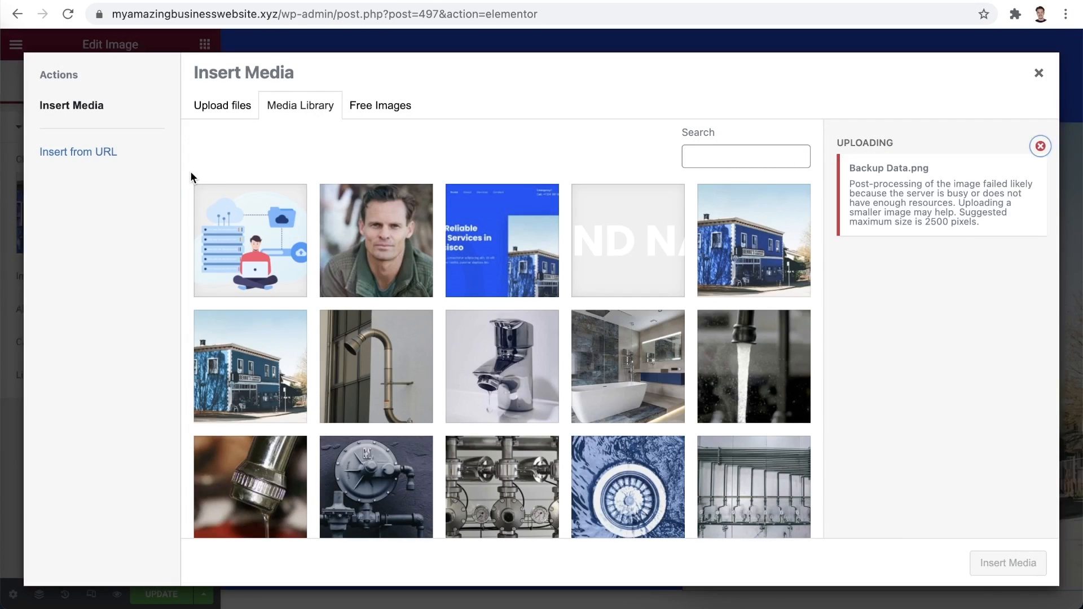
{"action": "left_click", "coordinate": [250, 239]}
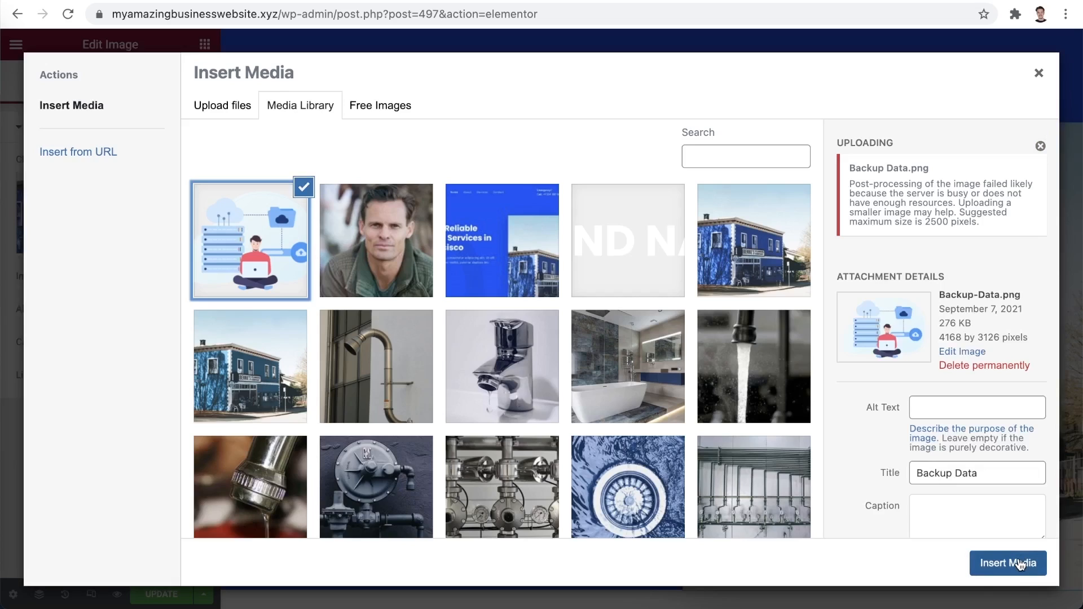
{"action": "left_click", "coordinate": [1006, 563]}
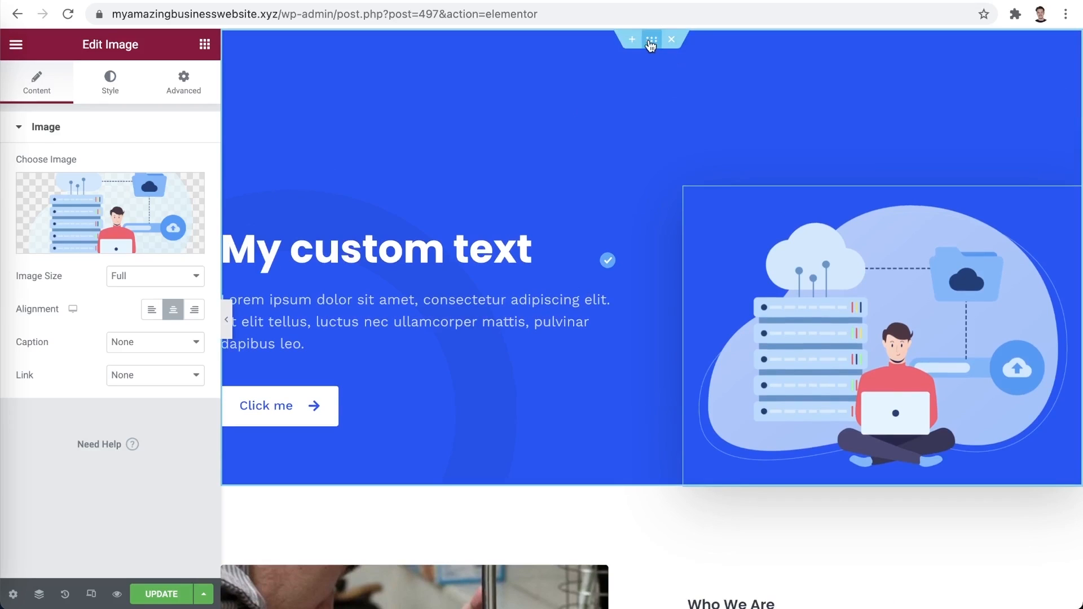
- Change the hero section's background colour to purple (#673de6) and update the page
{"action": "left_click", "coordinate": [649, 40]}
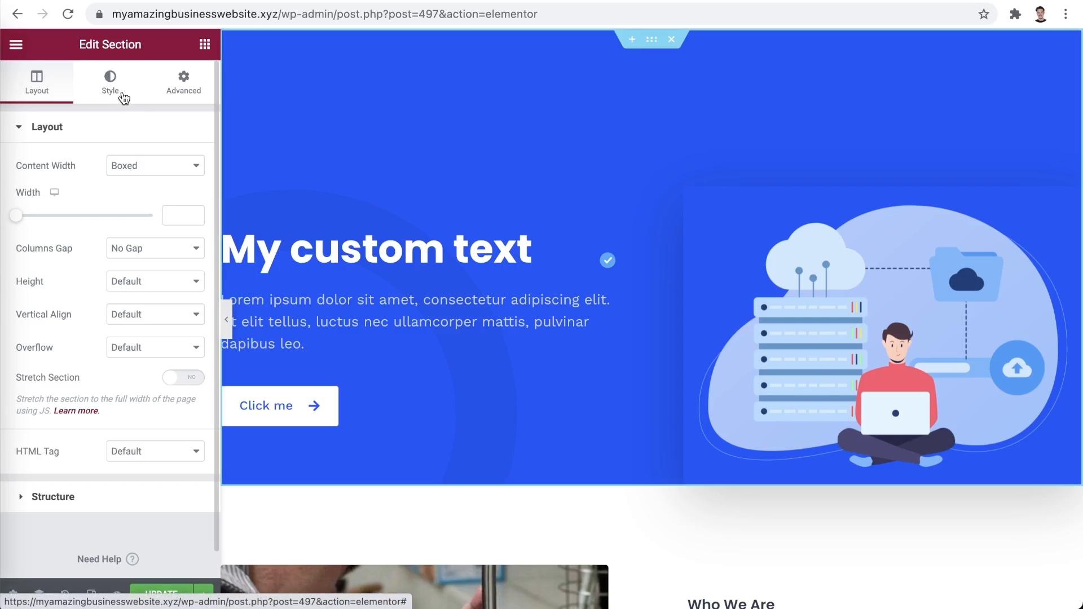
{"action": "left_click", "coordinate": [109, 82]}
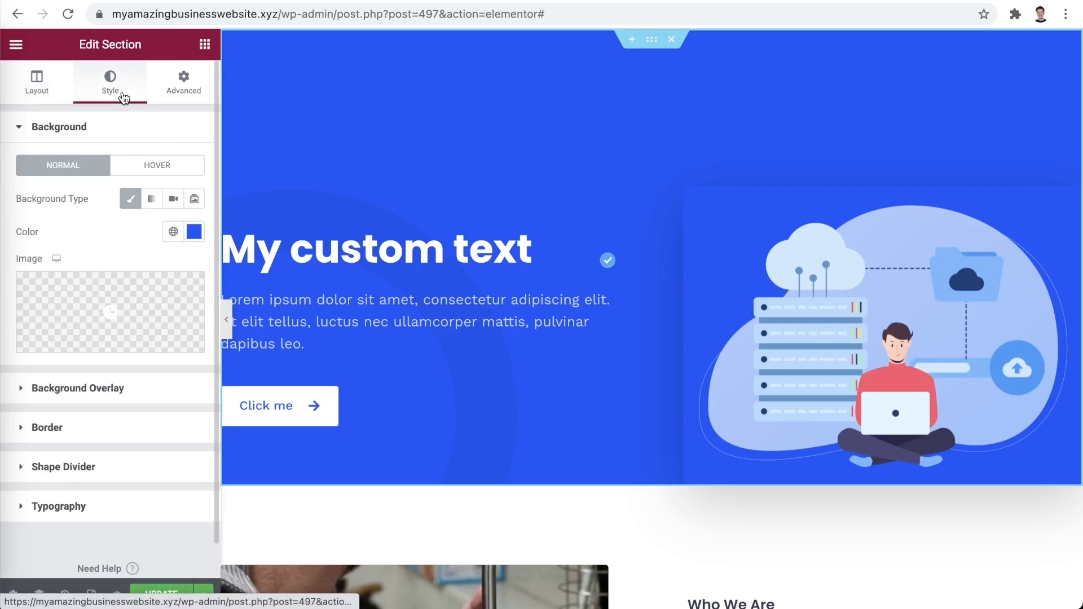
{"action": "left_click", "coordinate": [195, 232]}
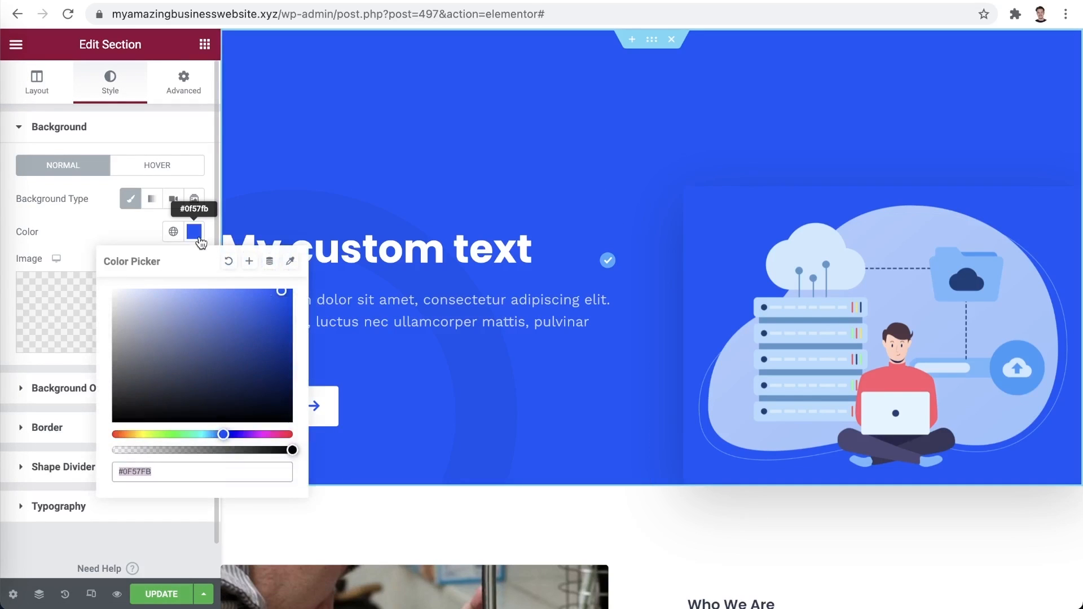
{"action": "mouse_move", "coordinate": [234, 394]}
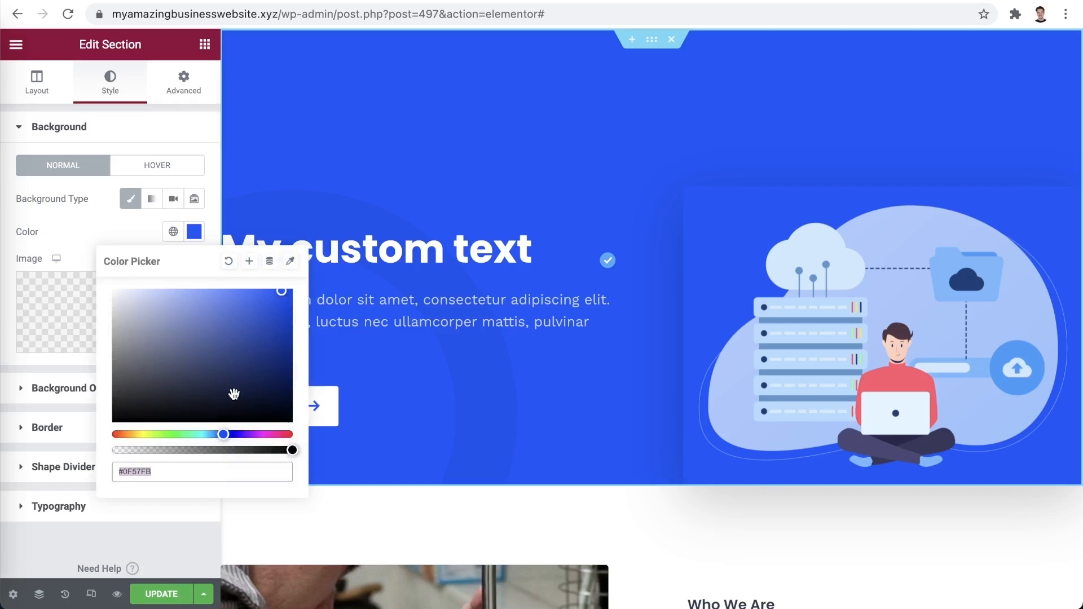
{"action": "left_click_drag", "start_coordinate": [222, 433], "coordinate": [251, 433]}
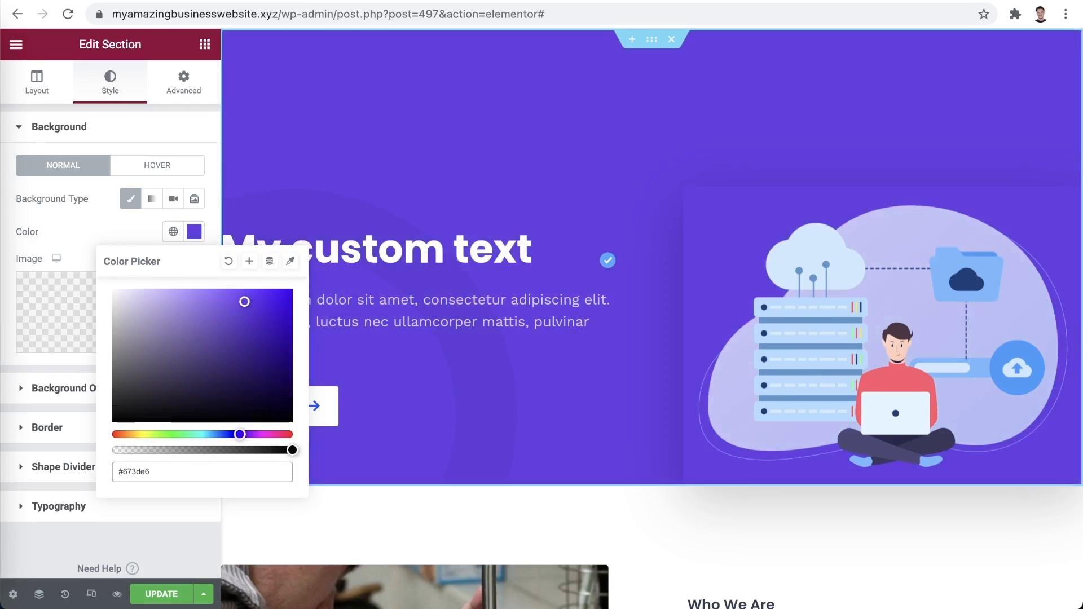
{"action": "mouse_move", "coordinate": [484, 169]}
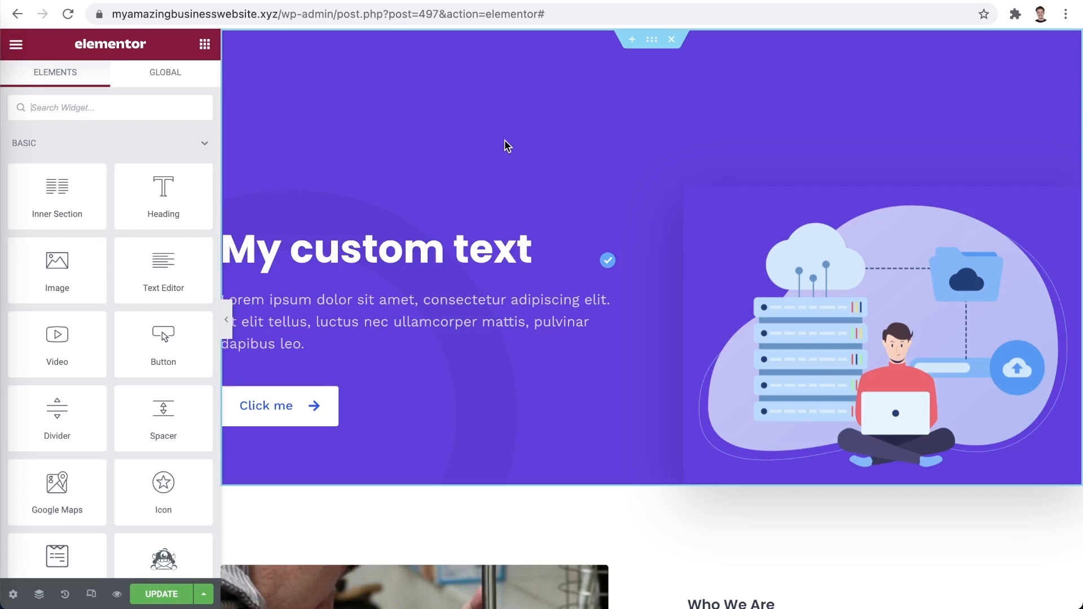
{"action": "scroll", "scroll_direction": "down", "scroll_amount": 3}
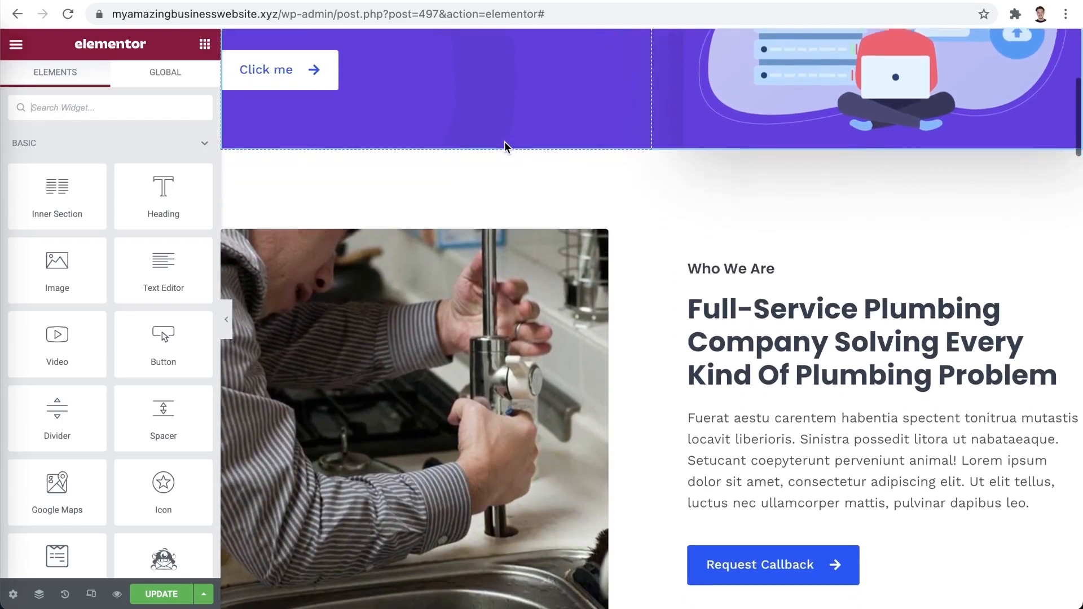
{"action": "scroll", "scroll_direction": "down", "scroll_amount": 3}
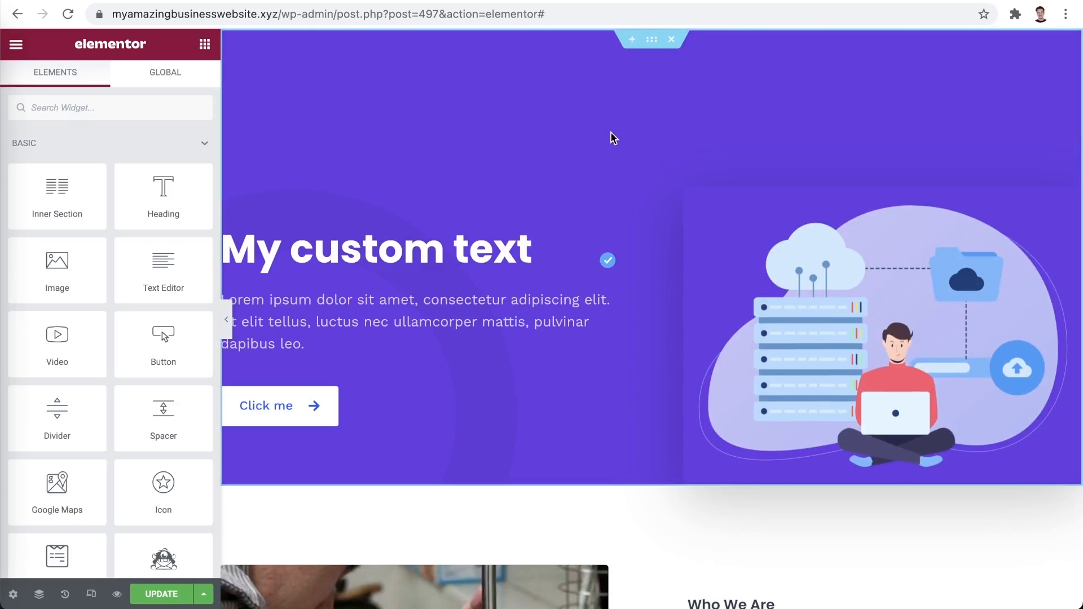
{"action": "mouse_move", "coordinate": [202, 595]}
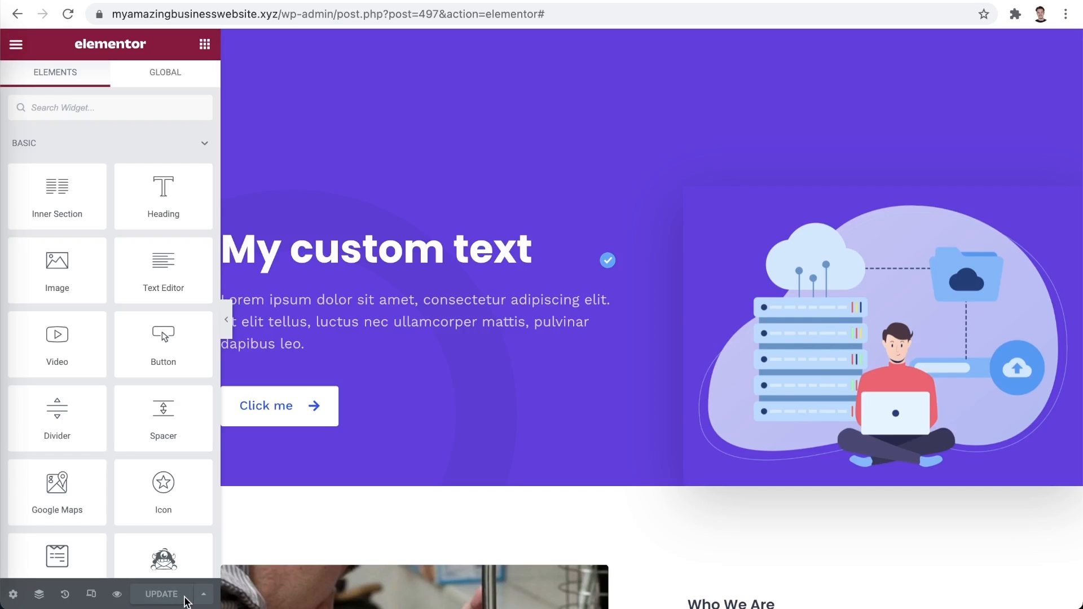
- Exit Elementor to the dashboard and dismiss the block editor welcome popup
{"action": "left_click", "coordinate": [14, 44]}
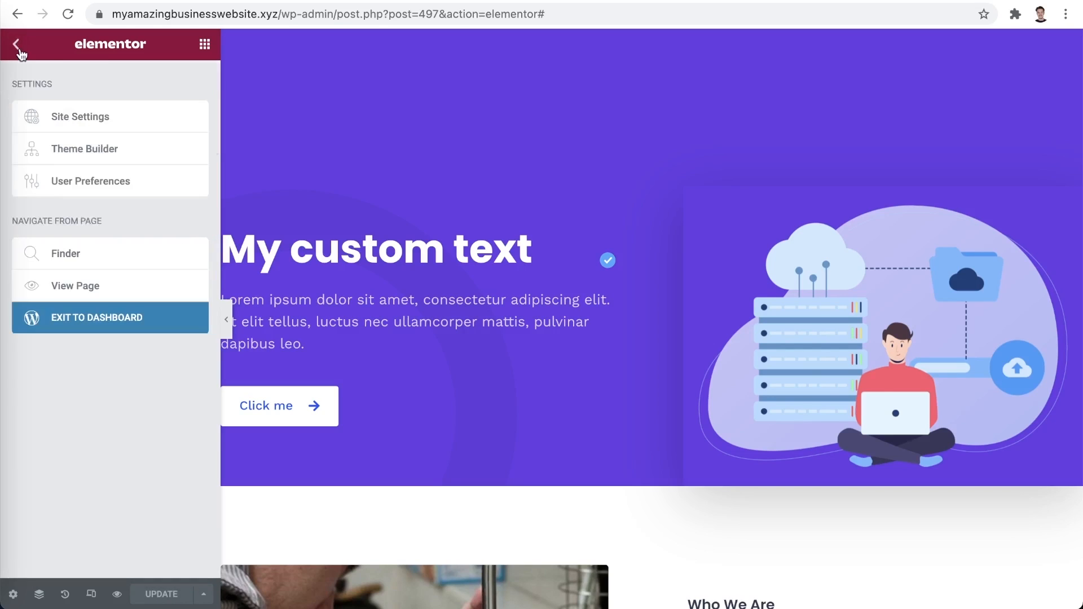
{"action": "left_click", "coordinate": [97, 318]}
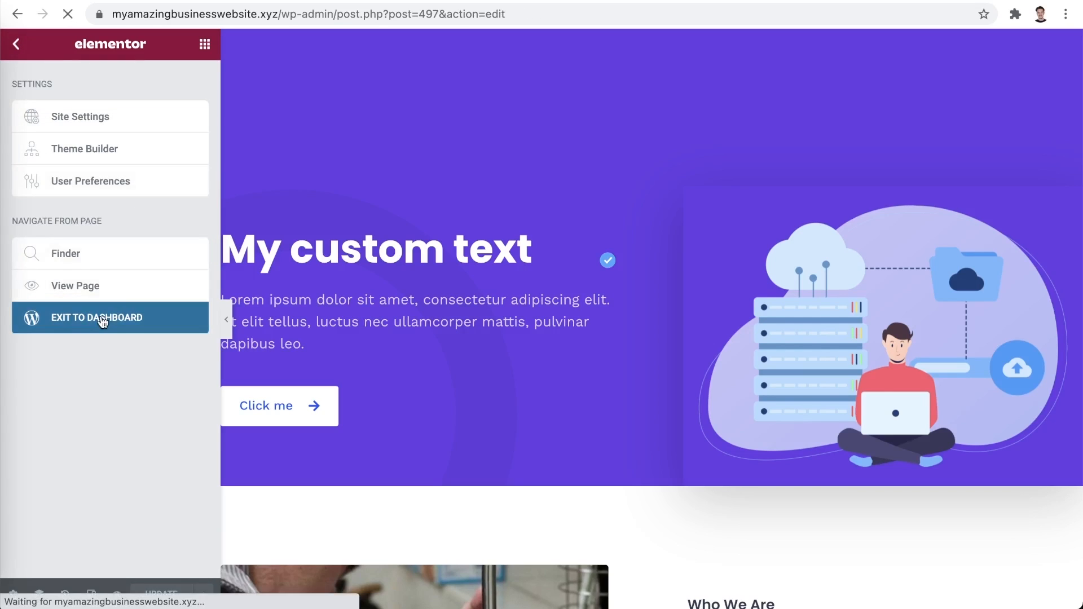
{"action": "left_click", "coordinate": [97, 318]}
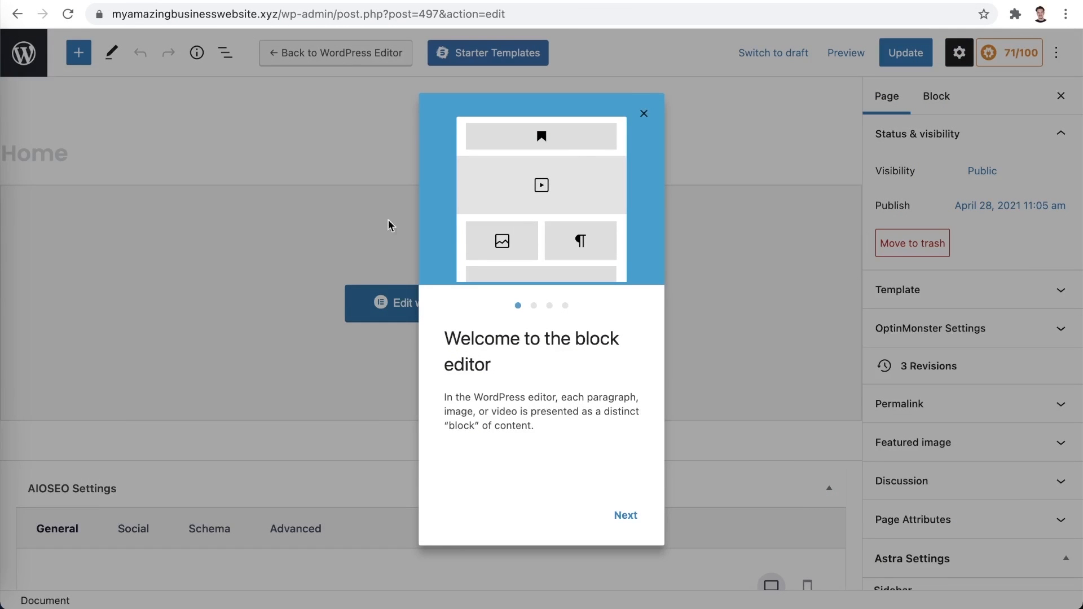
{"action": "left_click", "coordinate": [642, 113]}
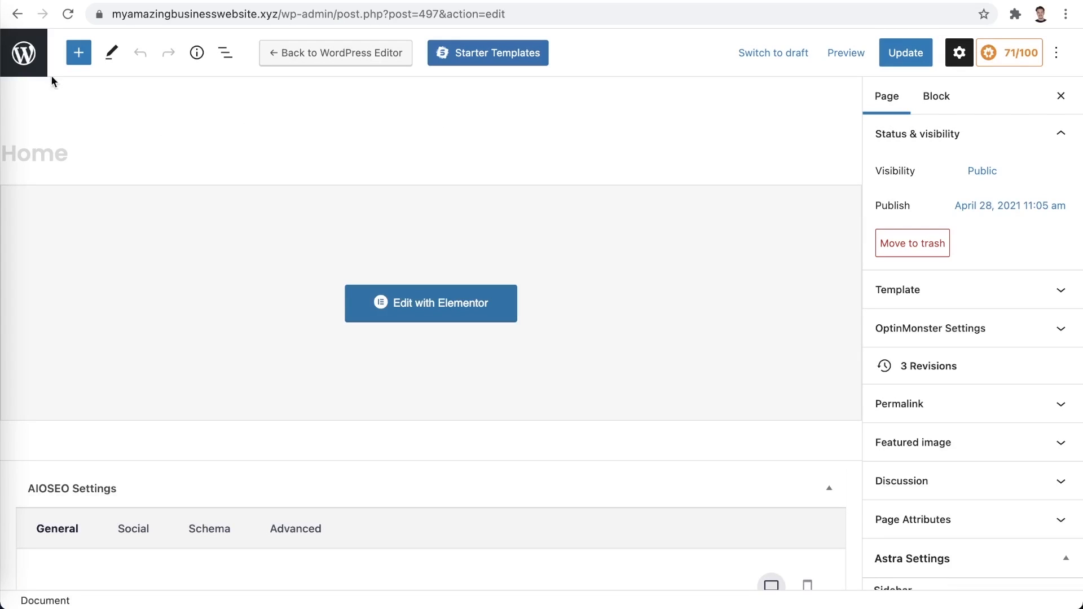
{"action": "mouse_move", "coordinate": [23, 53]}
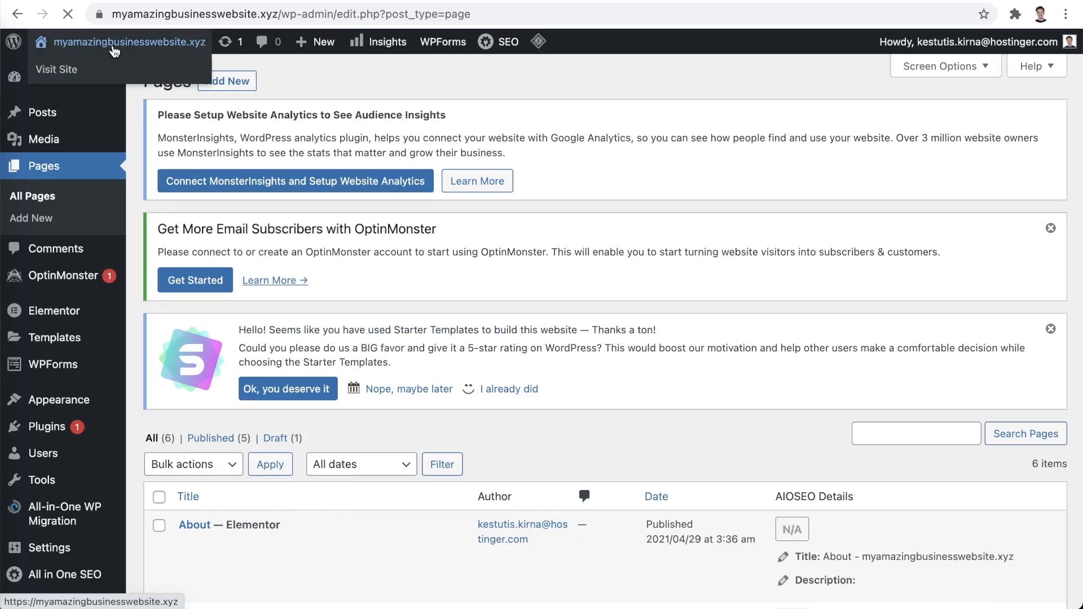
- View the live home page, then start a new blank page from the admin bar
{"action": "left_click", "coordinate": [56, 69]}
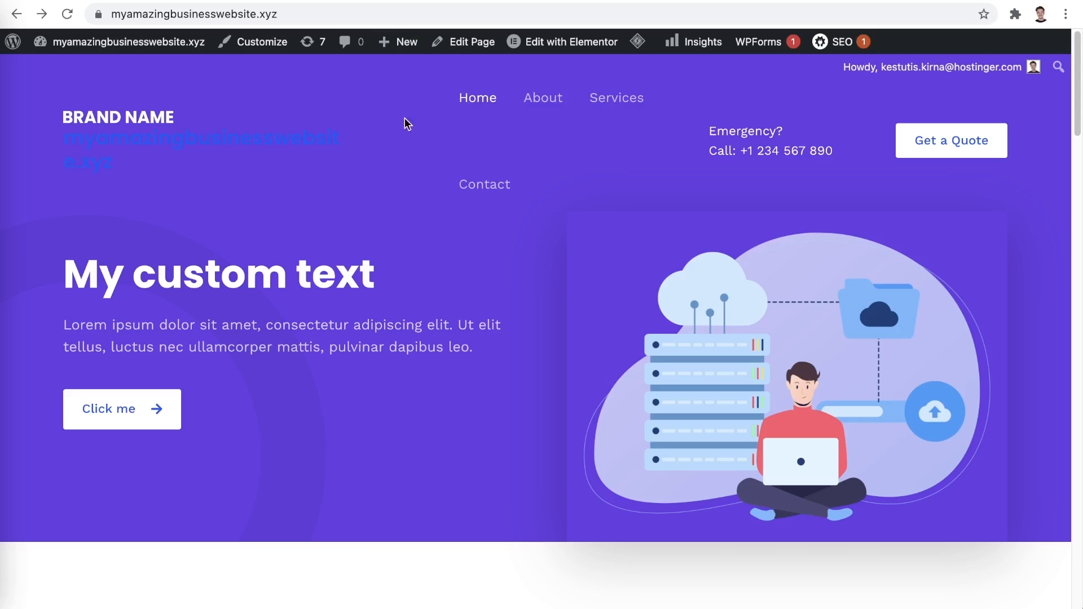
{"action": "left_click", "coordinate": [398, 41]}
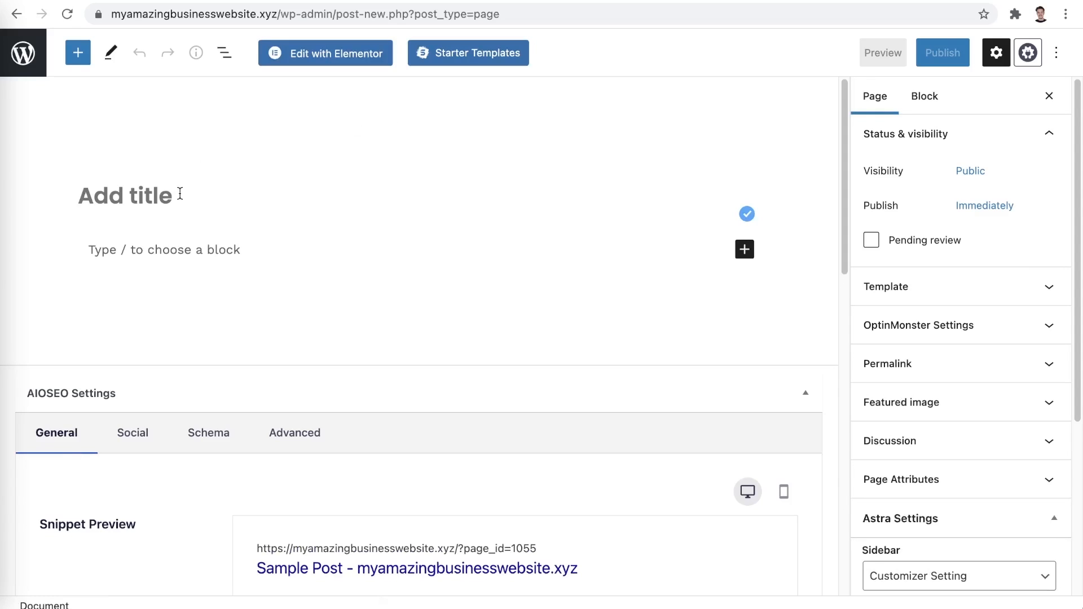
- Title the new page OUR STAFF and launch it in Elementor
{"action": "type", "text": "OUR STAFF"}
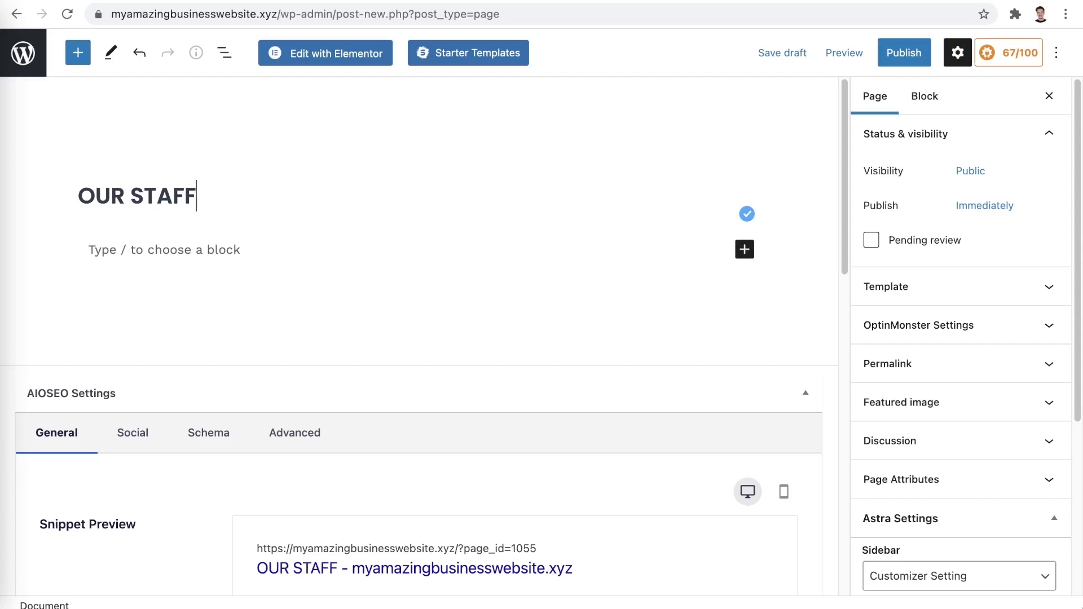
{"action": "left_click", "coordinate": [325, 53]}
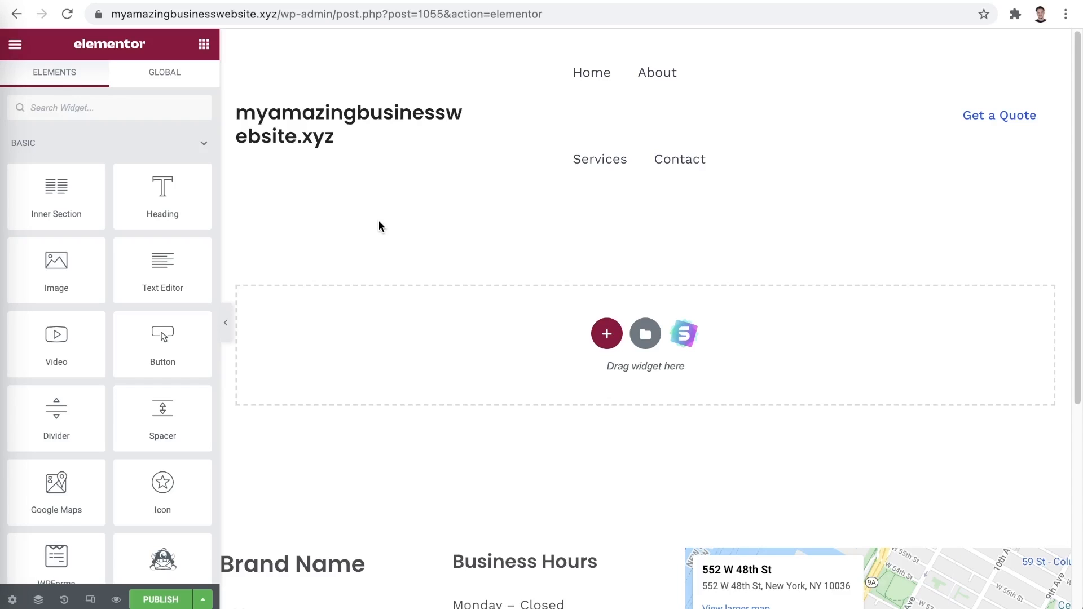
- Add an 'Our staff' heading with a two-column section below it
{"action": "left_click_drag", "start_coordinate": [162, 186], "coordinate": [343, 332]}
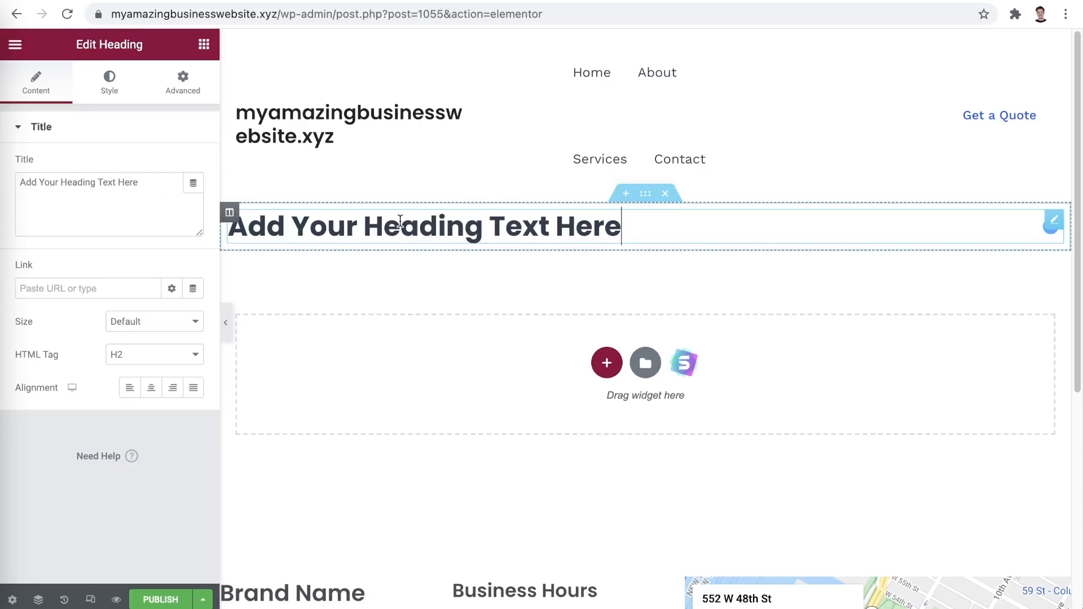
{"action": "type", "text": "Our staff"}
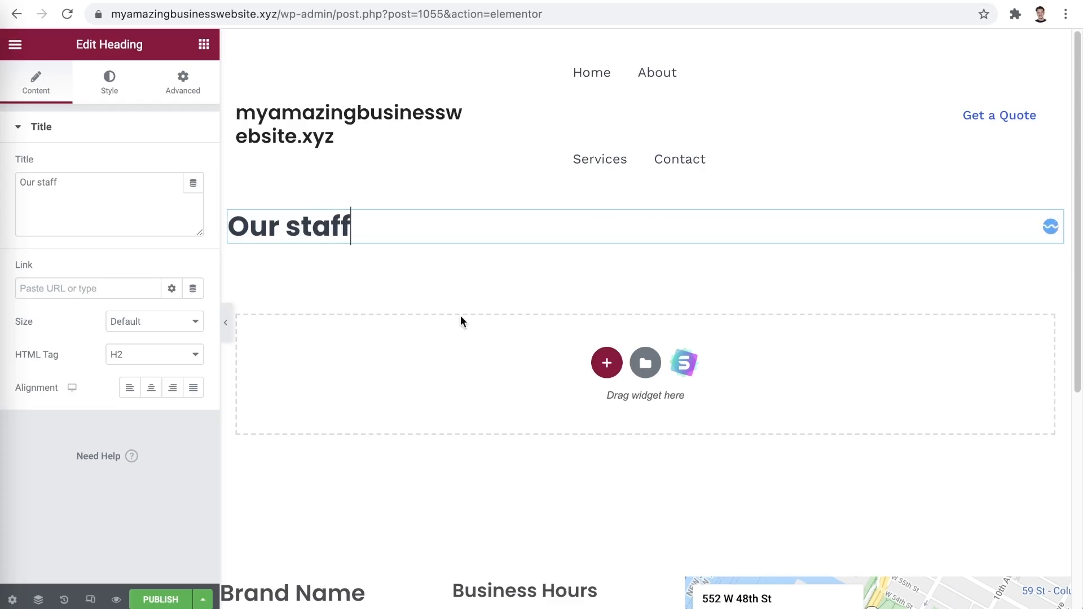
{"action": "left_click", "coordinate": [607, 362]}
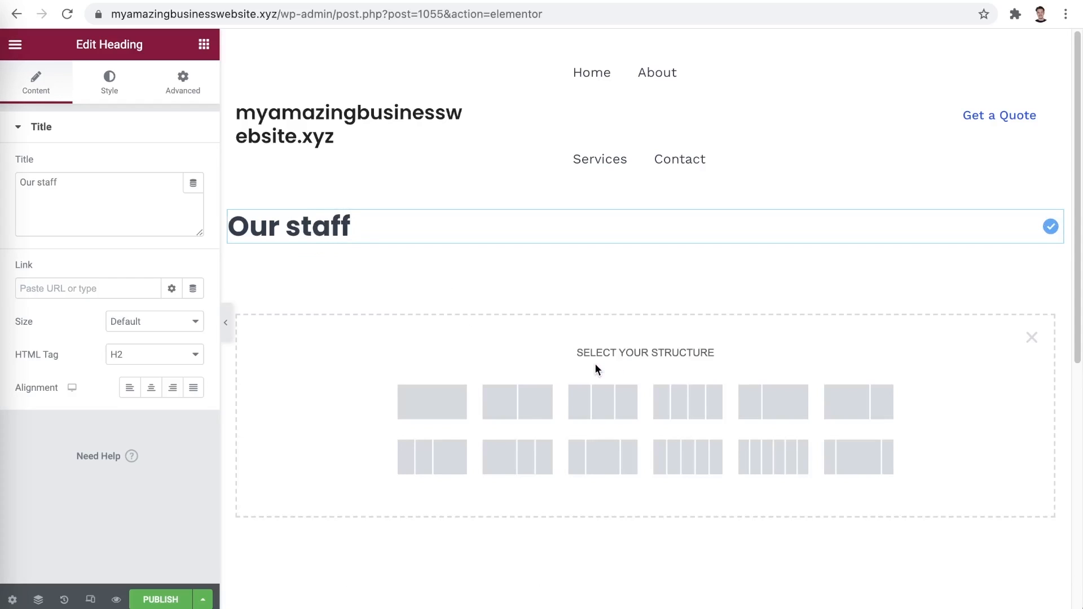
{"action": "left_click", "coordinate": [517, 401]}
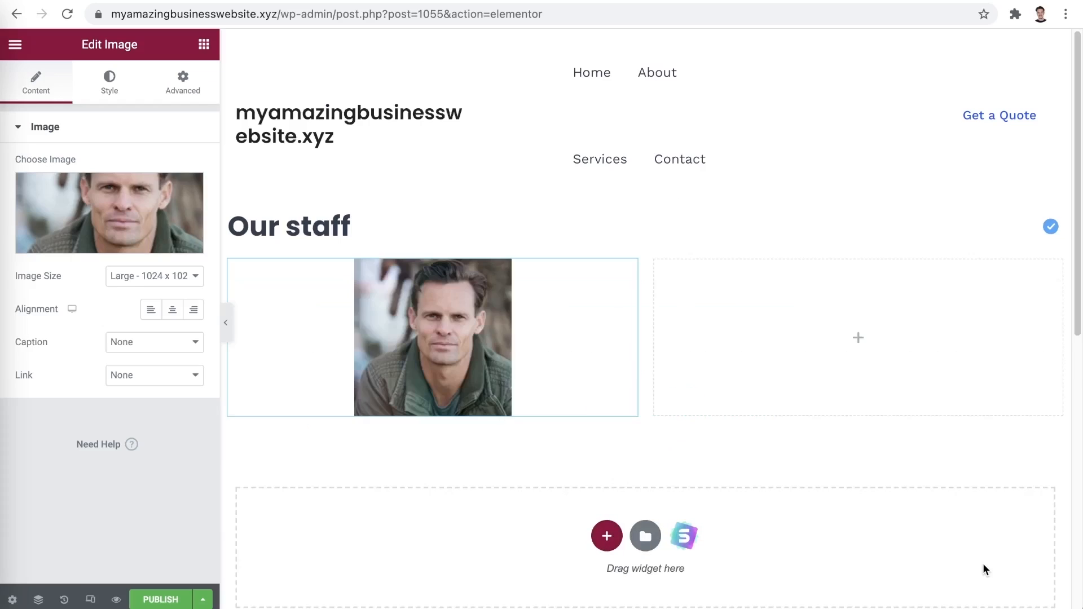
- Fill the section with Jeff's photo, name, 'Jeff is a hard worker' text and a star rating
{"action": "left_click", "coordinate": [699, 353]}
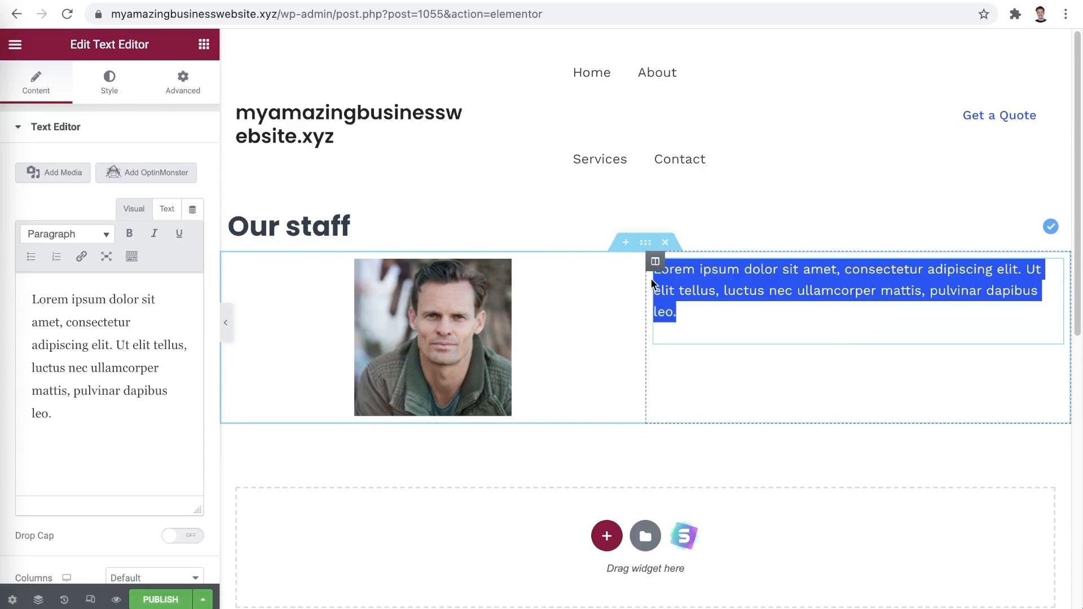
{"action": "mouse_move", "coordinate": [719, 331]}
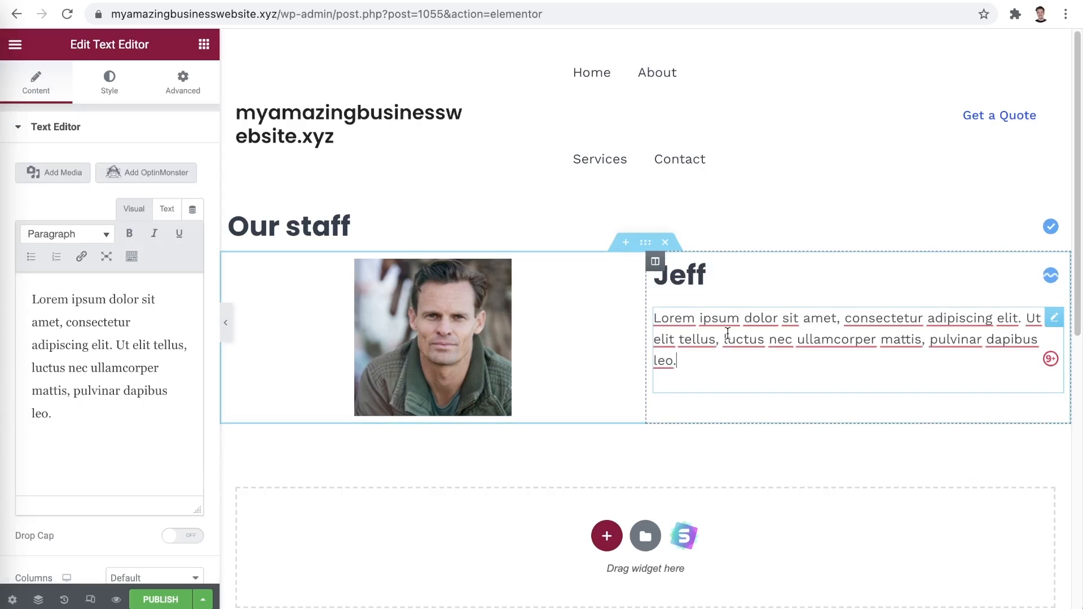
{"action": "type", "text": "Jeff is a hard worker"}
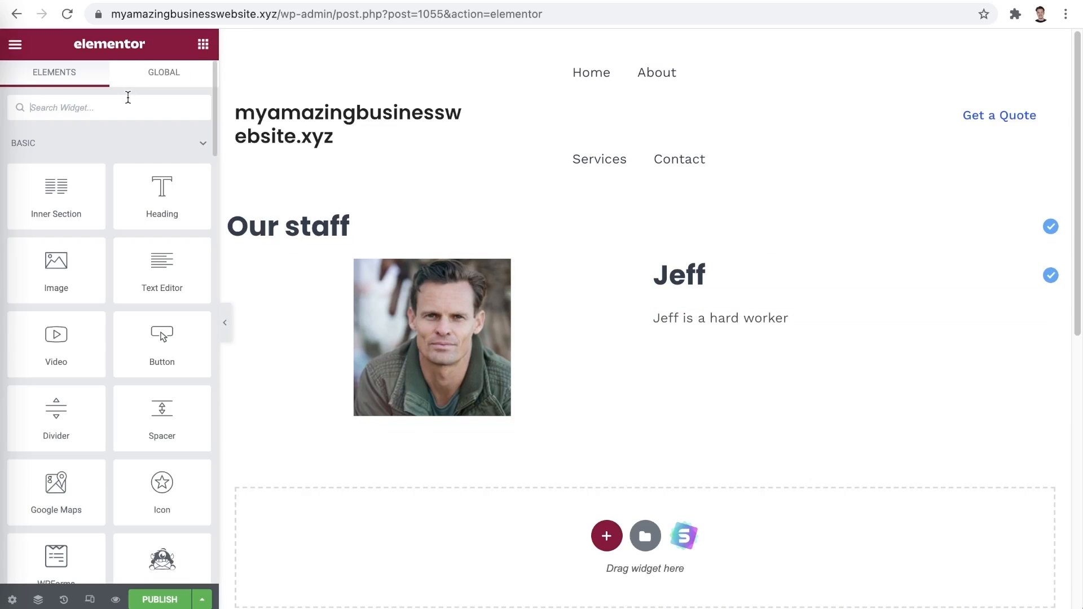
{"action": "type", "text": "sta"}
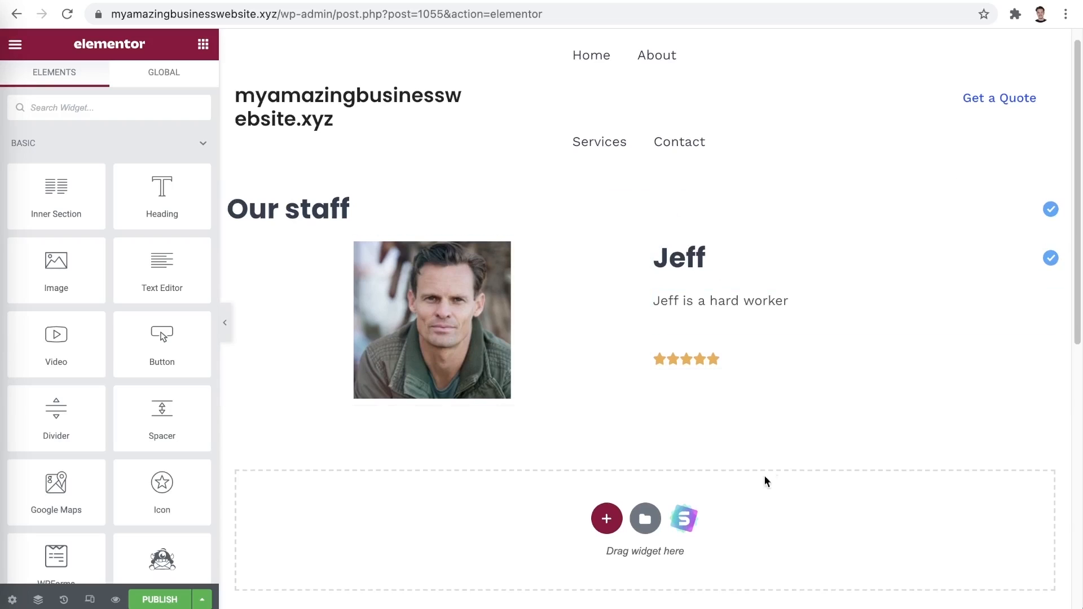
- Import the four-person team block from the Starter Templates Blocks library below Jeff's row
{"action": "left_click", "coordinate": [684, 518]}
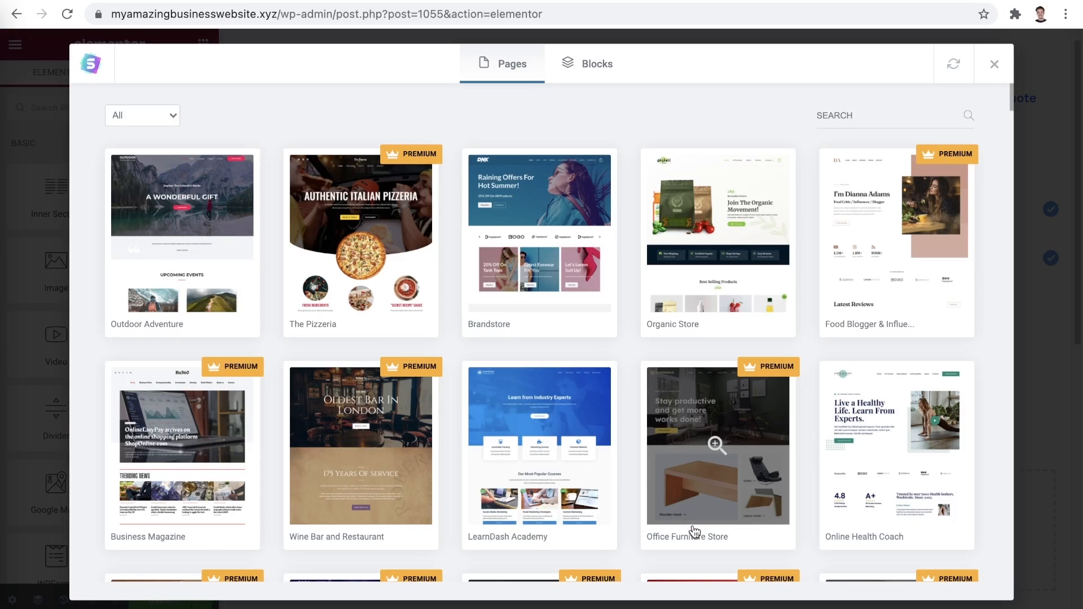
{"action": "left_click", "coordinate": [586, 63]}
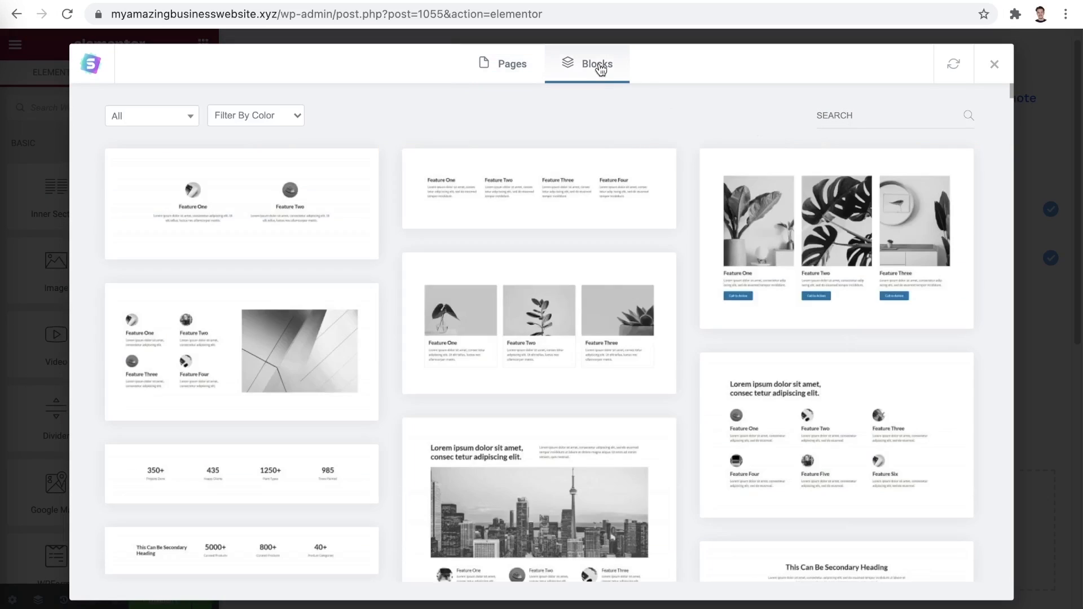
{"action": "scroll", "scroll_direction": "down", "scroll_amount": 3}
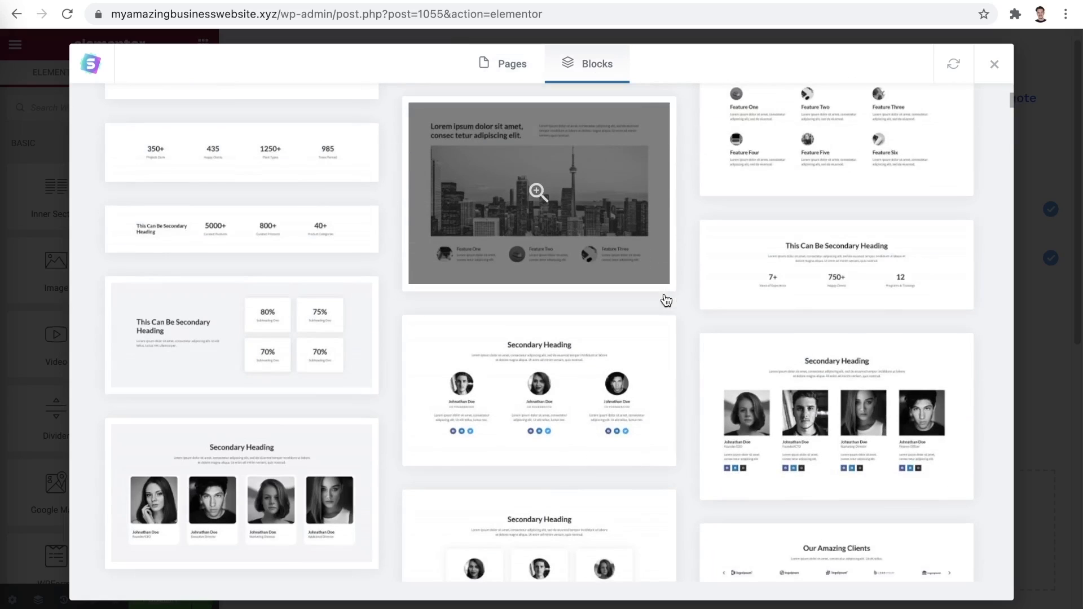
{"action": "left_click", "coordinate": [538, 191]}
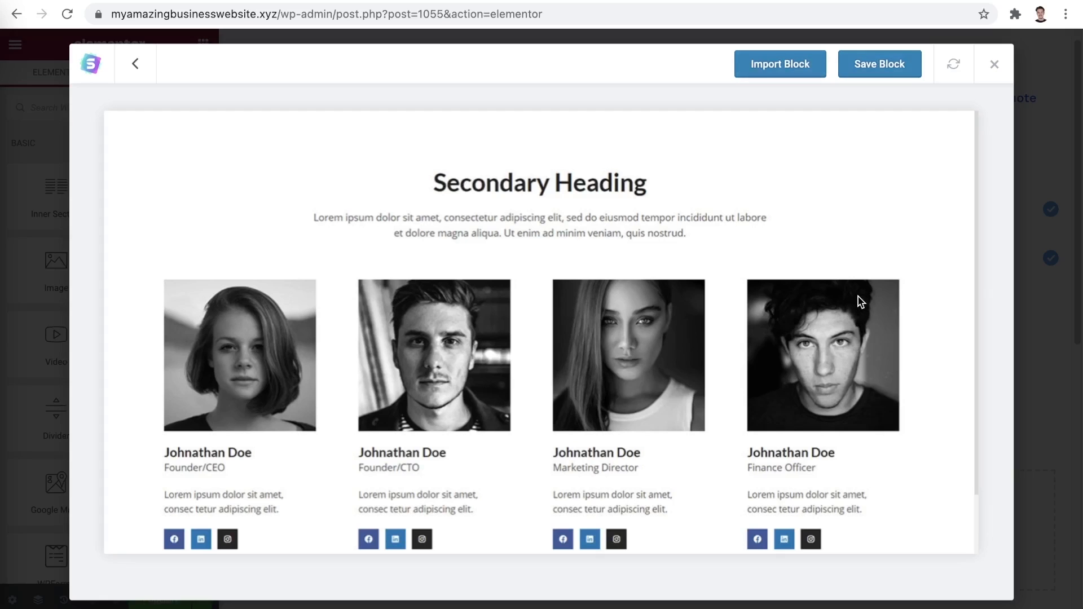
{"action": "mouse_move", "coordinate": [808, 129]}
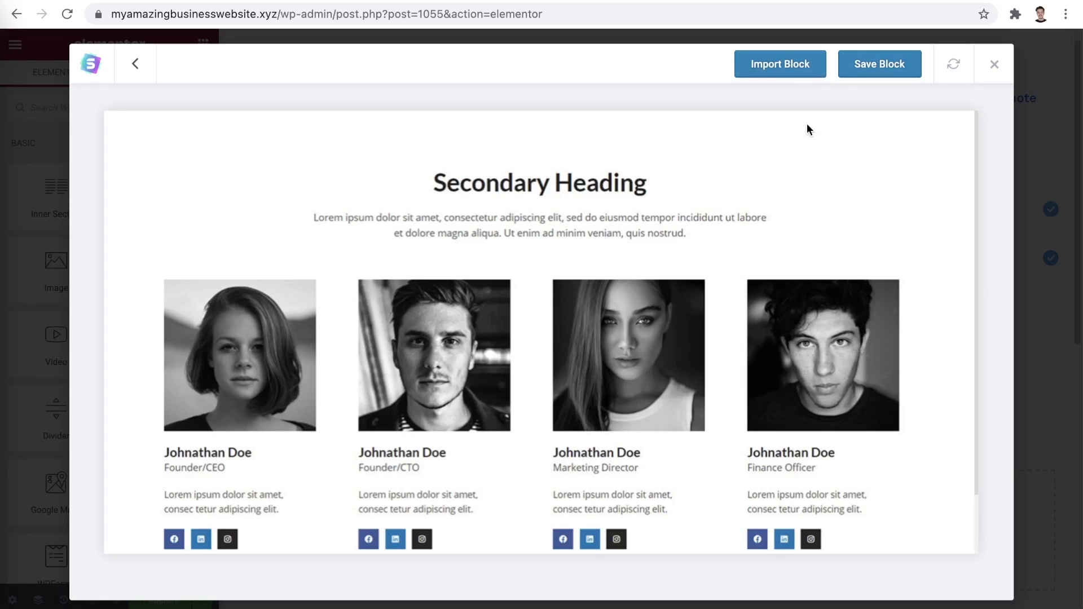
{"action": "left_click", "coordinate": [994, 63]}
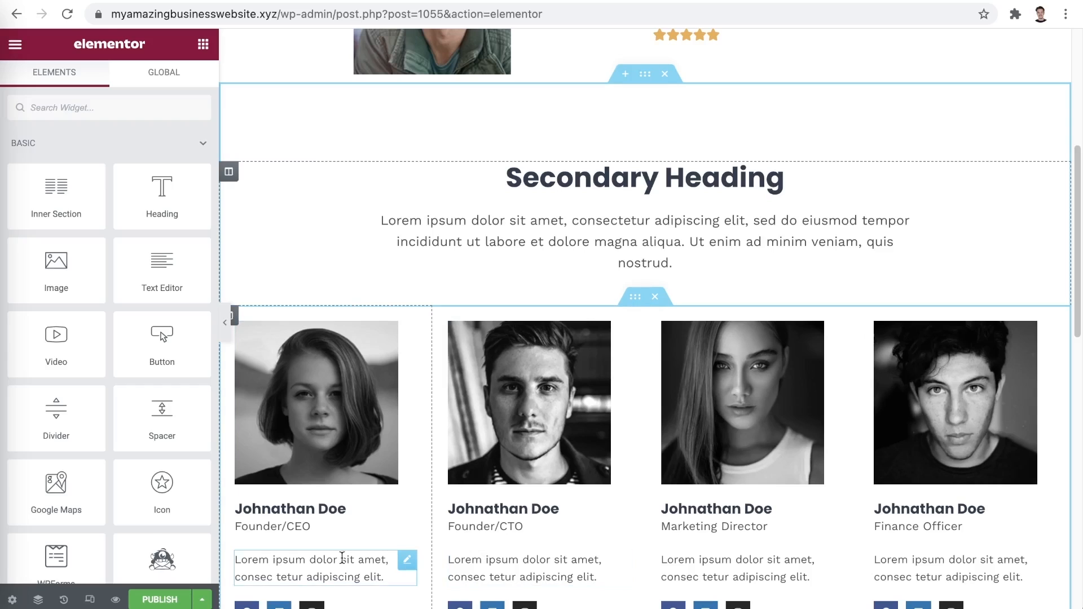
- Replace the first team card's description with 'Custom te' and view the live site
{"action": "left_click", "coordinate": [325, 568]}
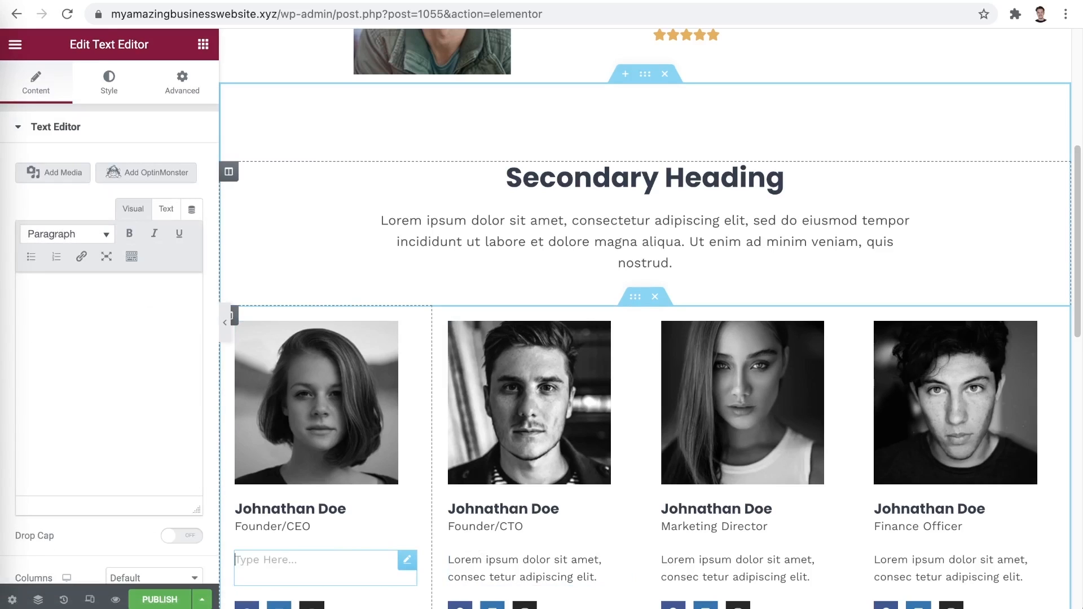
{"action": "type", "text": "Custom te"}
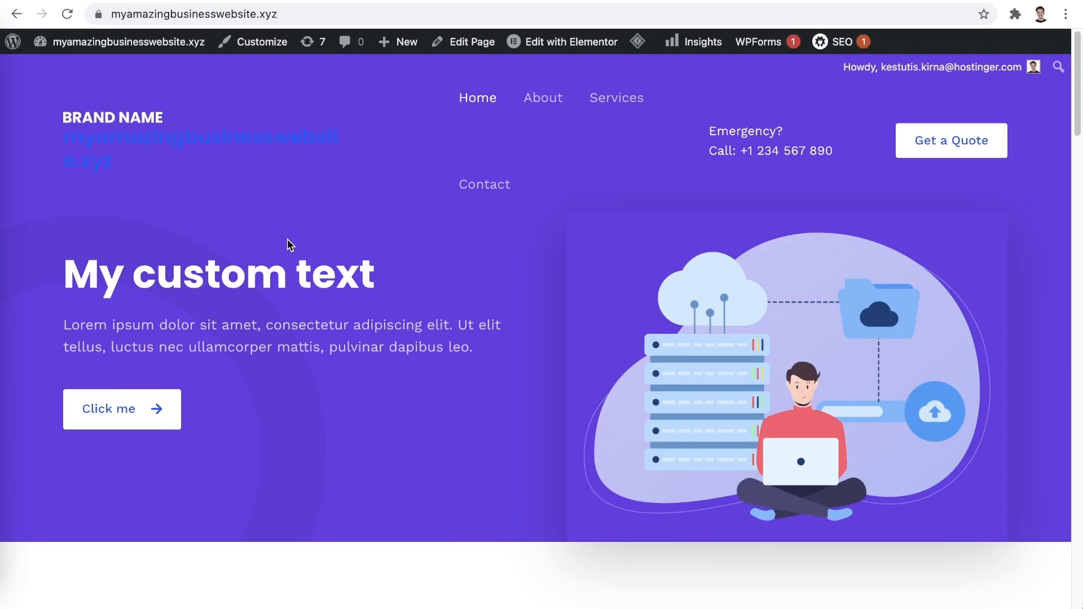
- Open the Customizer's site logo settings and bring up the Select logo media dialog
{"action": "left_click", "coordinate": [262, 42]}
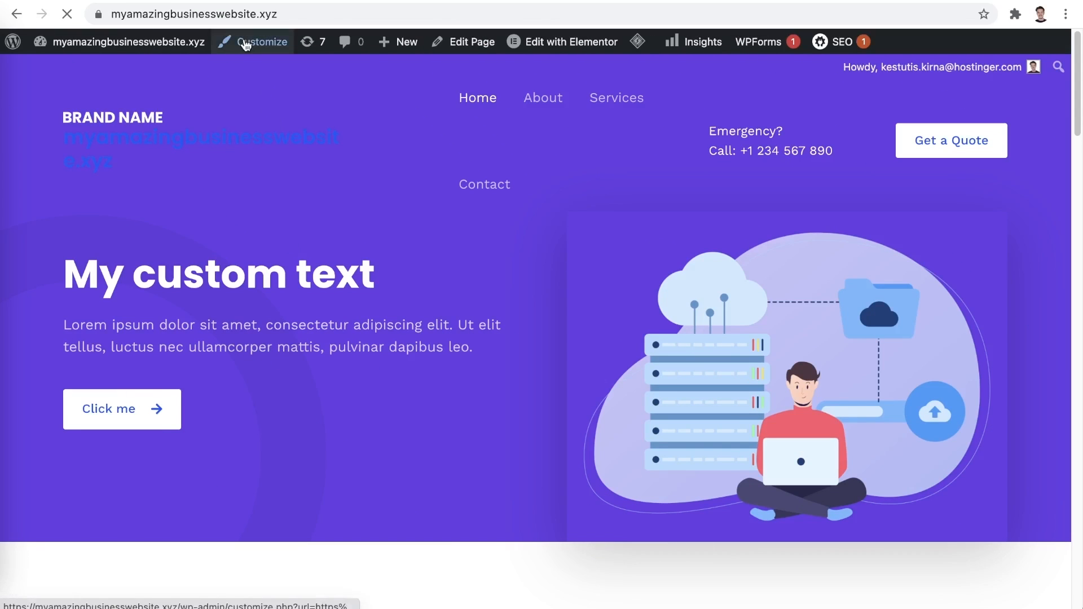
{"action": "left_click", "coordinate": [263, 42]}
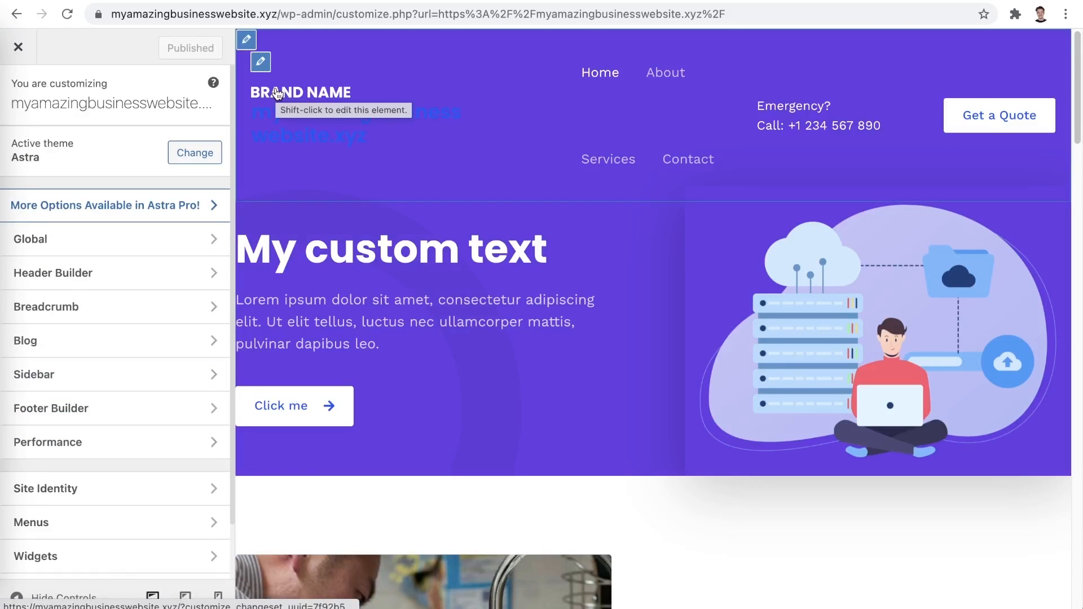
{"action": "left_click", "coordinate": [260, 63]}
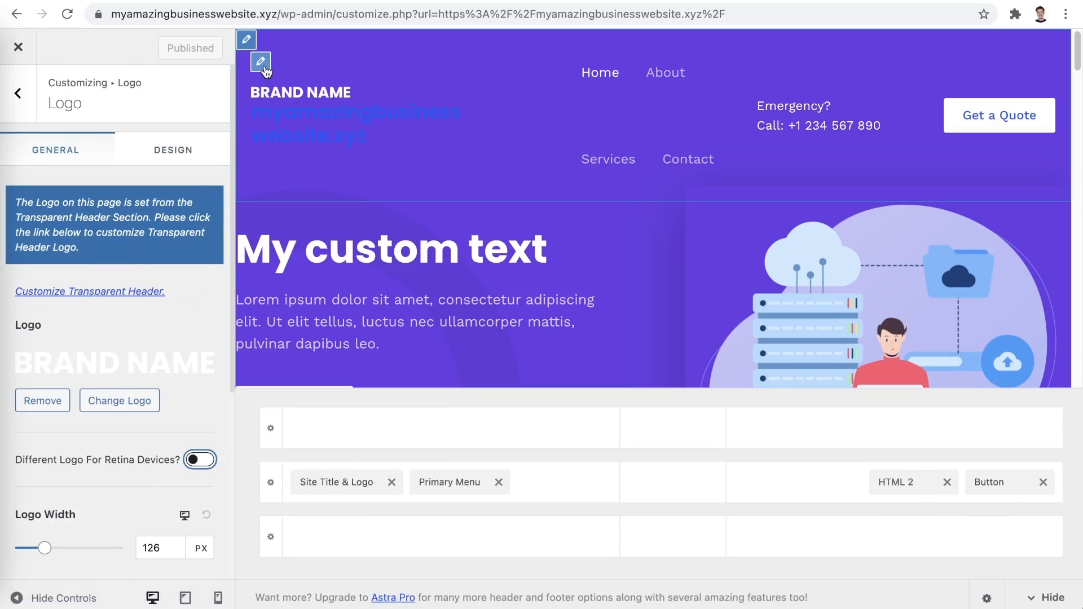
{"action": "left_click", "coordinate": [118, 400]}
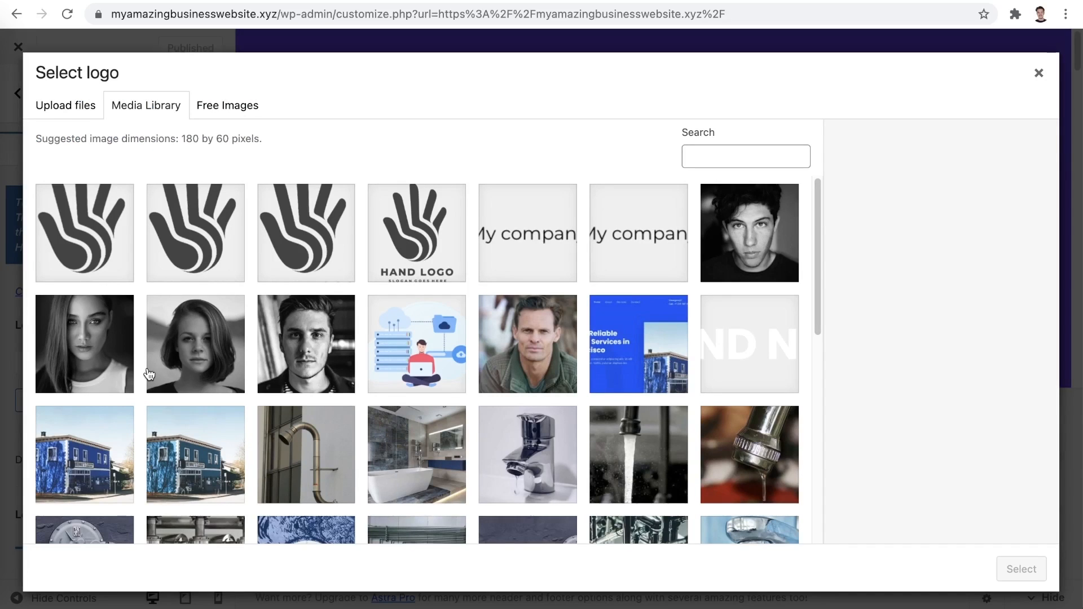
- Set the hand logo from the media library as site logo, cropped to the hand, with site title hidden
{"action": "left_click", "coordinate": [66, 105]}
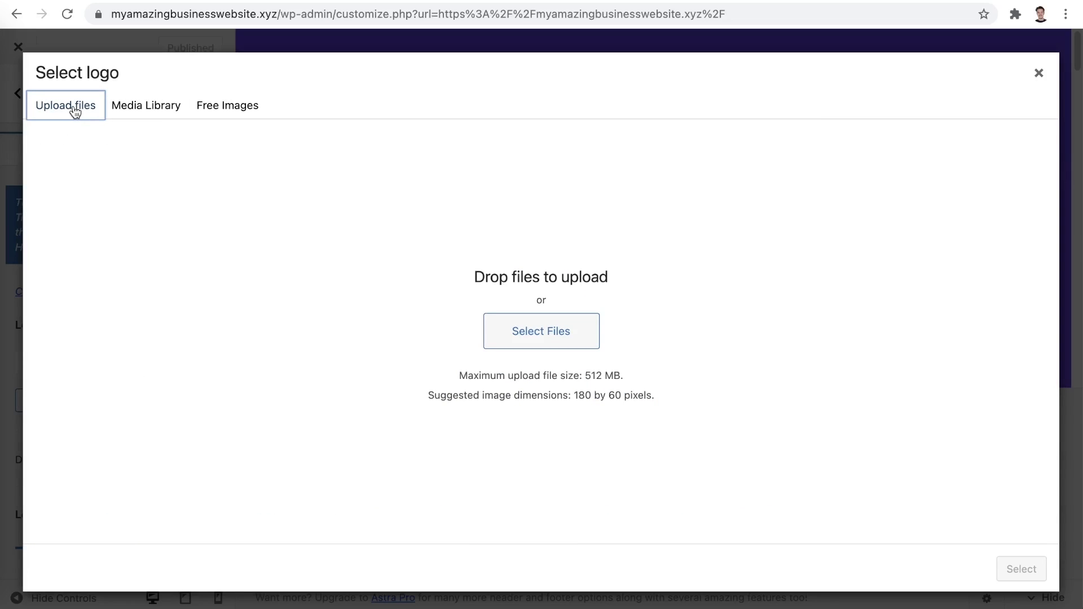
{"action": "left_click", "coordinate": [145, 105]}
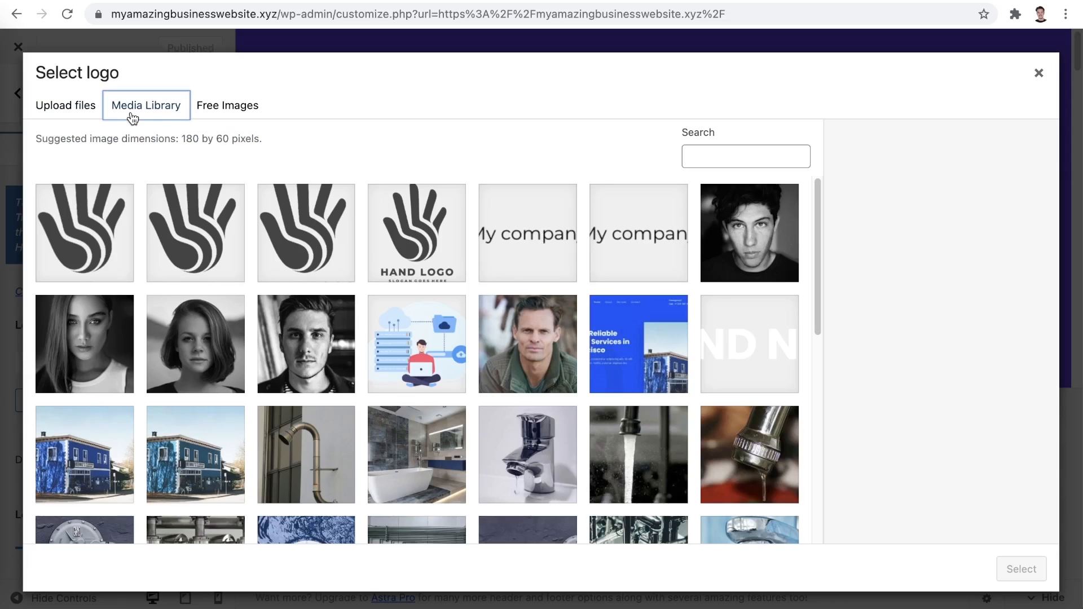
{"action": "left_click", "coordinate": [195, 232]}
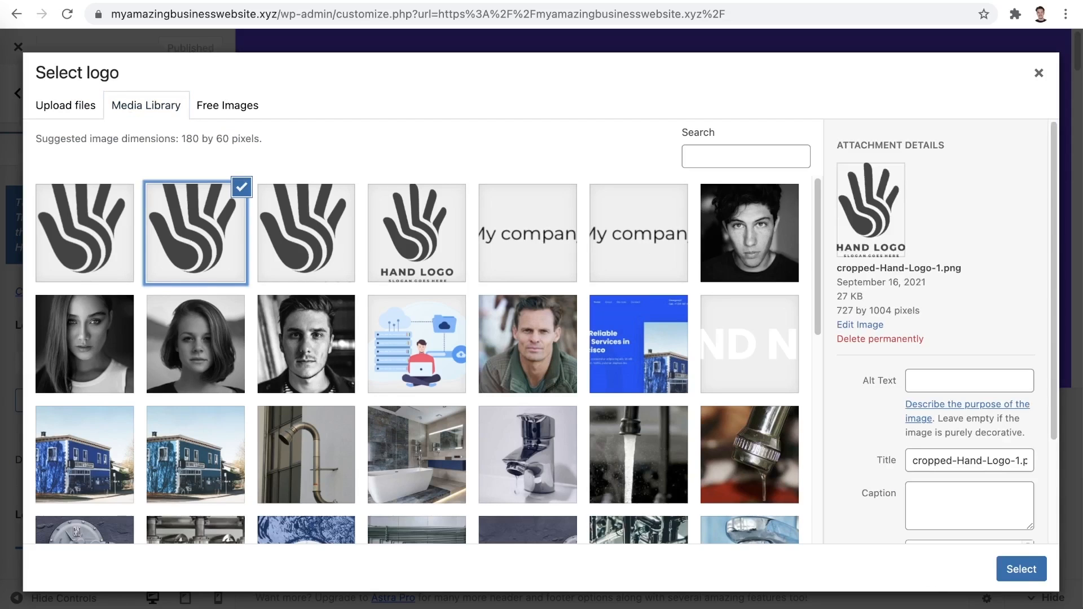
{"action": "left_click", "coordinate": [1020, 569]}
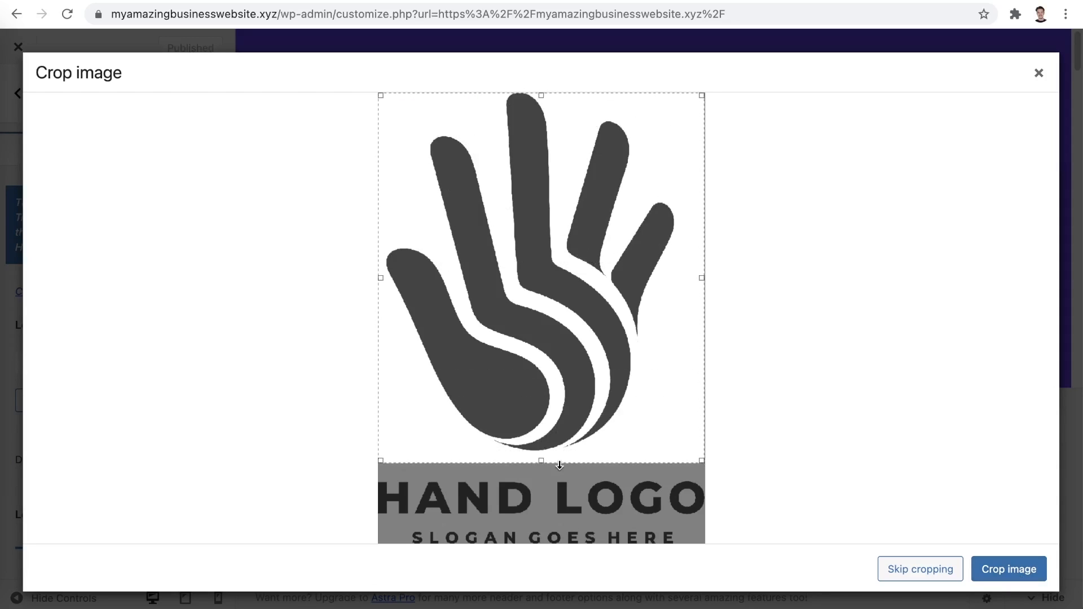
{"action": "left_click", "coordinate": [1007, 568]}
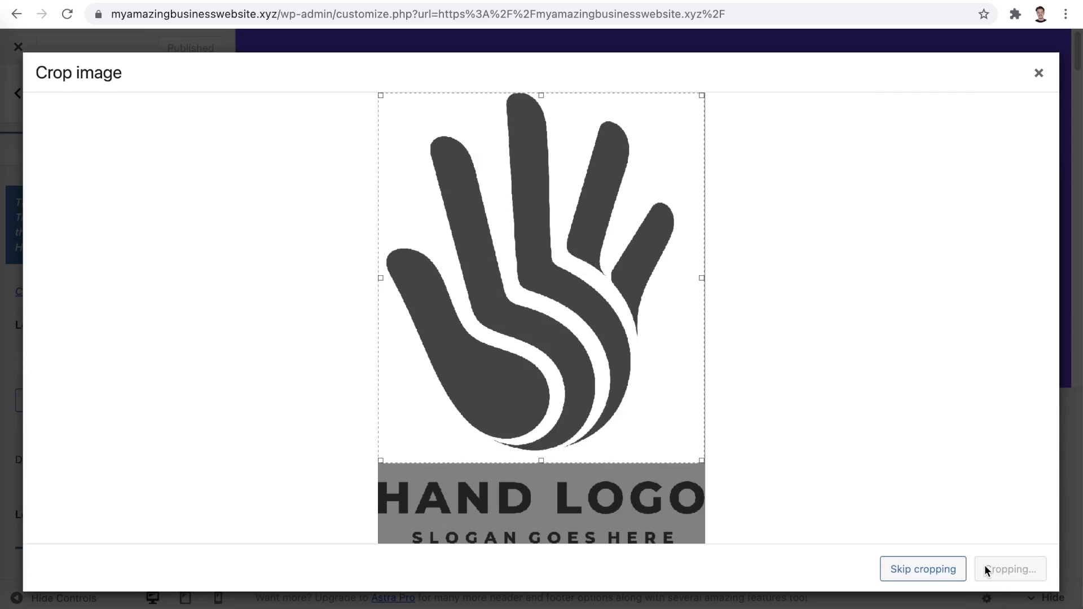
{"action": "left_click", "coordinate": [1009, 568]}
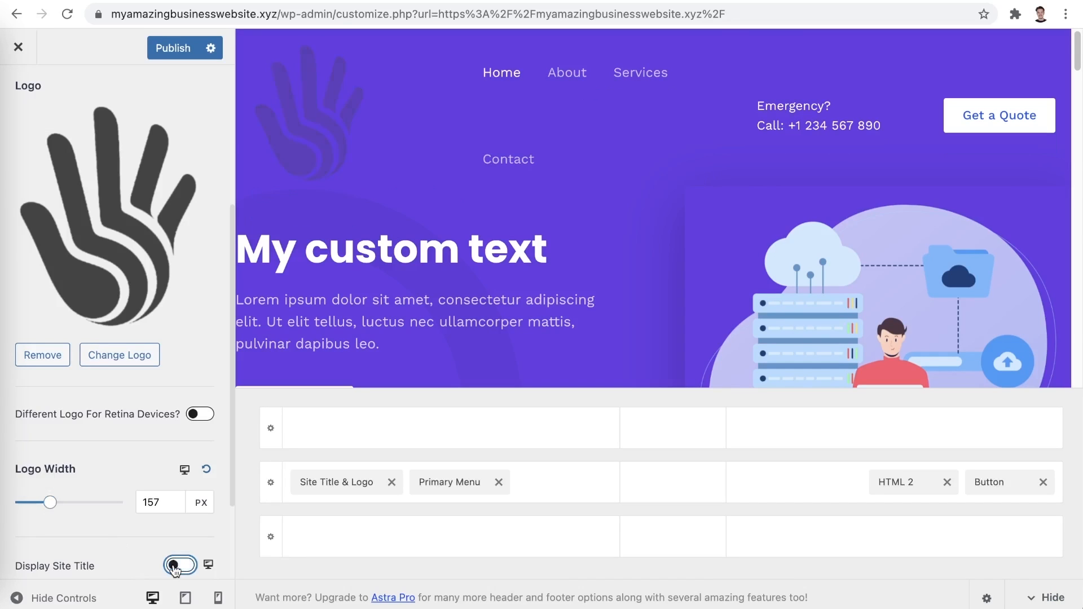
- Reduce the logo width to about 101 px with the Logo Width slider
{"action": "left_click_drag", "start_coordinate": [50, 502], "coordinate": [46, 502]}
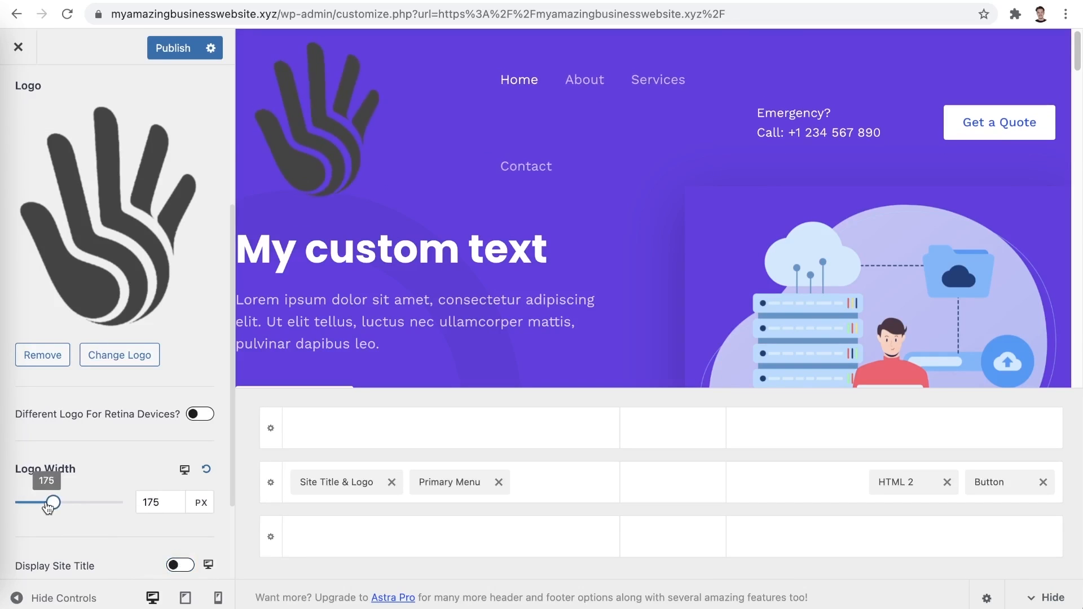
{"action": "left_click_drag", "start_coordinate": [50, 503], "coordinate": [33, 503]}
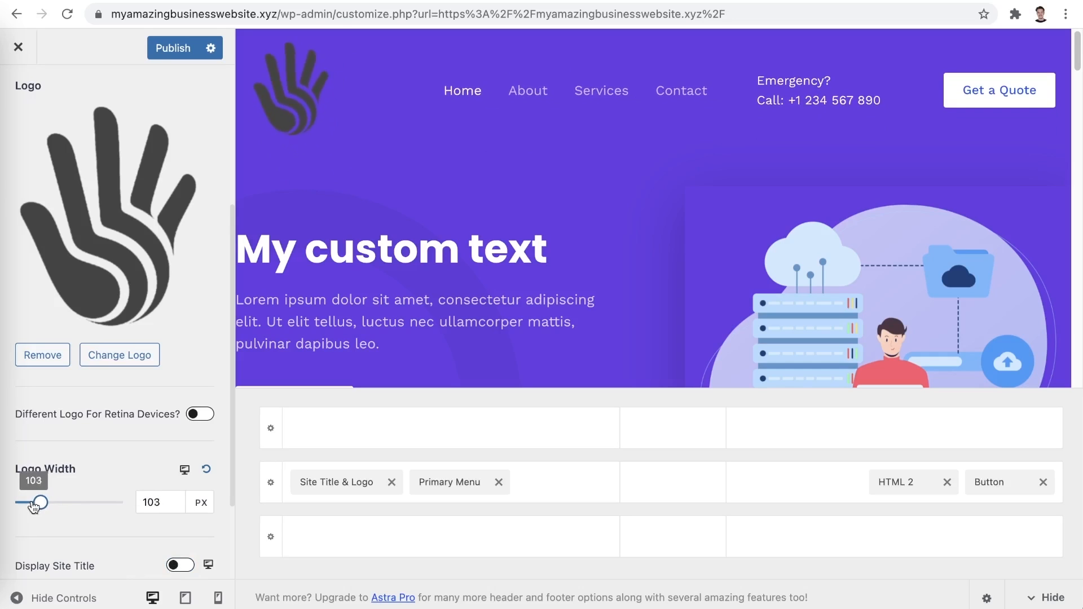
{"action": "left_click_drag", "start_coordinate": [36, 503], "coordinate": [32, 503]}
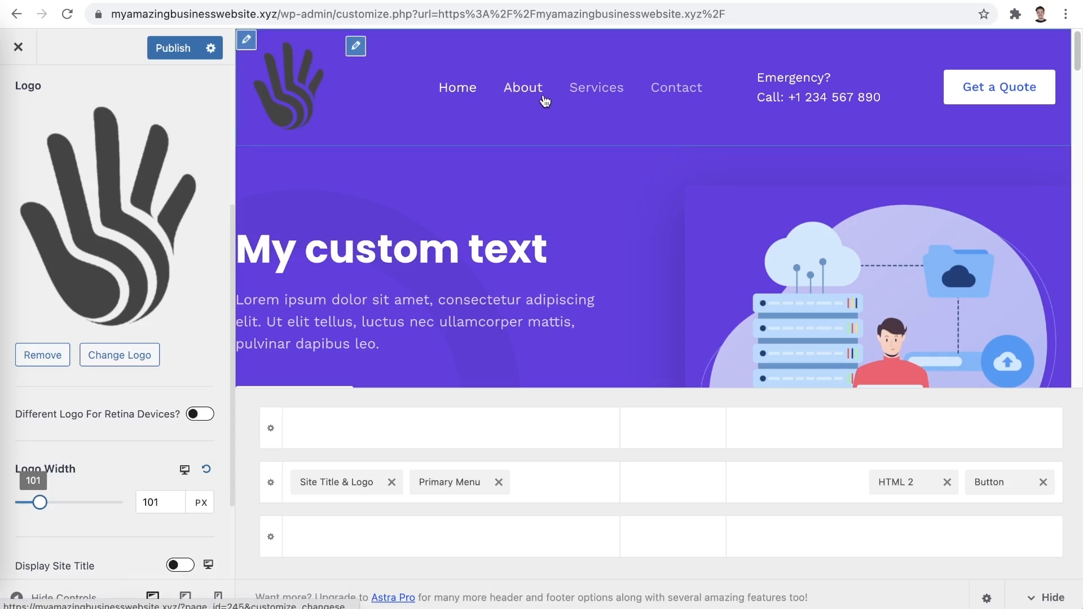
{"action": "mouse_move", "coordinate": [356, 47]}
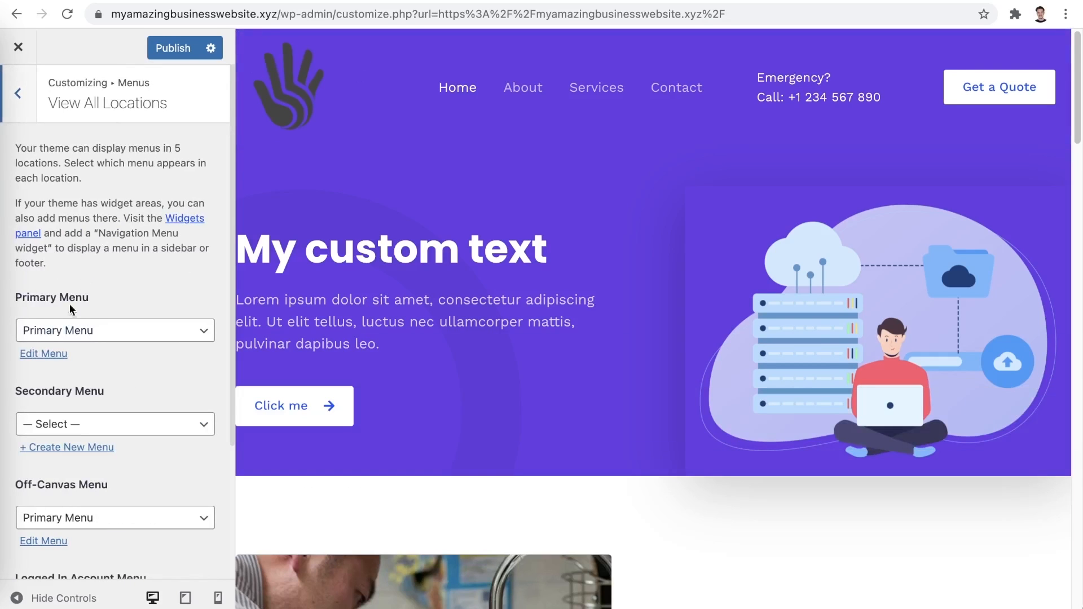
- Edit the Primary Menu to Home, About, OUR STAFF, Contact, removing Services
{"action": "left_click", "coordinate": [44, 353]}
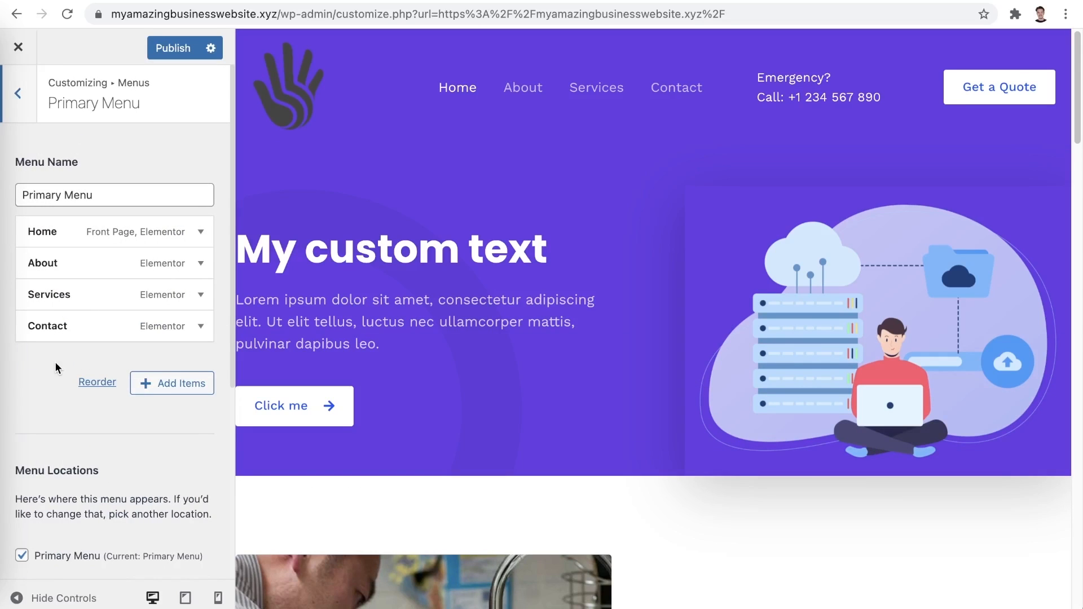
{"action": "left_click", "coordinate": [180, 383]}
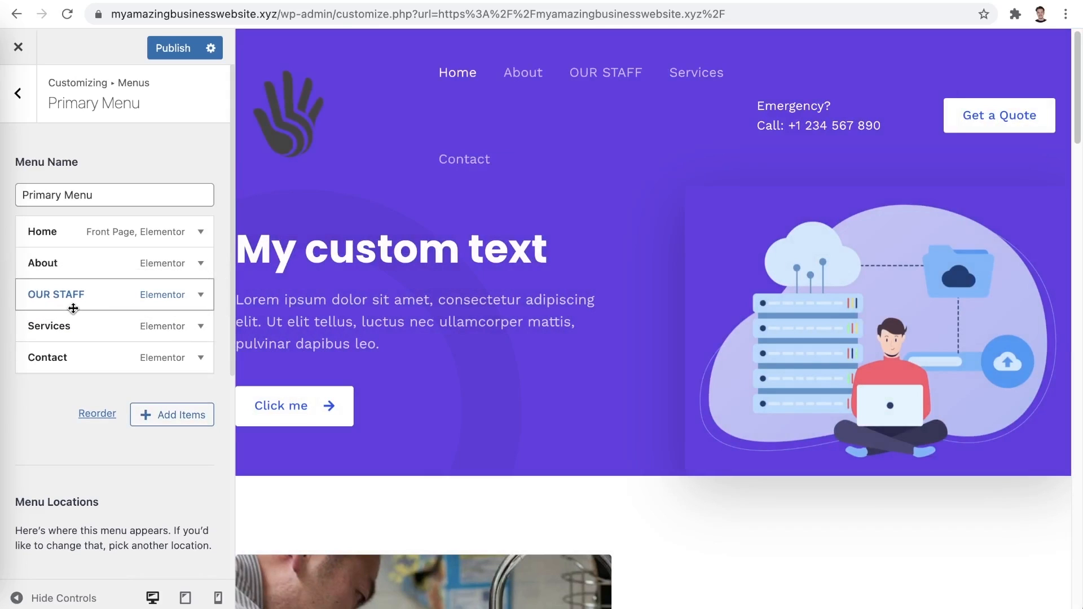
{"action": "left_click", "coordinate": [47, 358]}
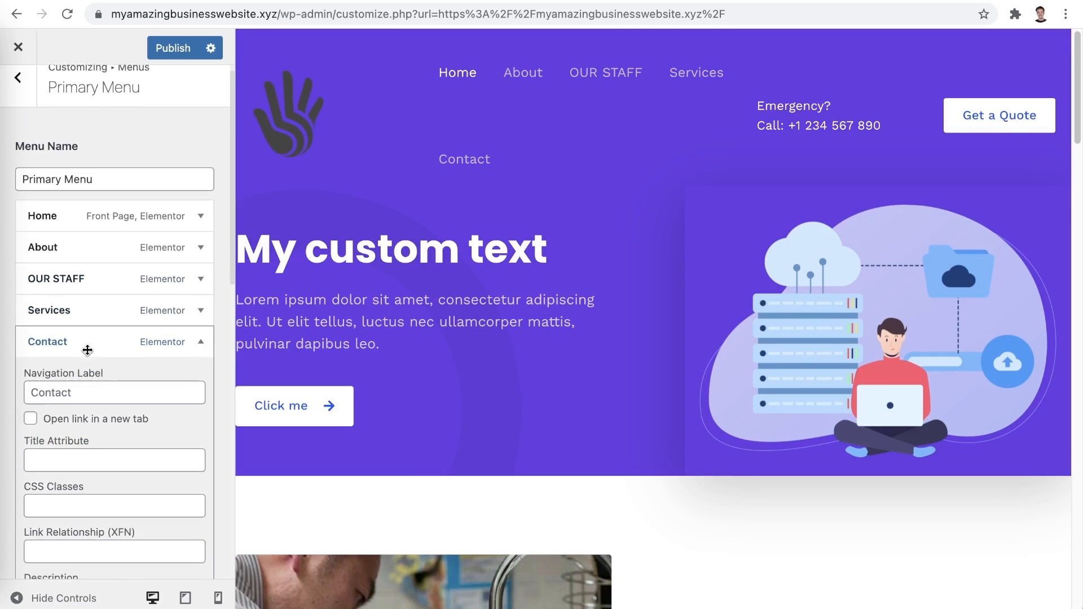
{"action": "left_click", "coordinate": [171, 398]}
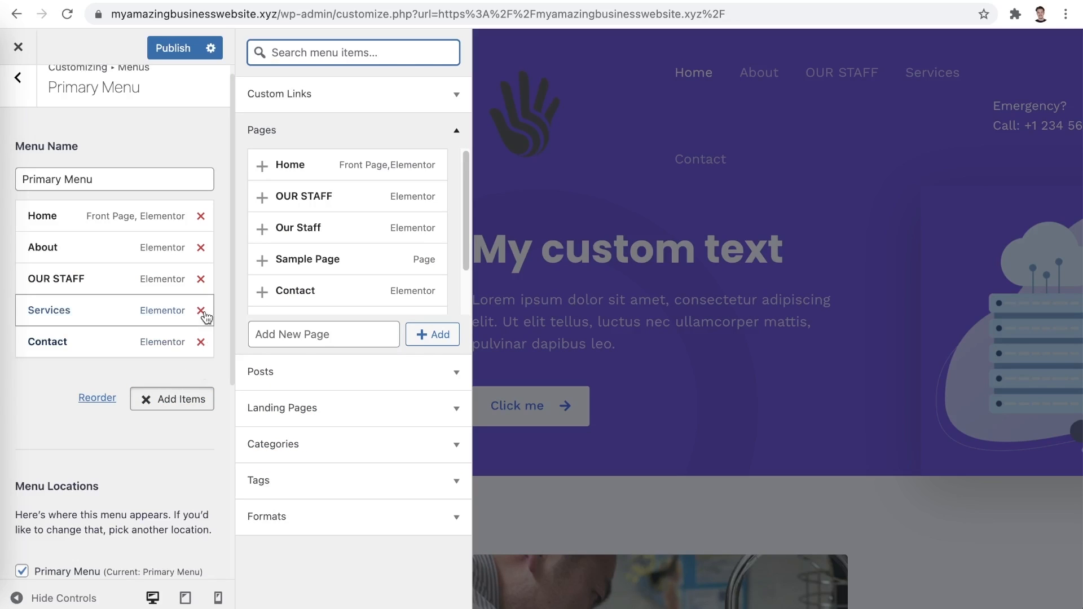
{"action": "left_click", "coordinate": [200, 310]}
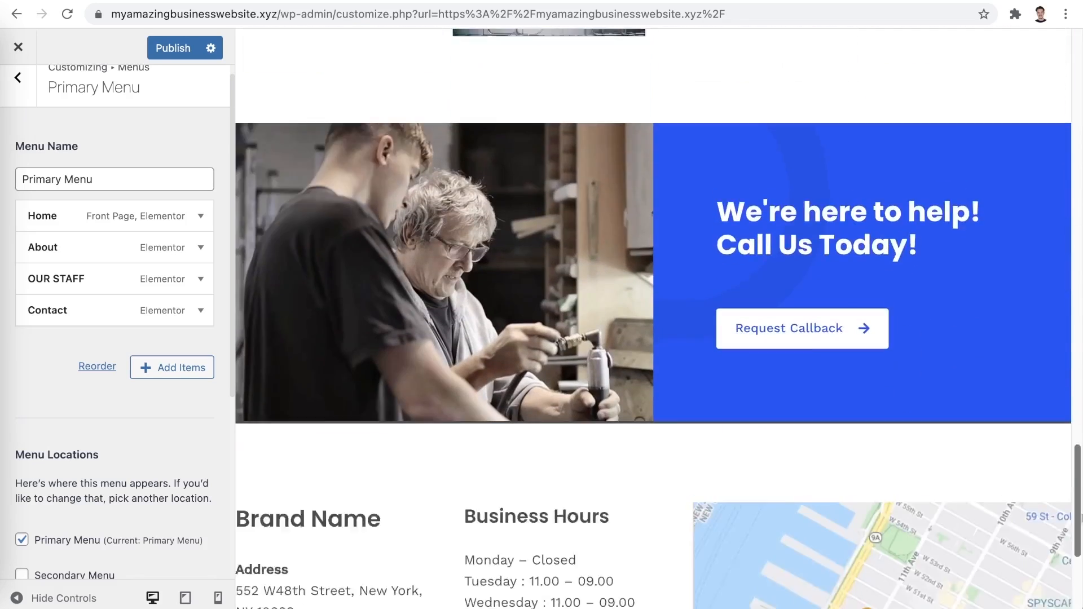
- Publish the Customizer changes and return to the live site showing the new logo and menu
{"action": "scroll", "scroll_direction": "down", "scroll_amount": 3}
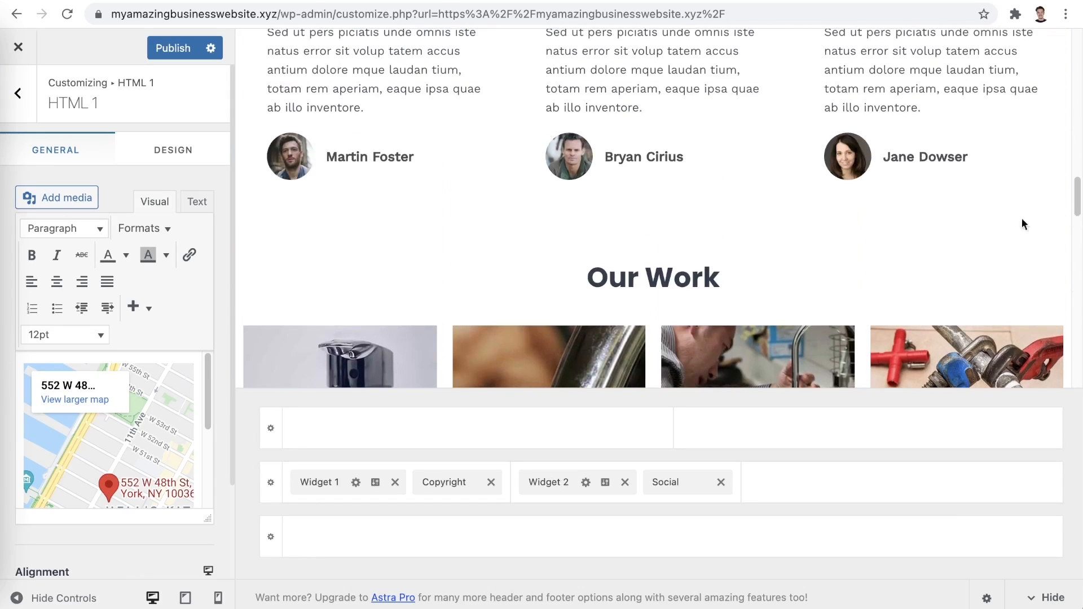
{"action": "left_click", "coordinate": [172, 48]}
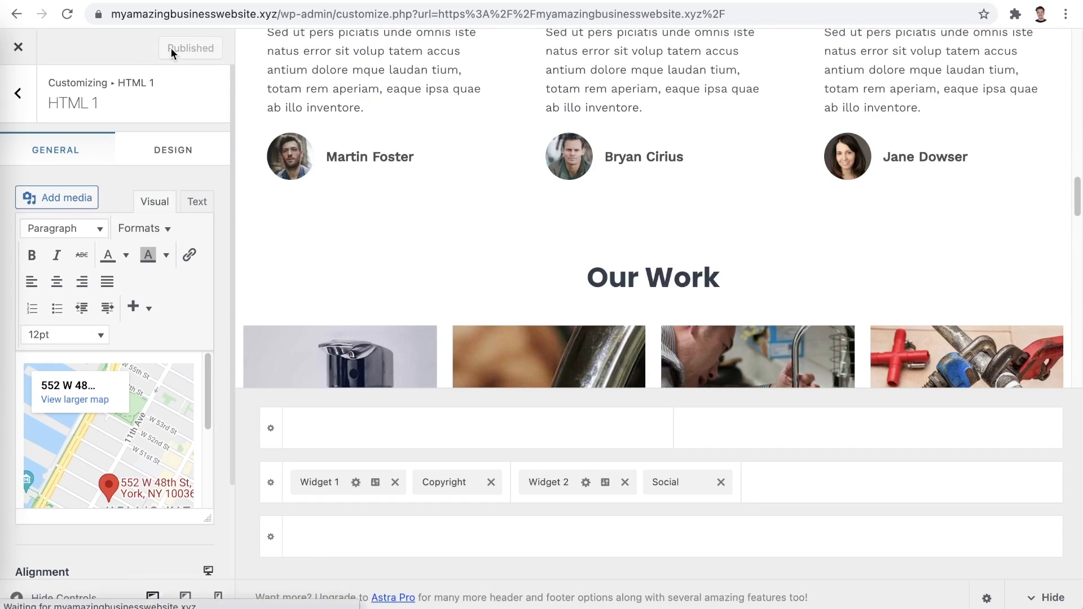
{"action": "left_click", "coordinate": [19, 47]}
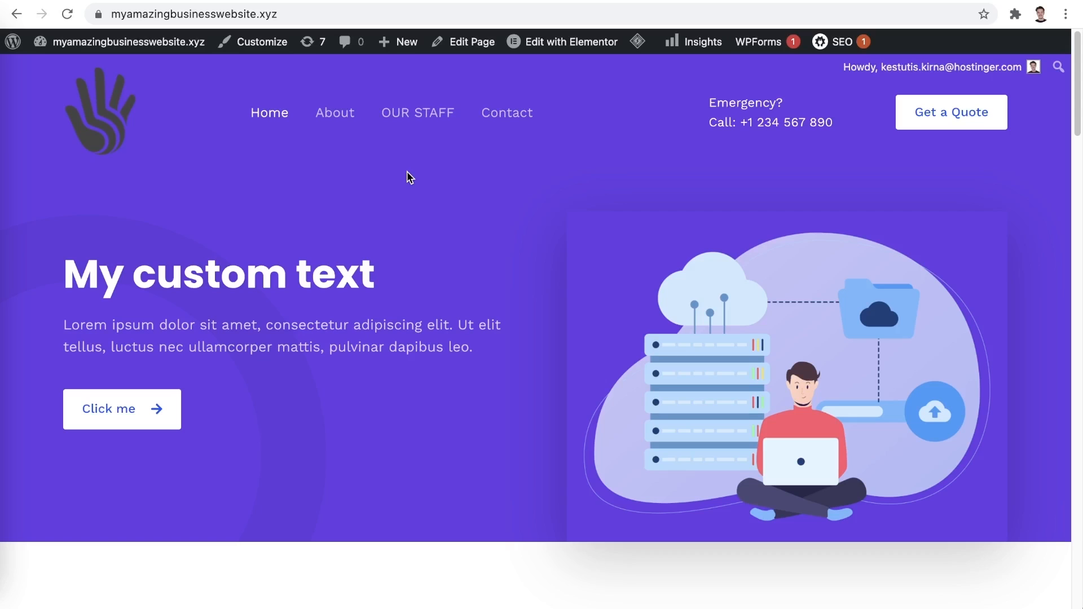
- Edit the home page with Elementor and show the responsive device preview options
{"action": "left_click", "coordinate": [571, 42]}
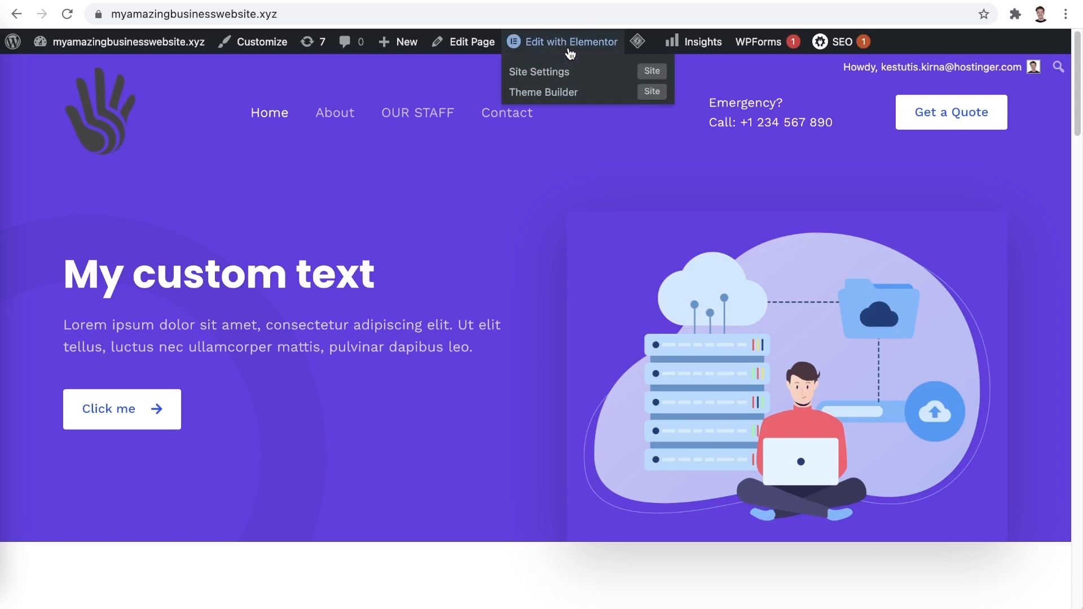
{"action": "left_click", "coordinate": [569, 42]}
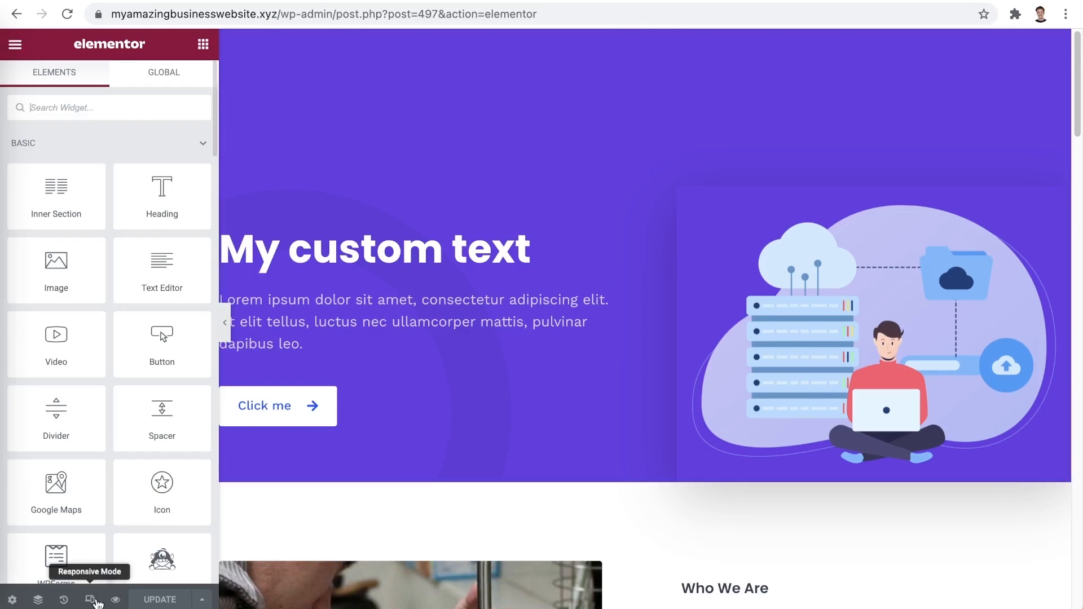
{"action": "left_click", "coordinate": [91, 598]}
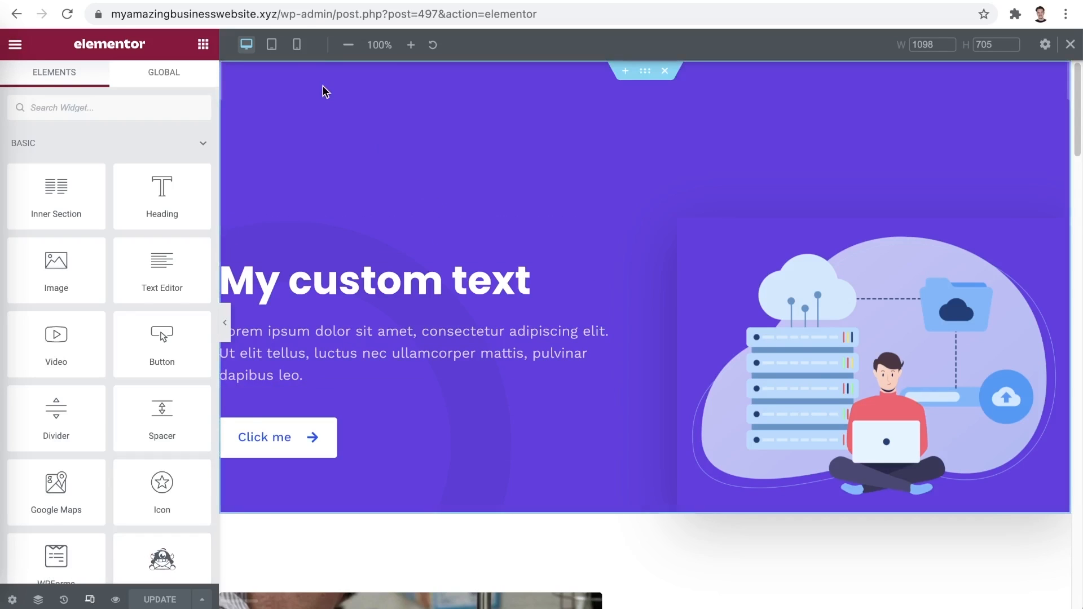
{"action": "mouse_move", "coordinate": [297, 45]}
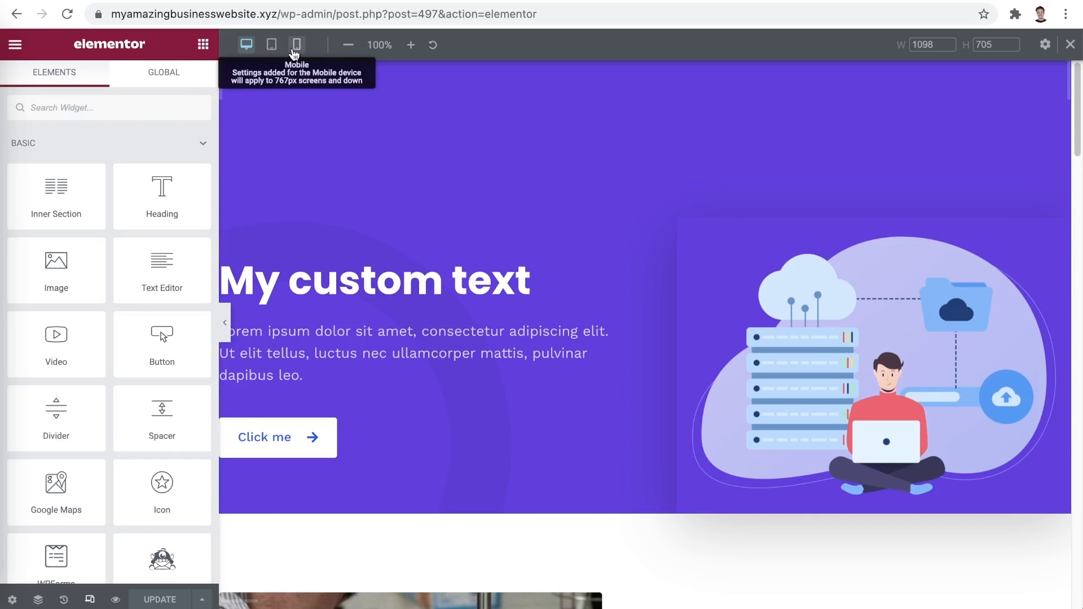
- Preview the home page at mobile width and scroll to the hero's Click me button
{"action": "left_click", "coordinate": [296, 44]}
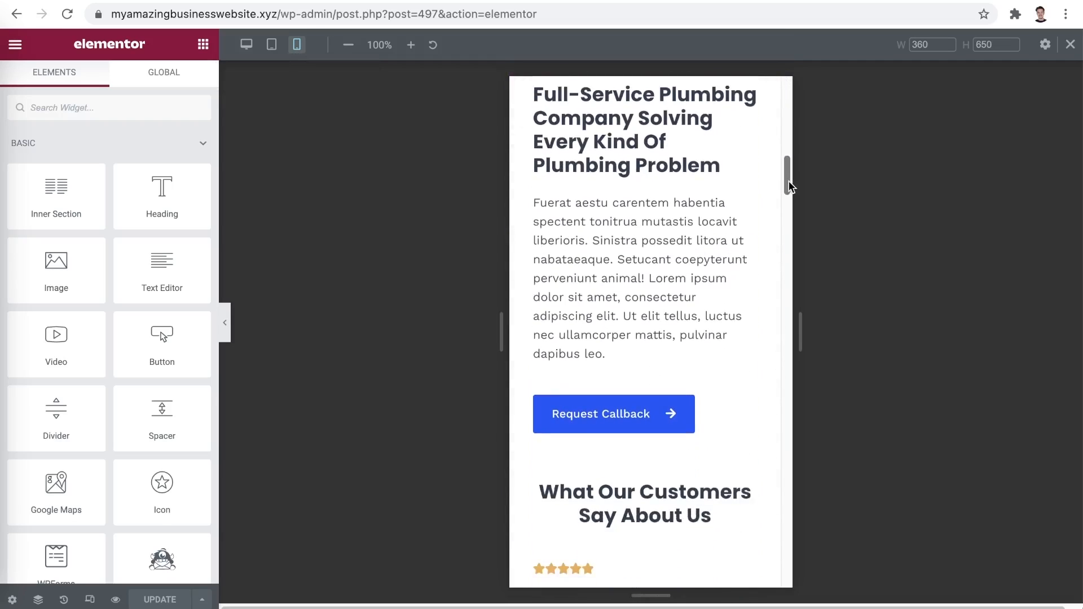
{"action": "scroll", "scroll_direction": "down", "scroll_amount": 3}
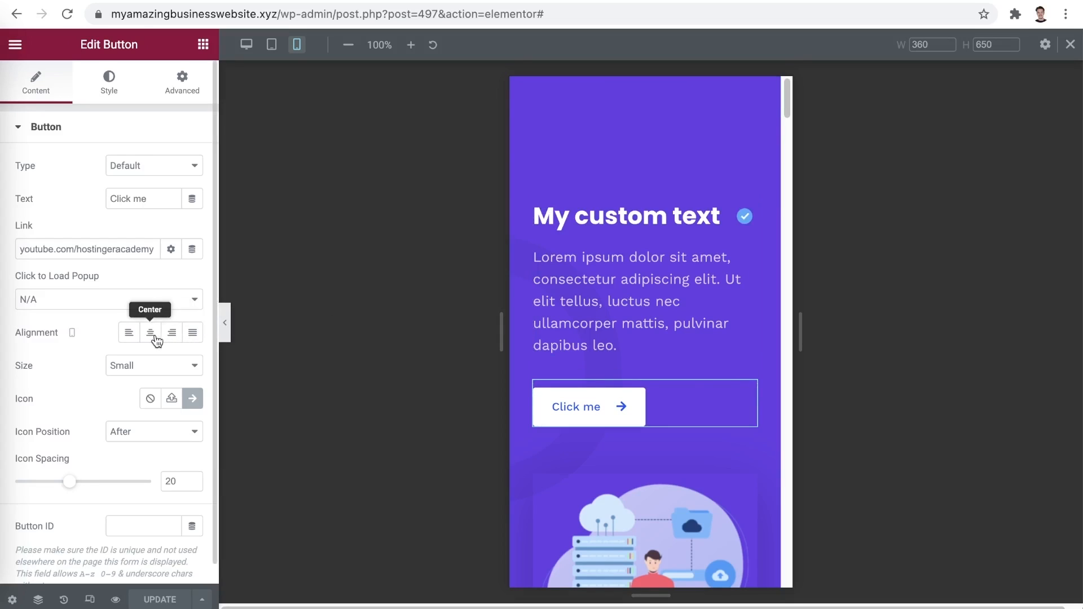
- Set the Click me button's mobile Alignment to Center
{"action": "left_click", "coordinate": [148, 331]}
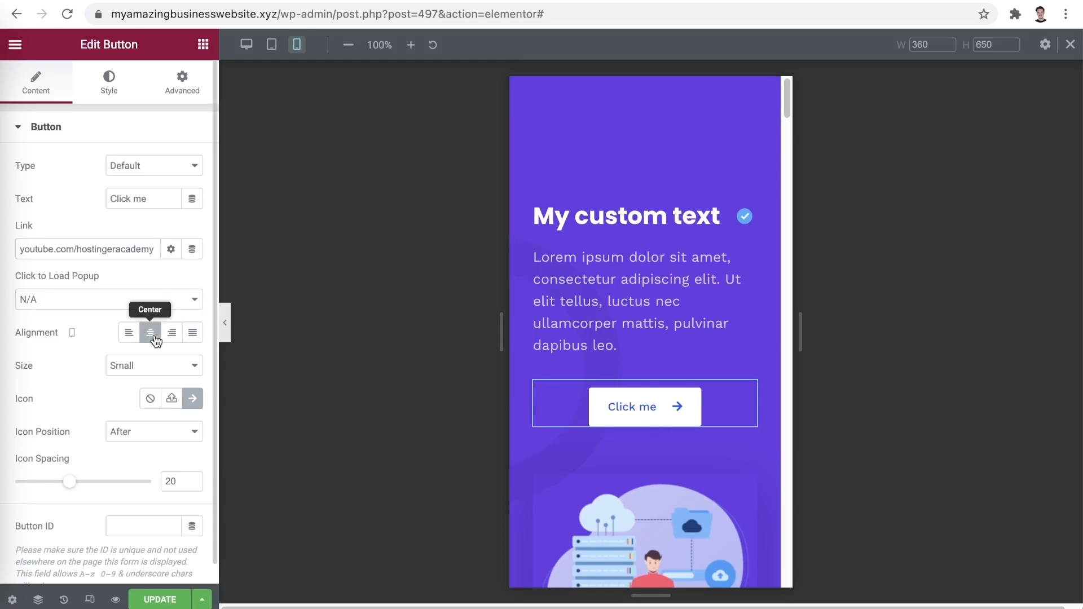
{"action": "left_click", "coordinate": [150, 332]}
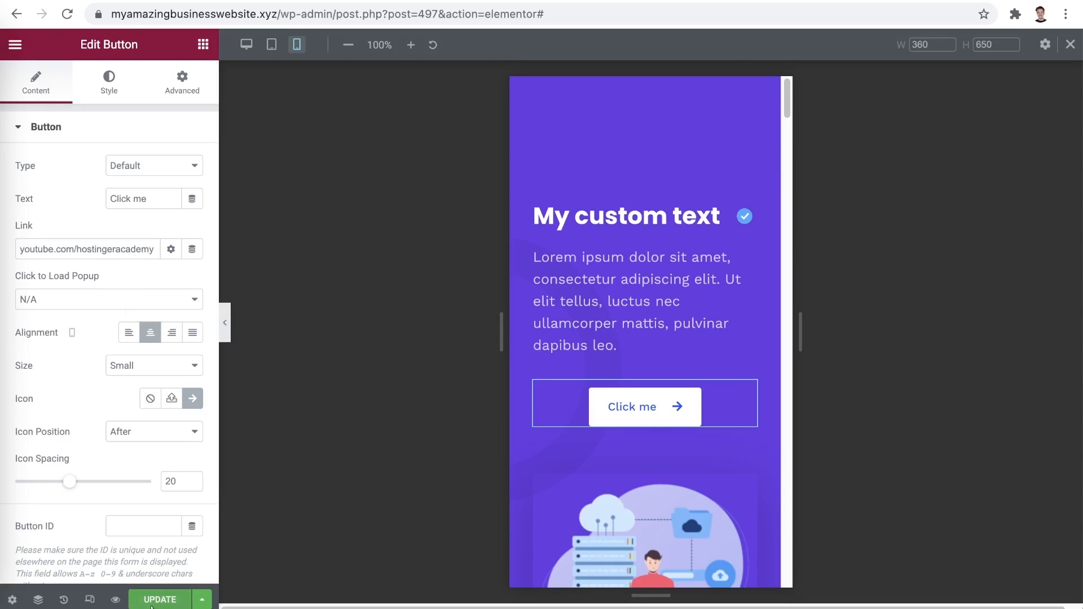